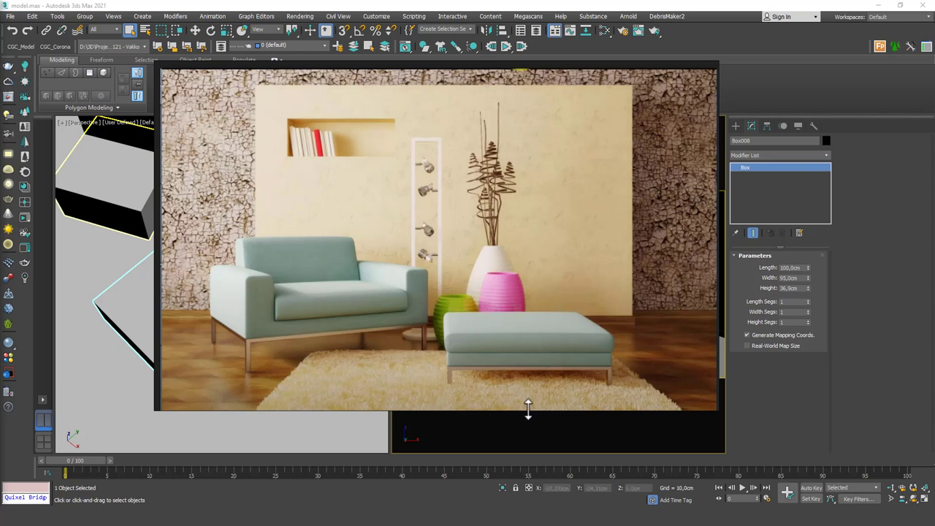
mouse_move(642, 387)
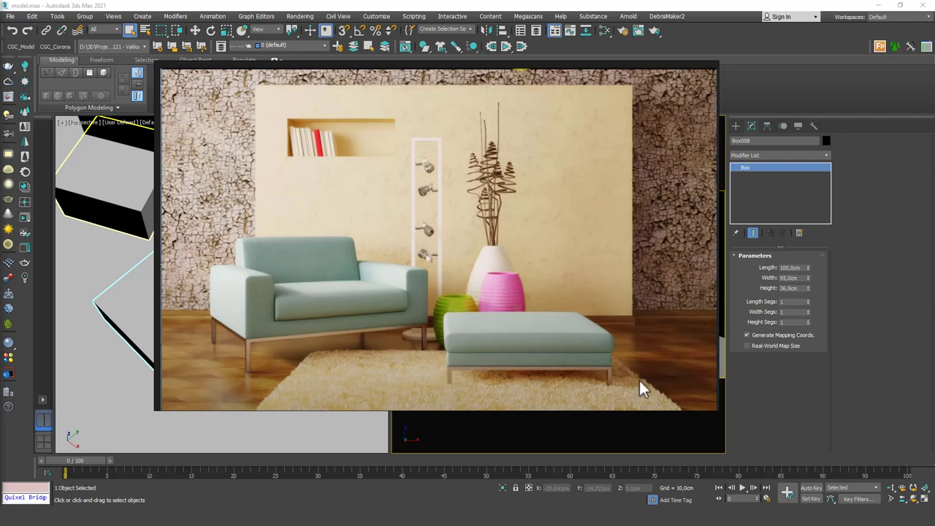
mouse_move(465, 335)
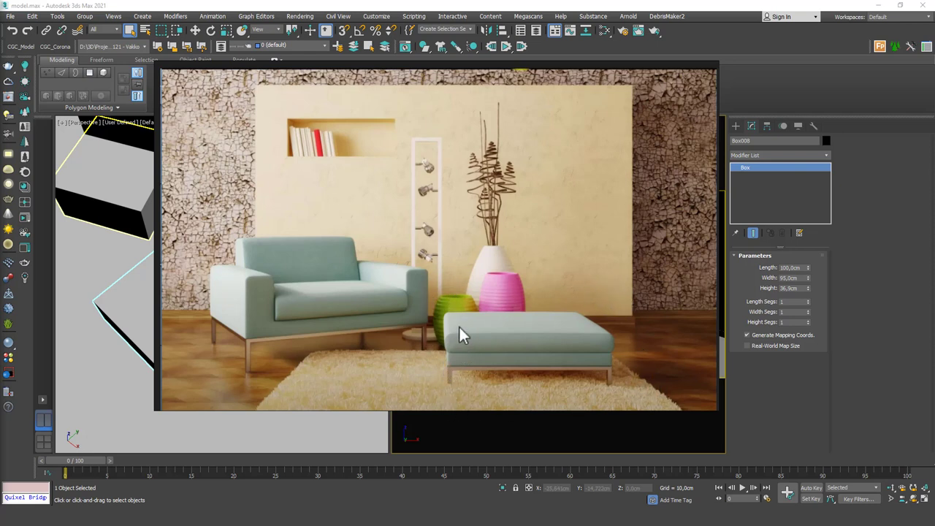
mouse_move(489, 305)
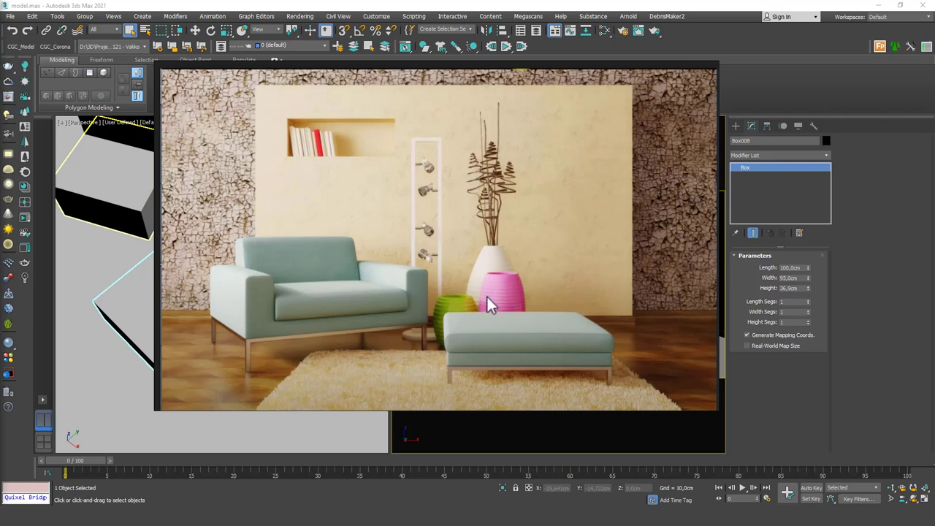
mouse_move(502, 280)
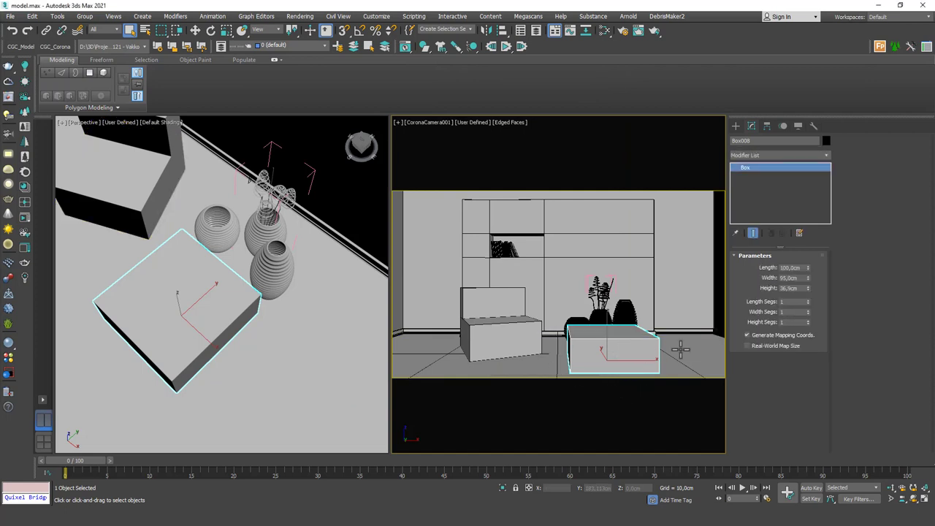
Isolate the box in a single maximized perspective view
click(791, 288)
text(30)
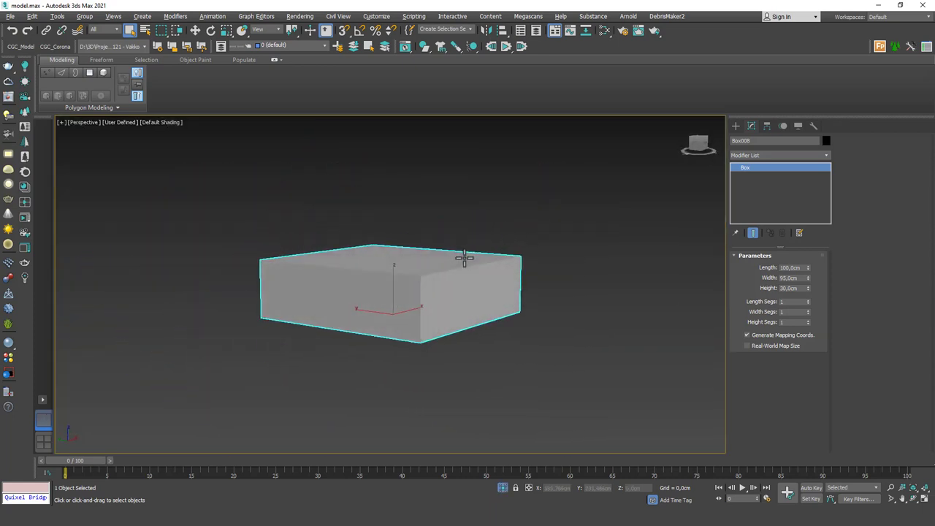
mouse_move(409, 227)
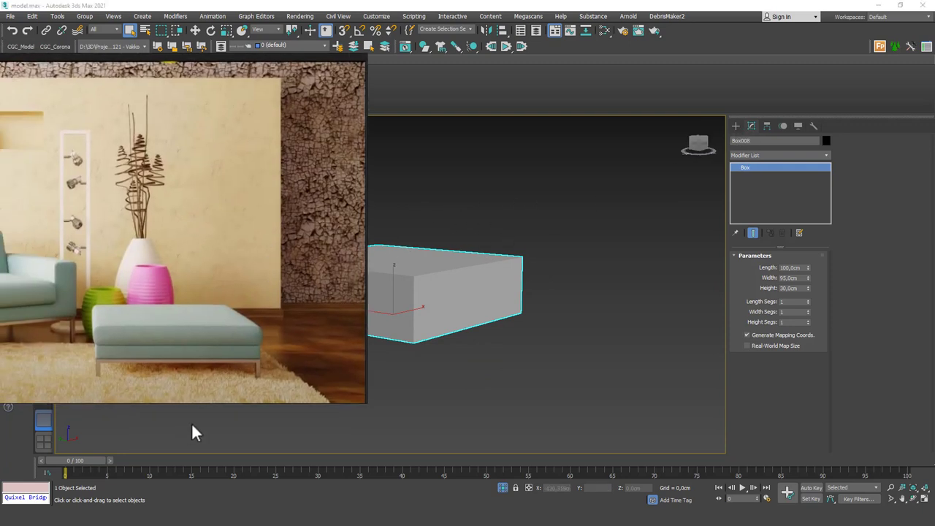
mouse_move(242, 369)
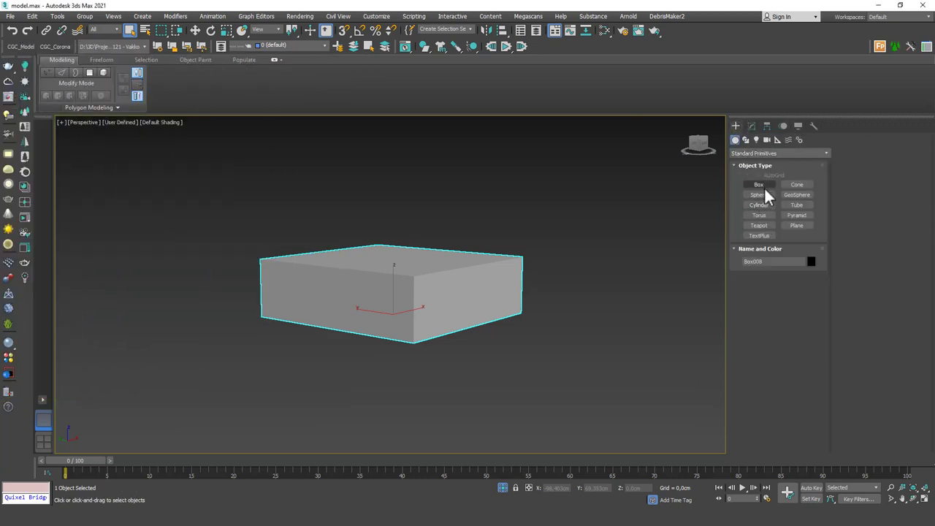
Draw a thin box, set its size, and place it along the cushion's lower edge
click(758, 185)
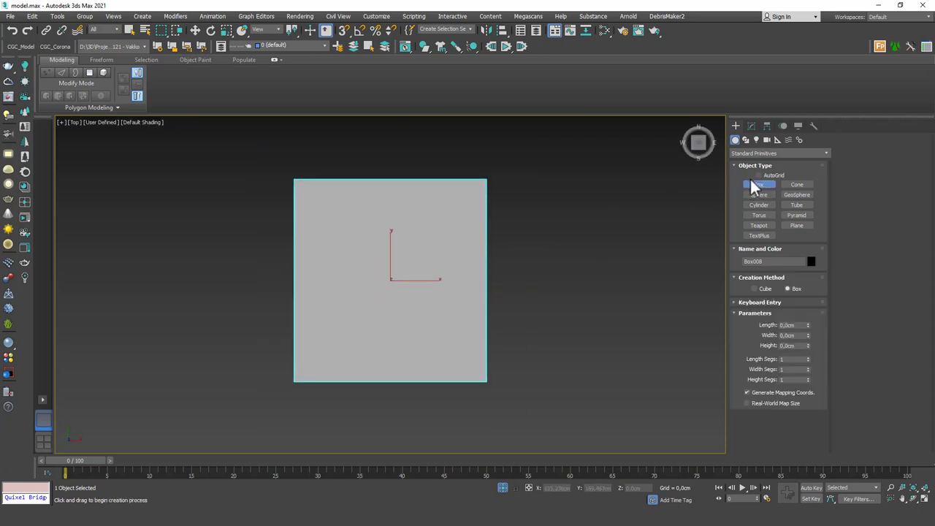
drag(392, 280, 299, 181)
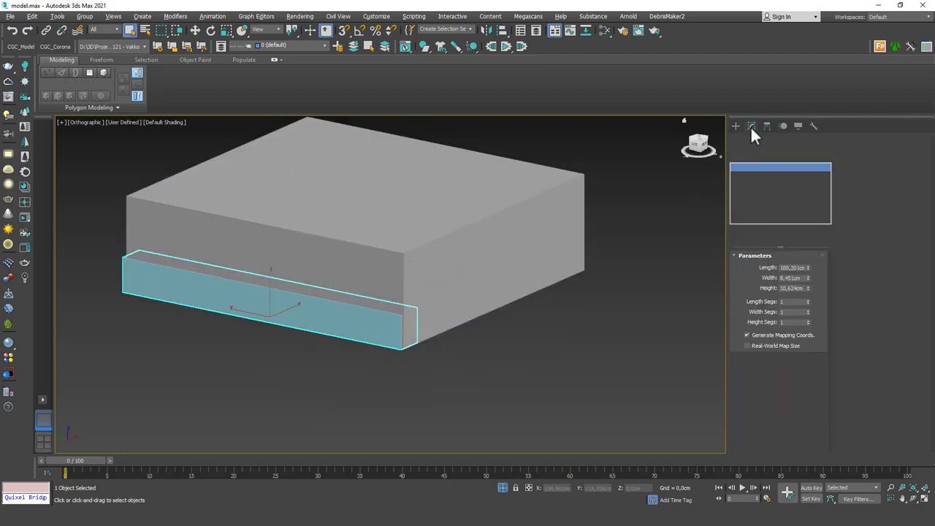
click(751, 126)
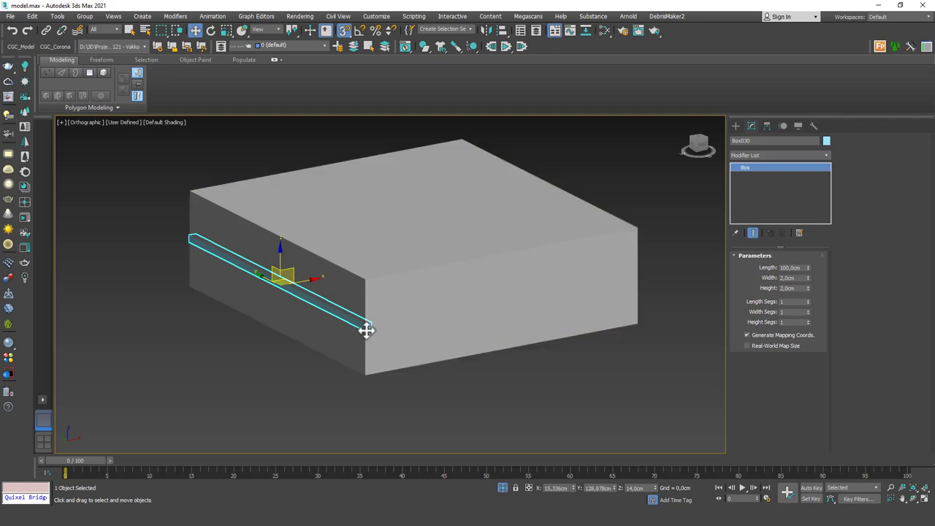
drag(365, 330, 281, 305)
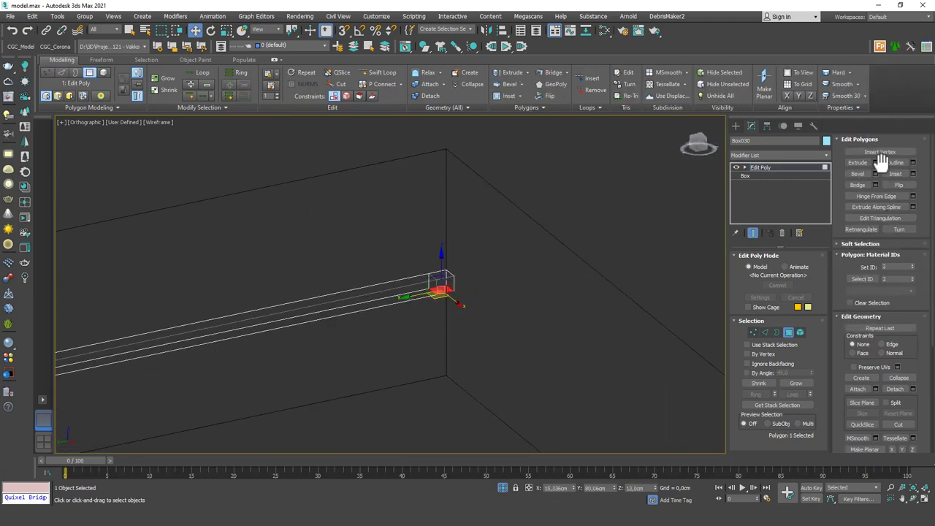
Extrude the bar's end face so the frame runs along the adjacent side
drag(441, 292, 442, 365)
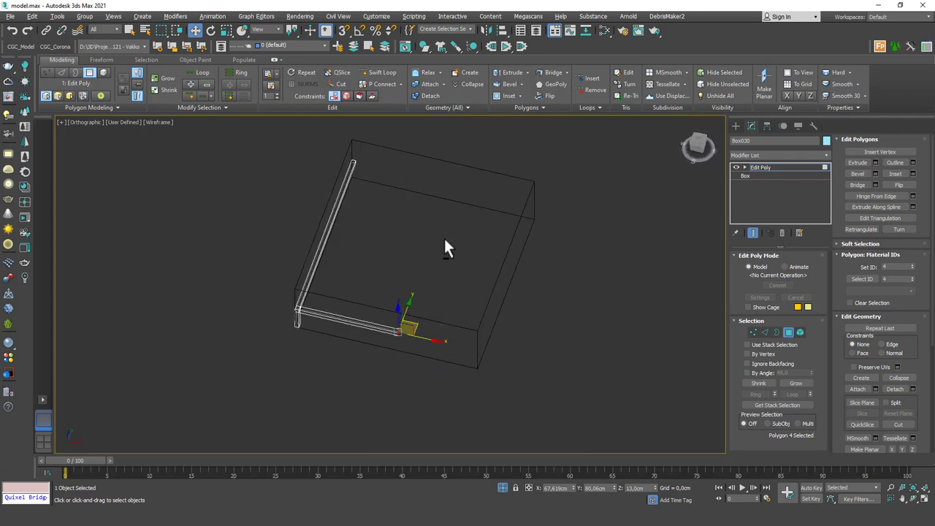
drag(447, 247, 409, 302)
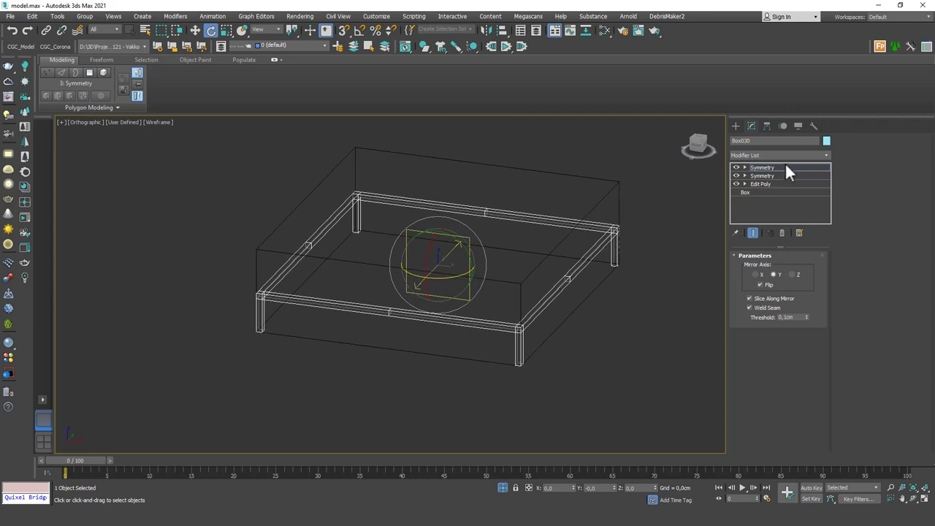
Add a Chamfer modifier to round the frame's edges and inspect the result
click(763, 166)
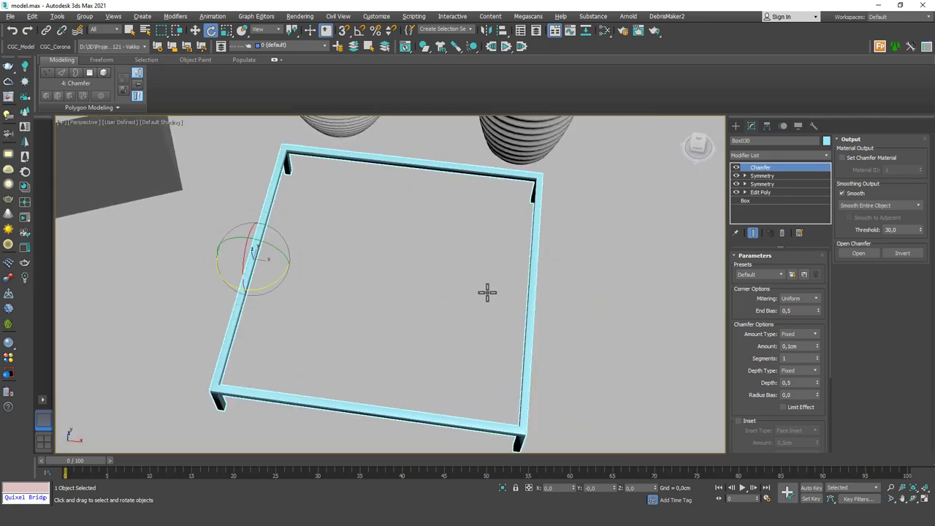
drag(488, 292, 476, 292)
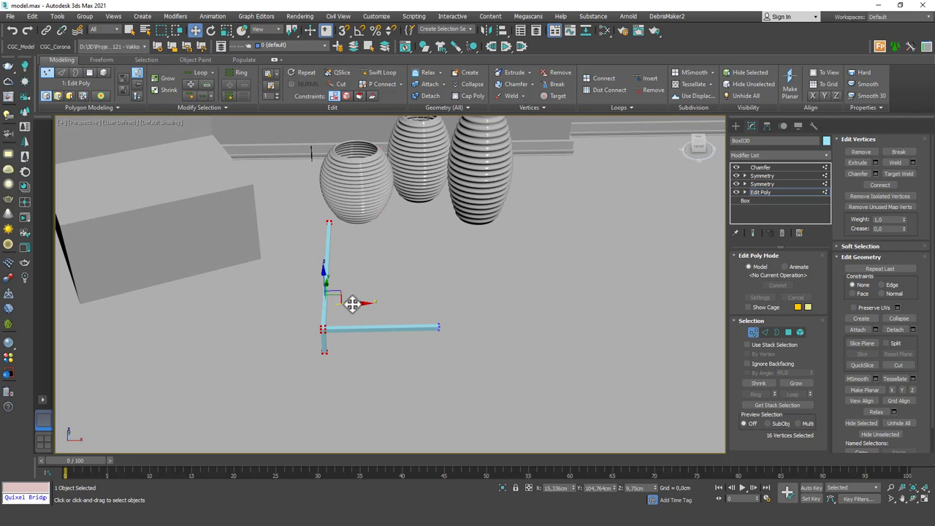
Move the frame's corner vertices to refine proportions and leg placement
drag(354, 302, 368, 306)
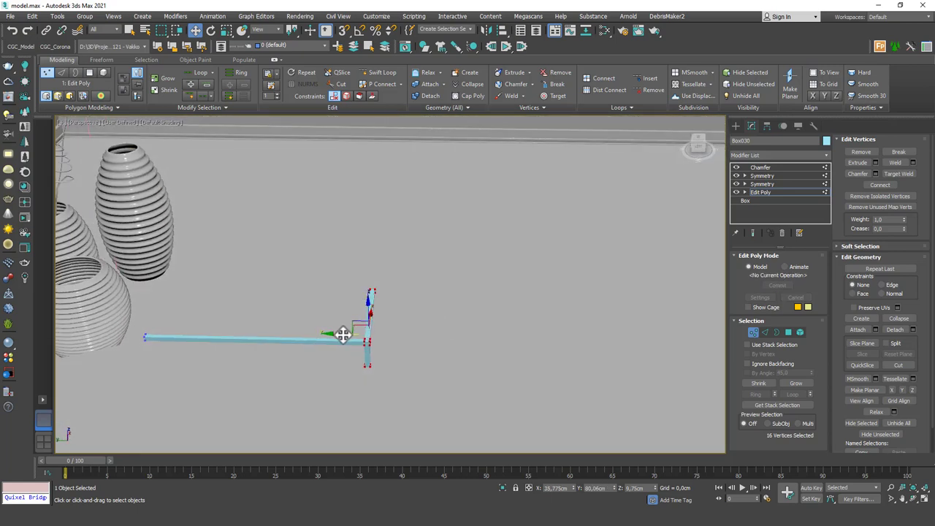
drag(344, 335, 321, 334)
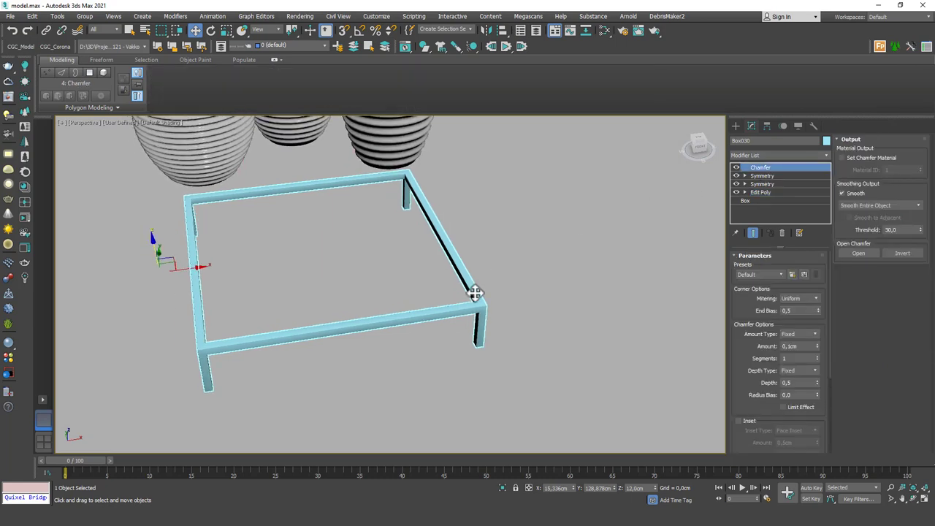
drag(475, 292, 398, 303)
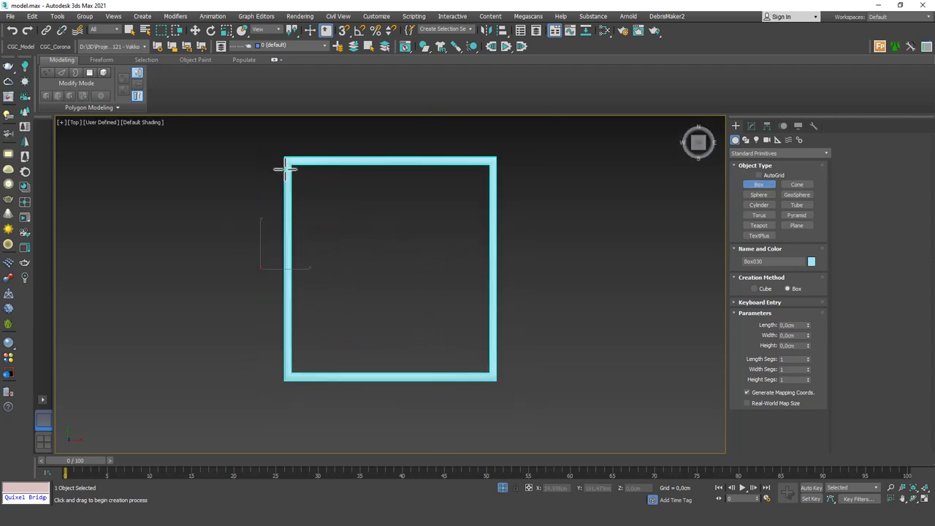
Draw a box over the frame, centre it with Align, and set its height
drag(285, 161, 493, 380)
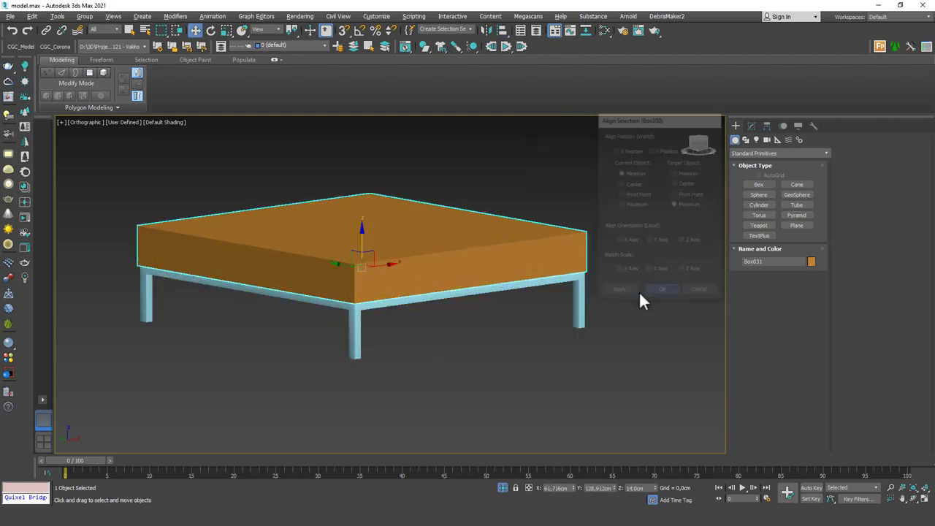
click(660, 289)
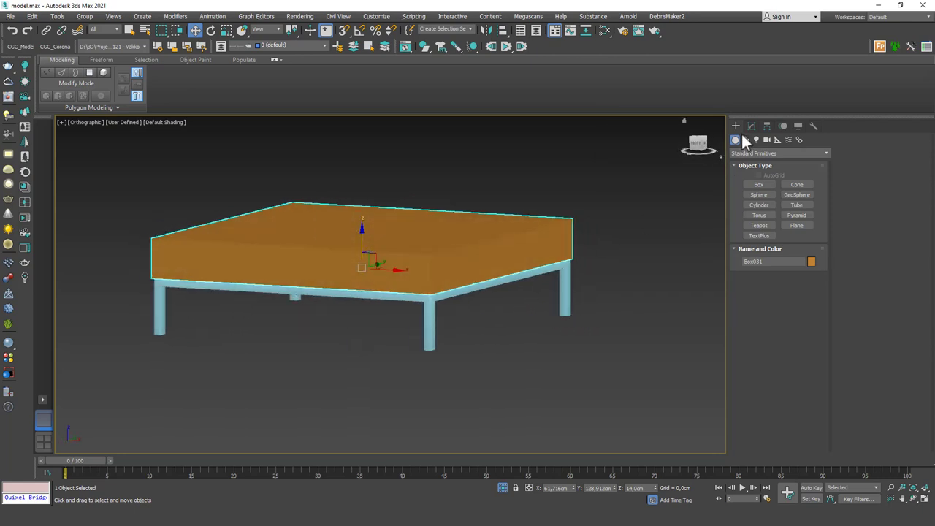
click(746, 141)
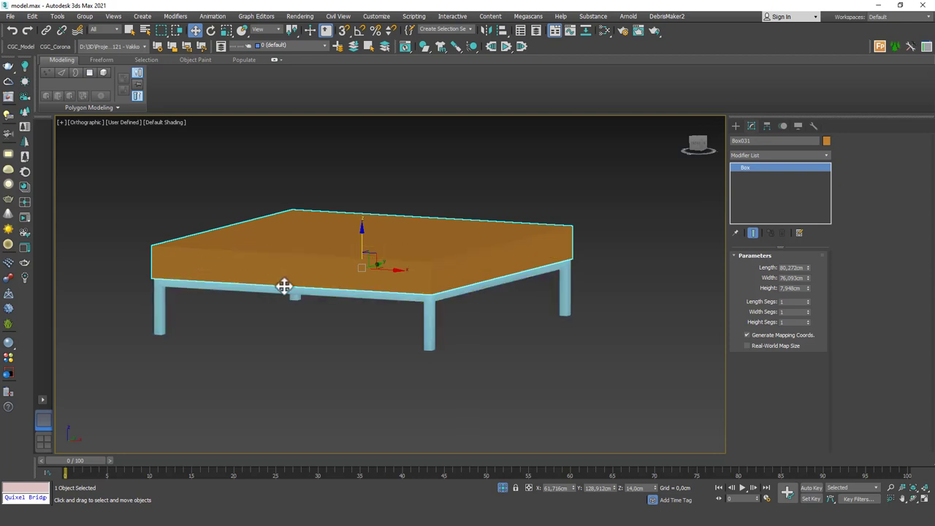
mouse_move(327, 257)
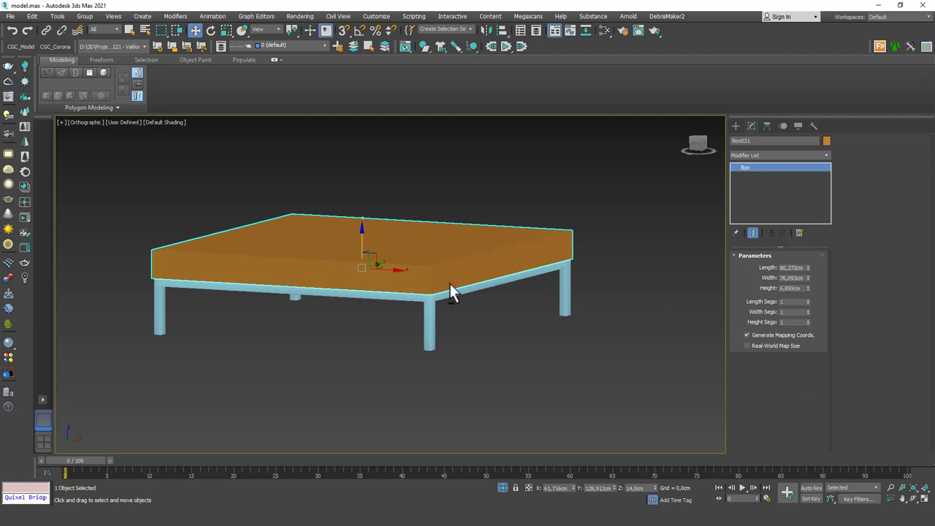
drag(453, 289, 462, 295)
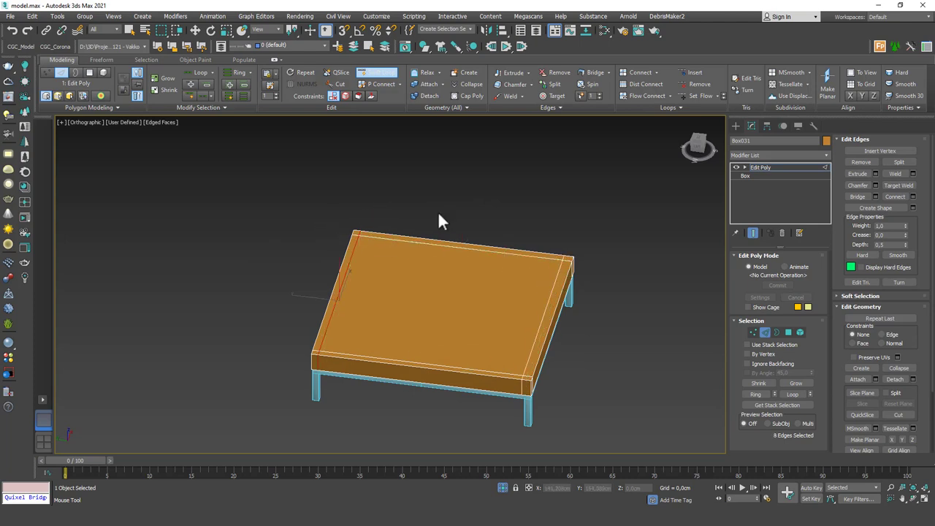
Apply TurboSmooth, then return to the cushion's Edit Poly base for further editing
click(780, 155)
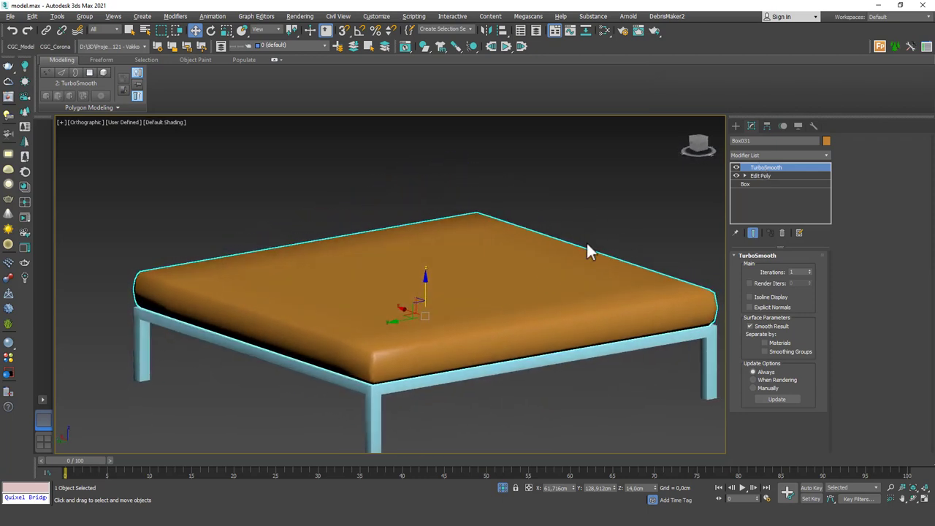
click(760, 176)
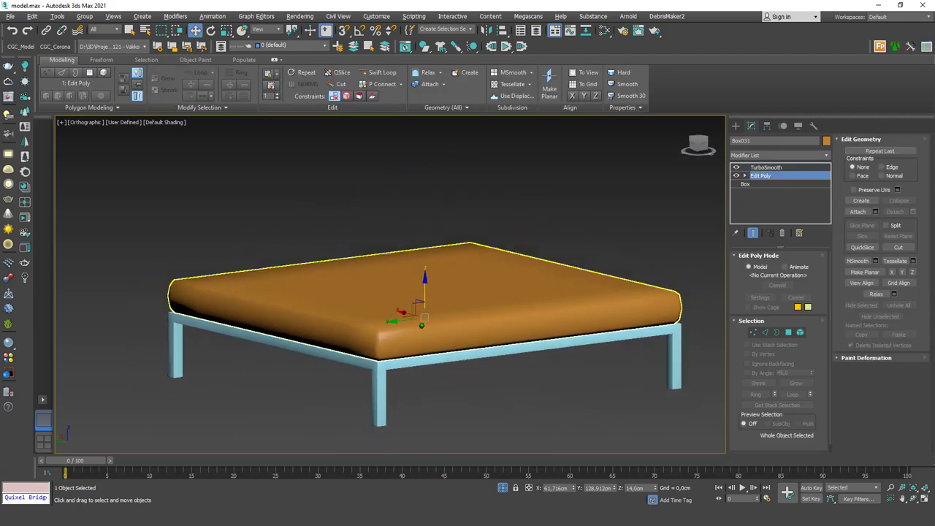
right_click(424, 285)
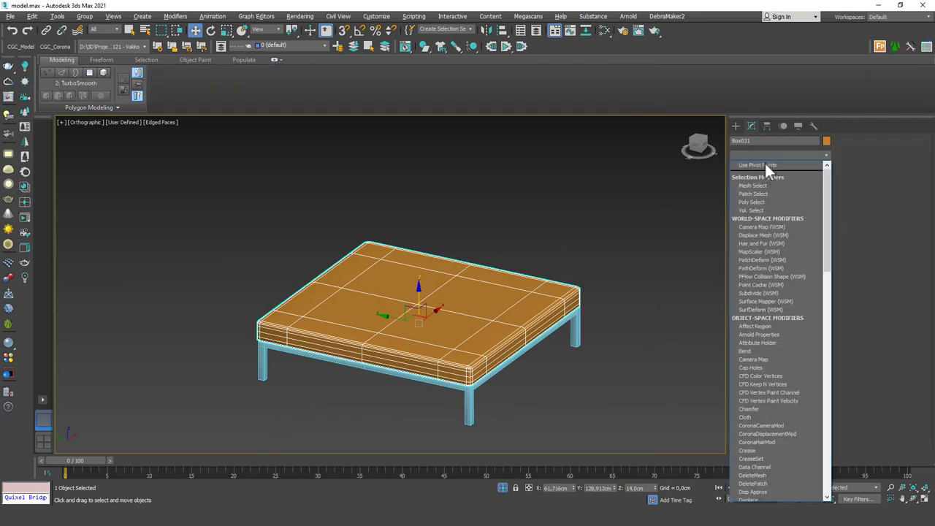
mouse_move(762, 137)
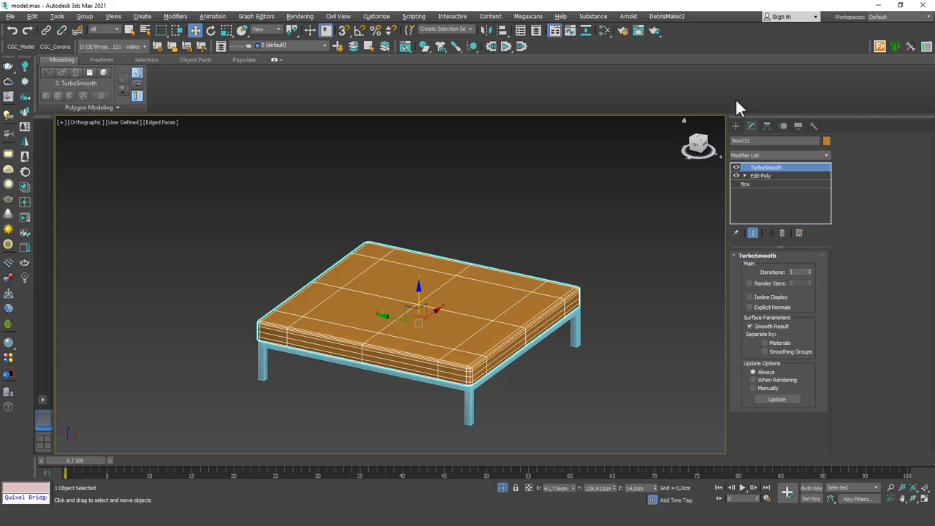
mouse_move(531, 298)
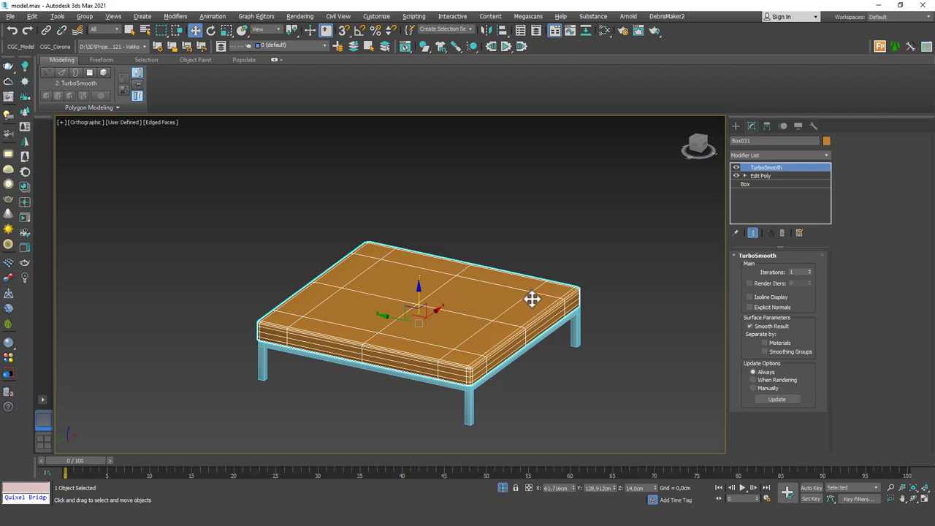
mouse_move(528, 298)
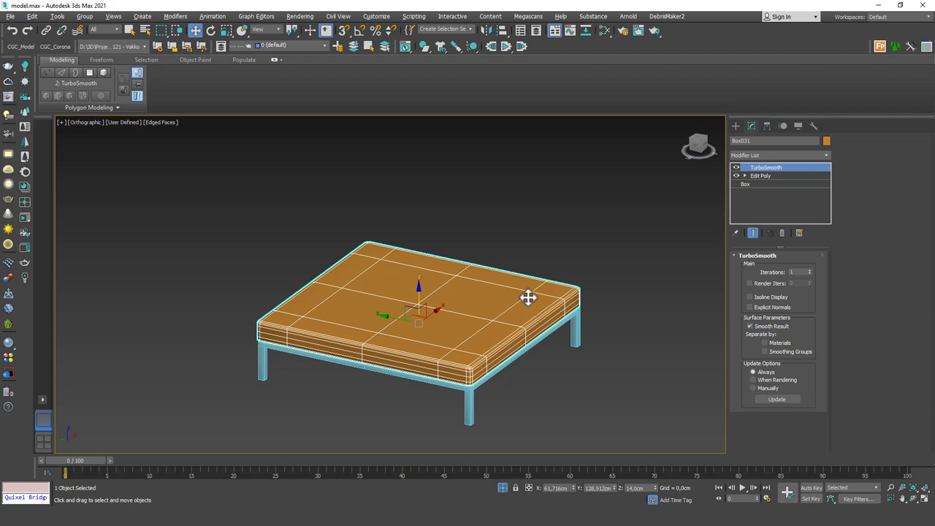
Orbit around the ottoman to inspect the smoothed cushion
drag(529, 298, 478, 296)
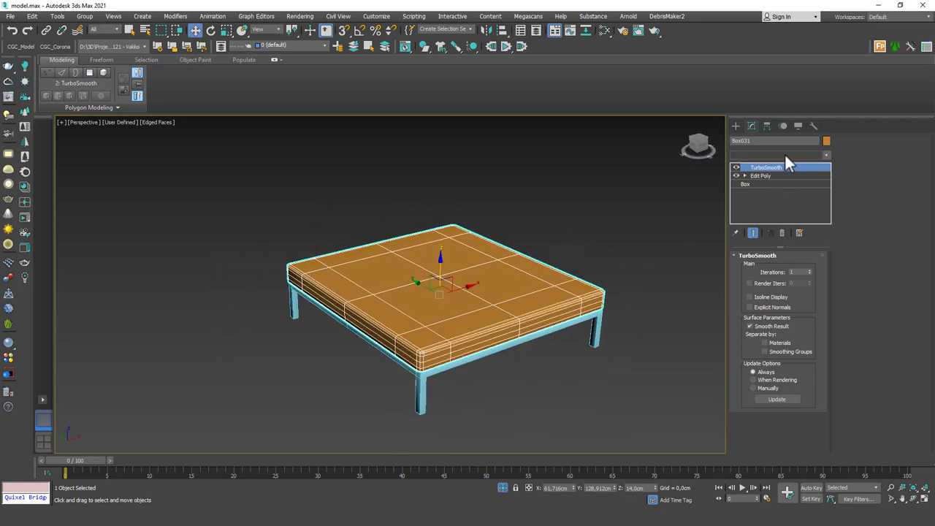
Add a Cloth modifier and raise TurboSmooth iterations for a denser mesh
click(827, 154)
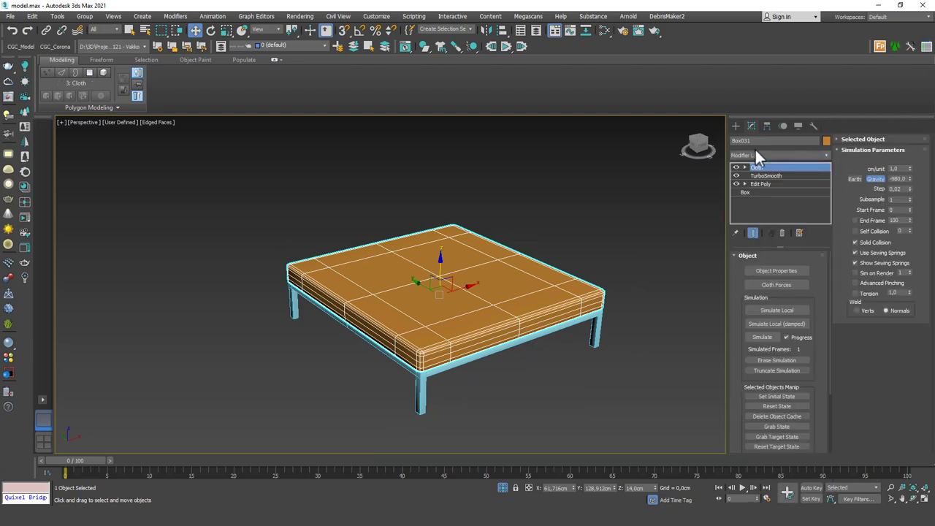
click(765, 175)
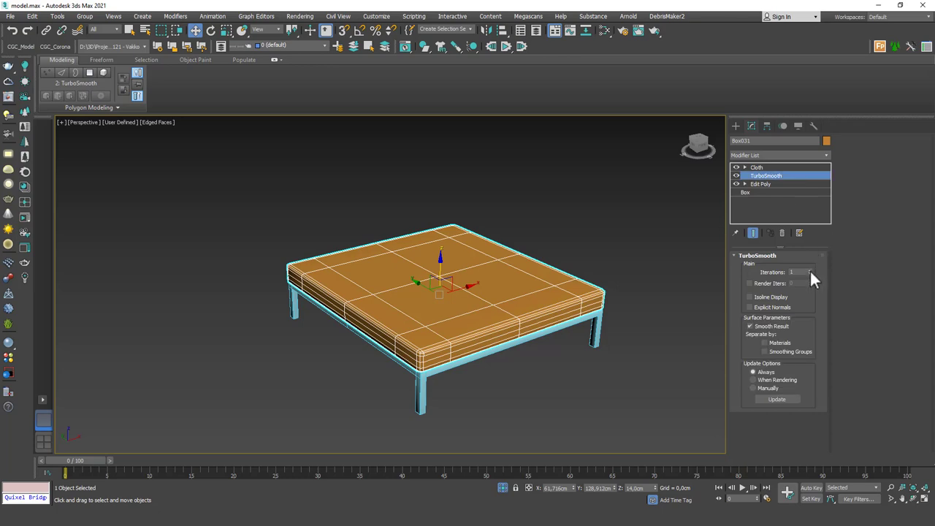
click(809, 269)
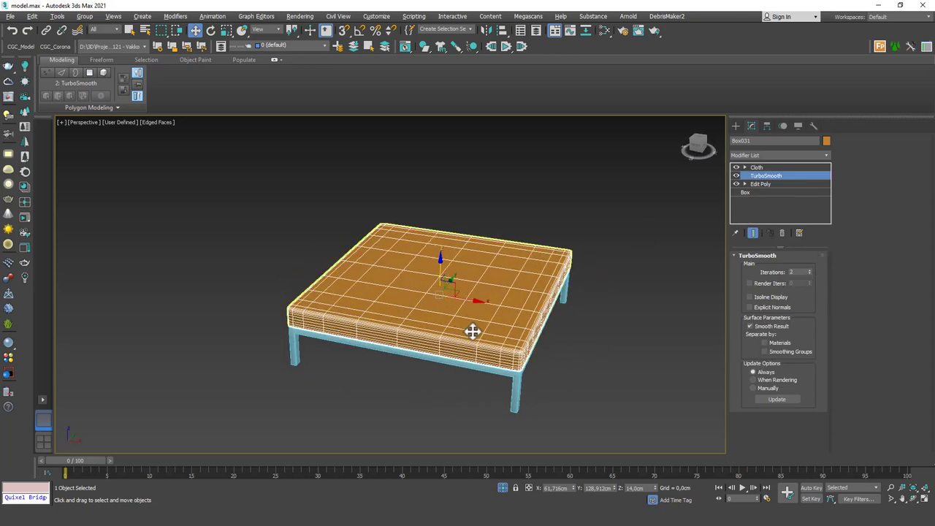
Return to the base Edit Poly and select edge loops across the cushion top
click(760, 184)
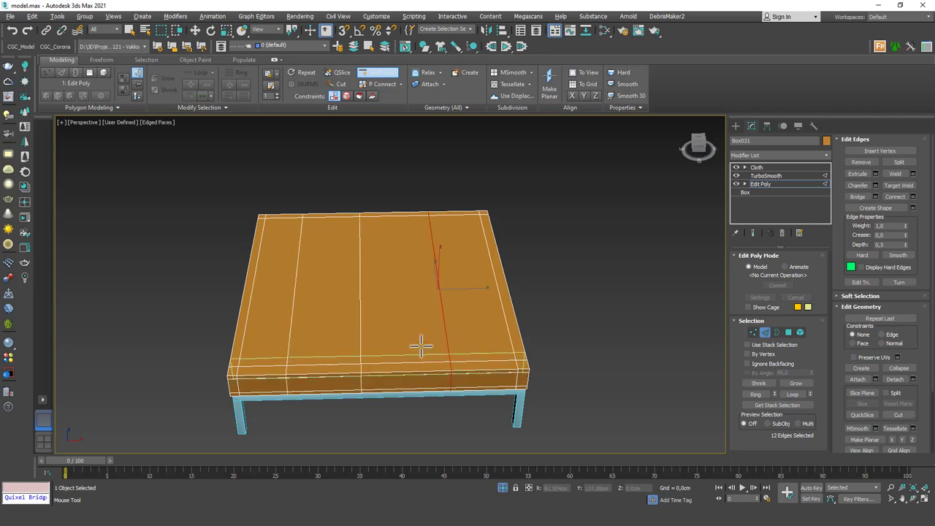
drag(421, 348, 446, 285)
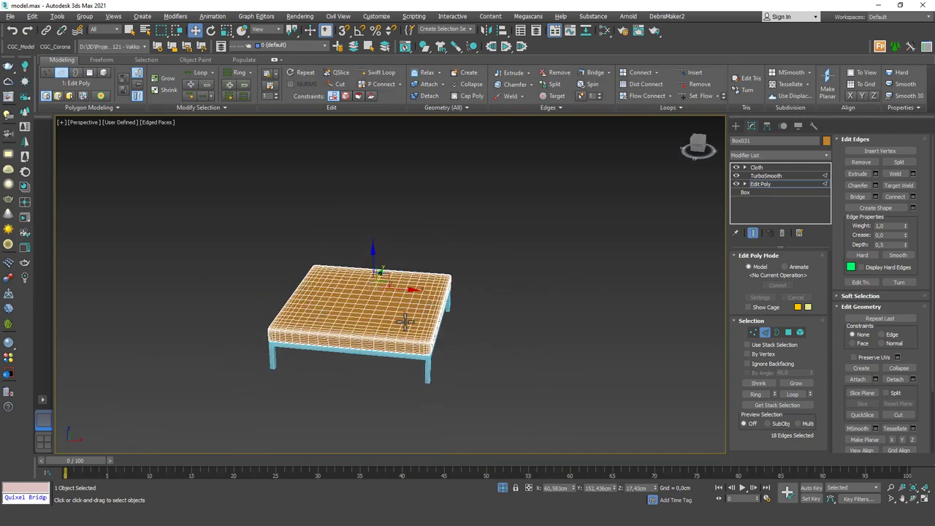
Return to the Cloth modifier at the top of the cushion's modifier stack
scroll(up, 3)
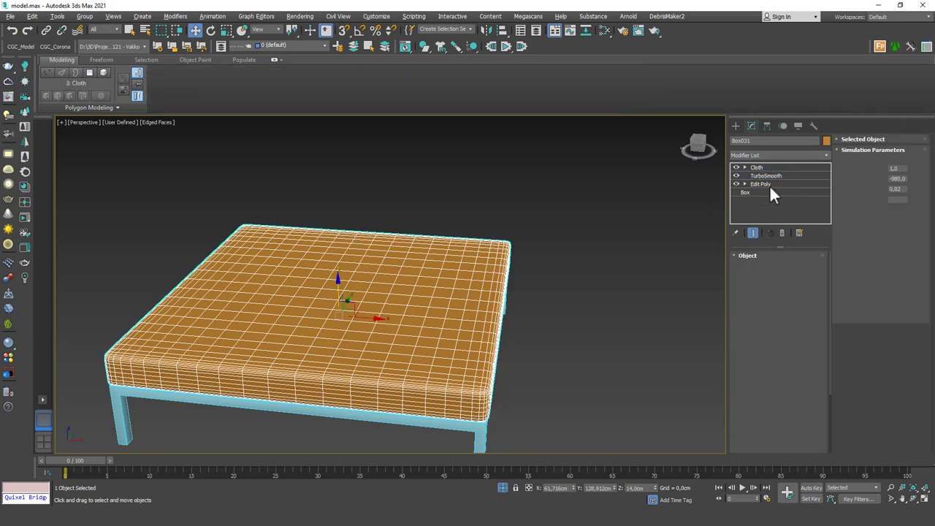
Set the cushion as Cloth and add the metal frame as a Collision Object in Object Properties
click(777, 270)
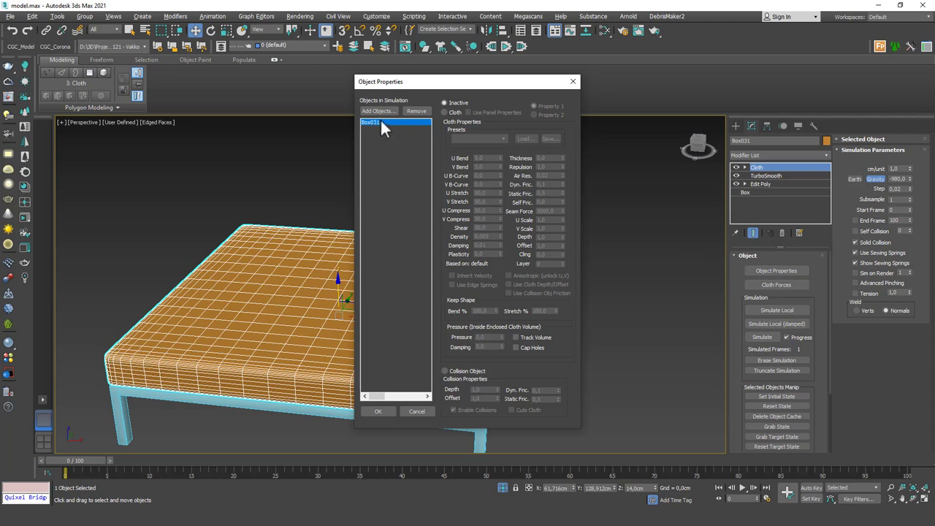
mouse_move(400, 128)
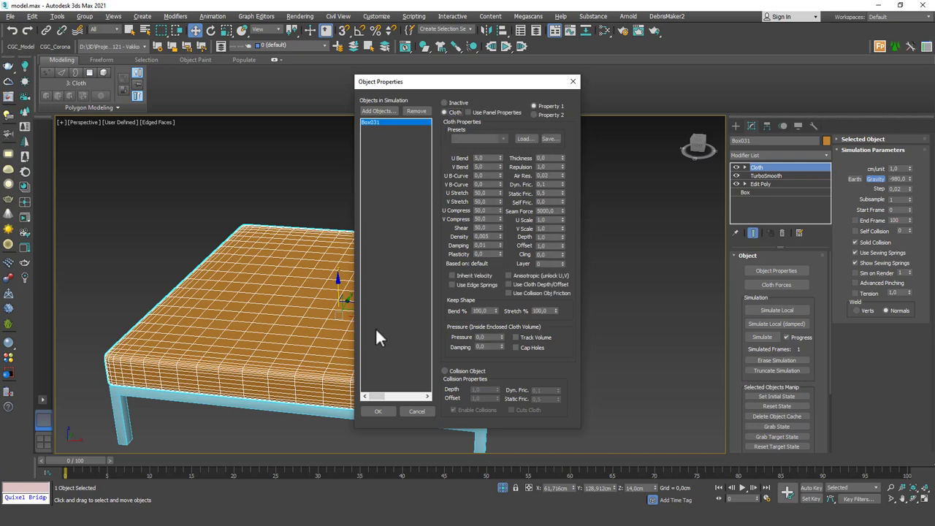
mouse_move(389, 155)
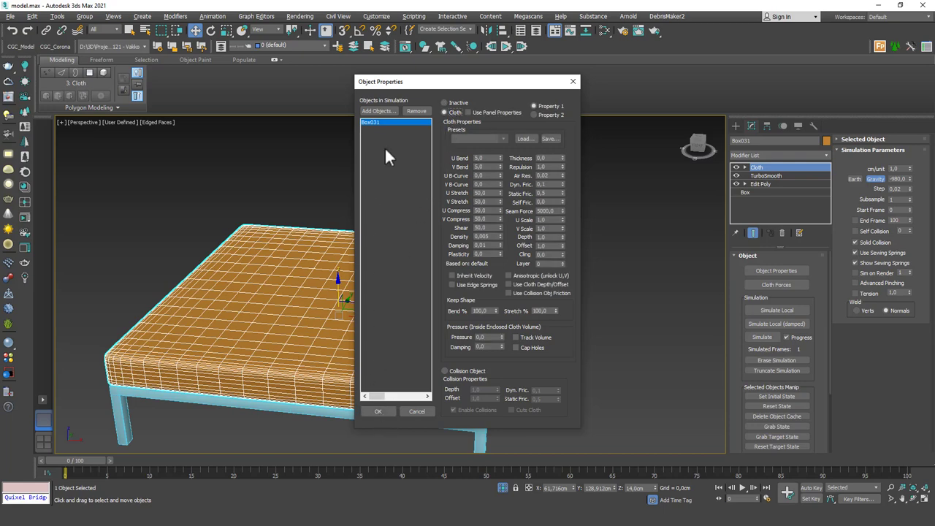
click(379, 111)
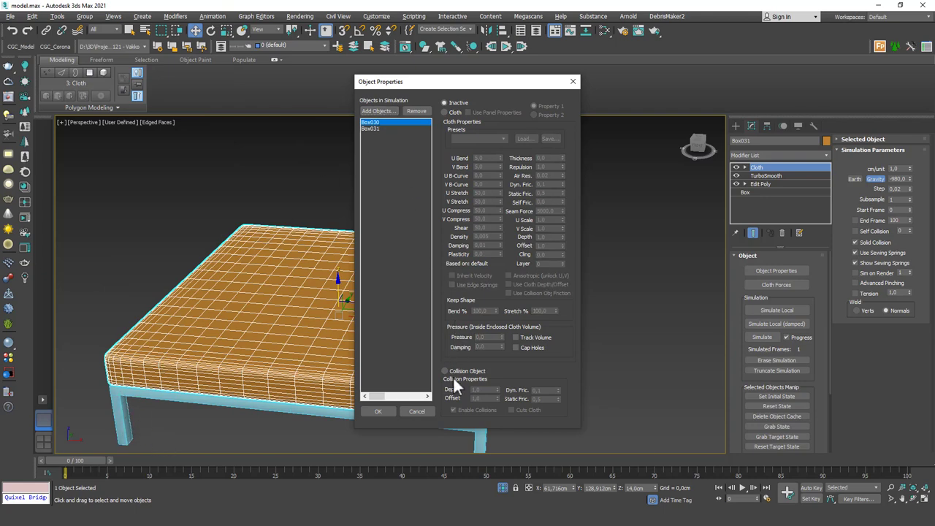
click(377, 410)
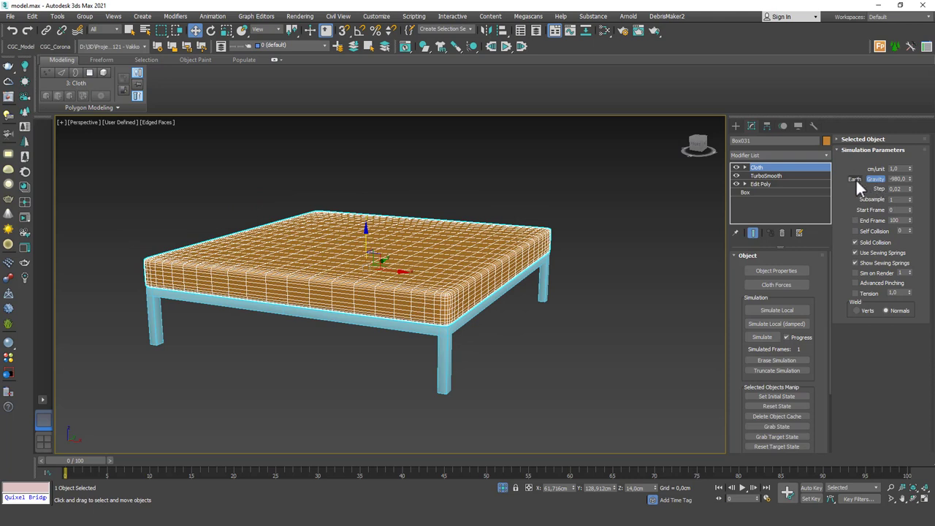
mouse_move(856, 188)
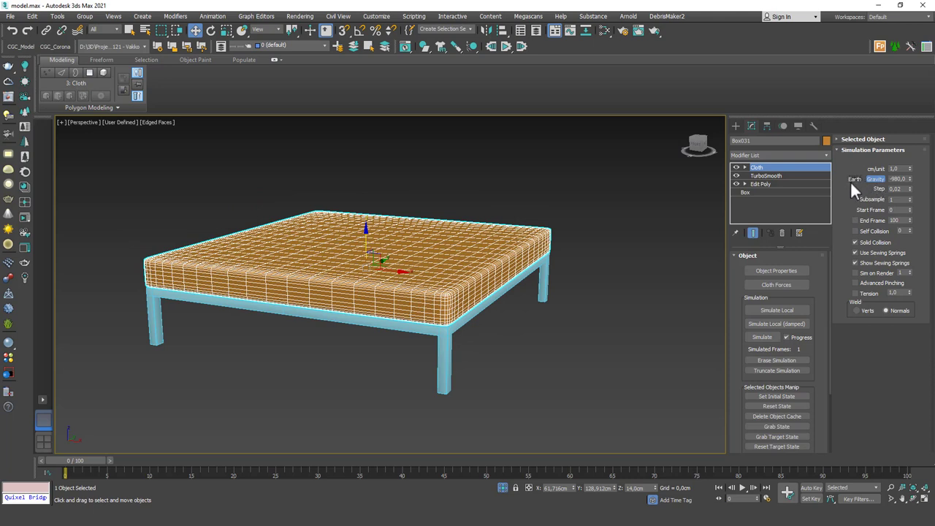
mouse_move(912, 184)
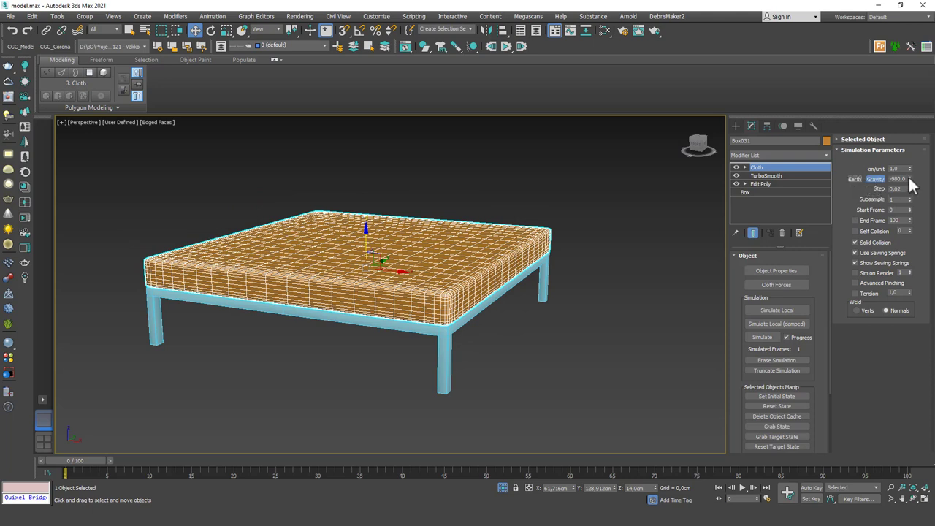
Change the Earth gravity value in the Cloth Simulation Parameters
click(909, 179)
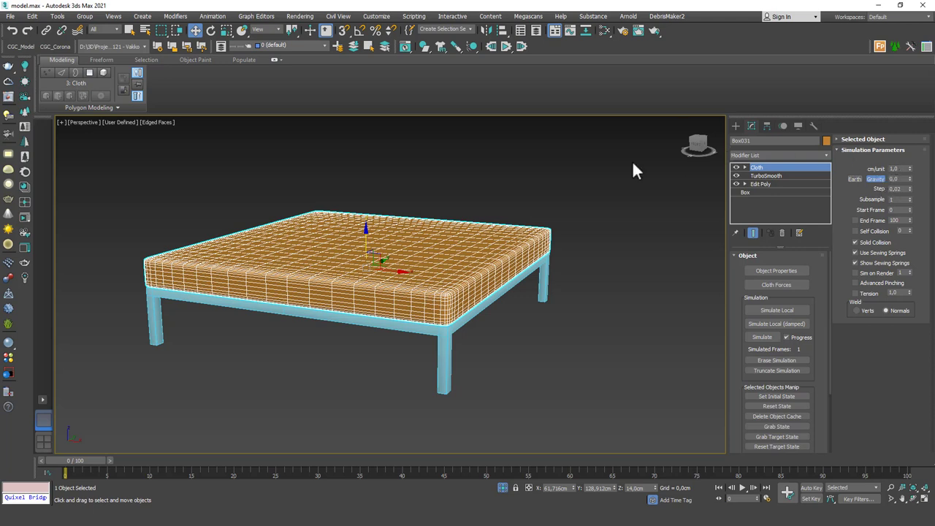
mouse_move(576, 149)
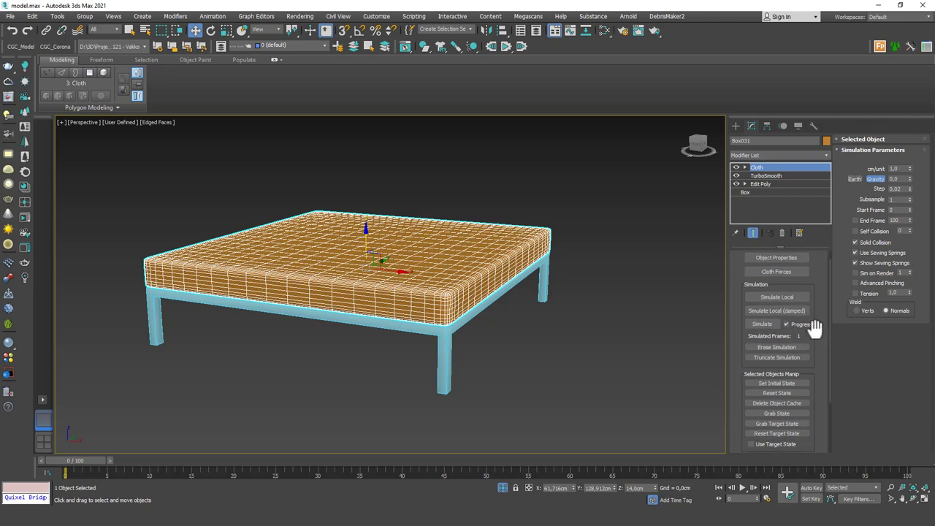
Select the cushion in Object Properties, adjust its cloth properties and confirm
click(776, 257)
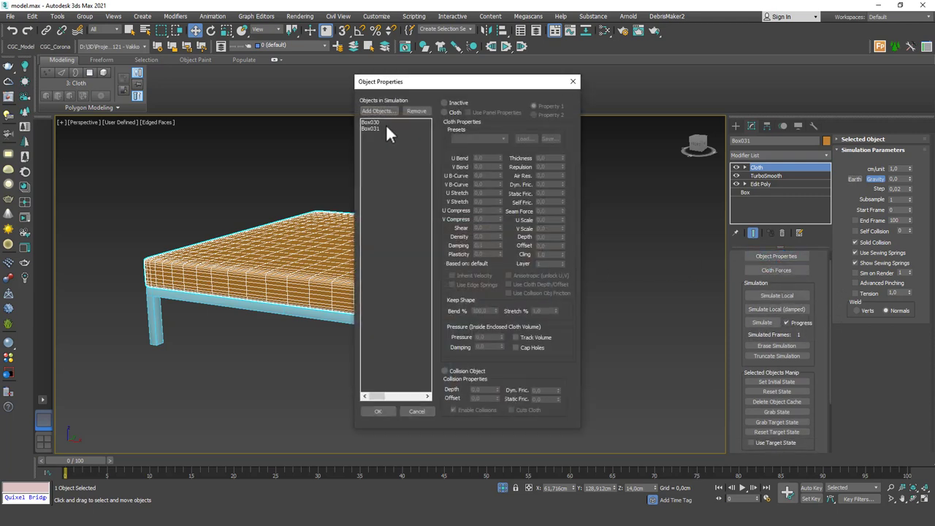
click(371, 129)
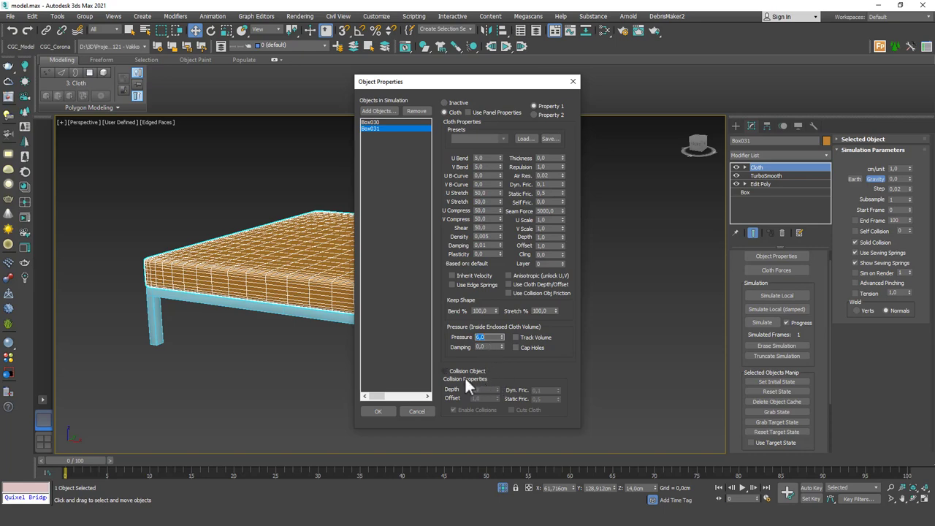
click(377, 411)
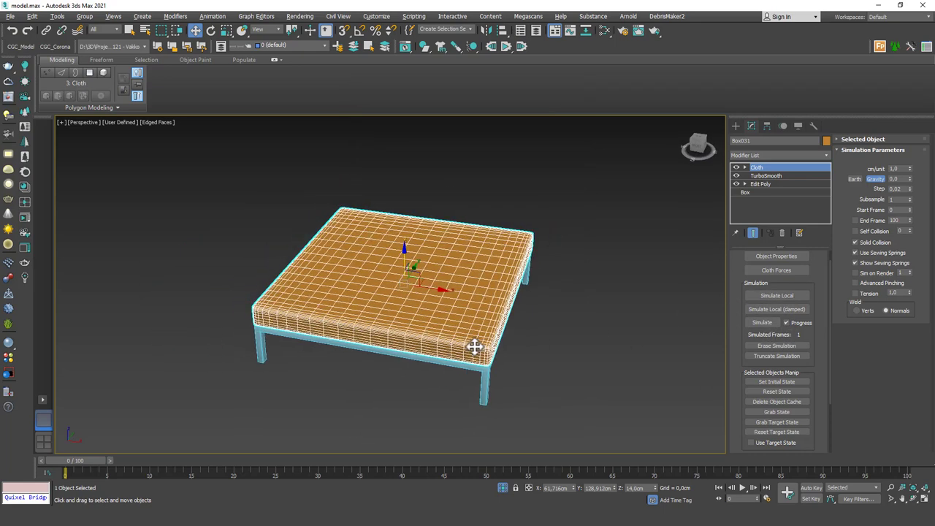
Start the cloth simulation so the cushion puffs up over the frame
click(762, 323)
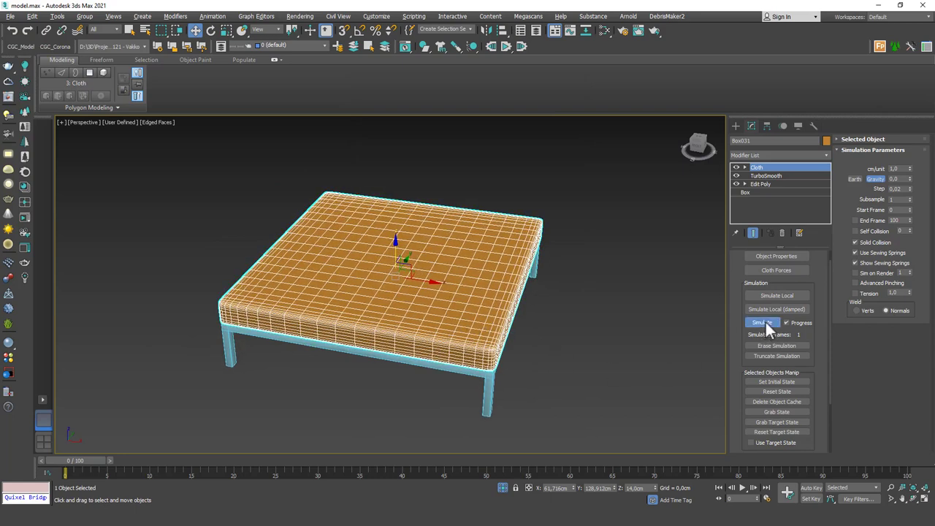
click(762, 323)
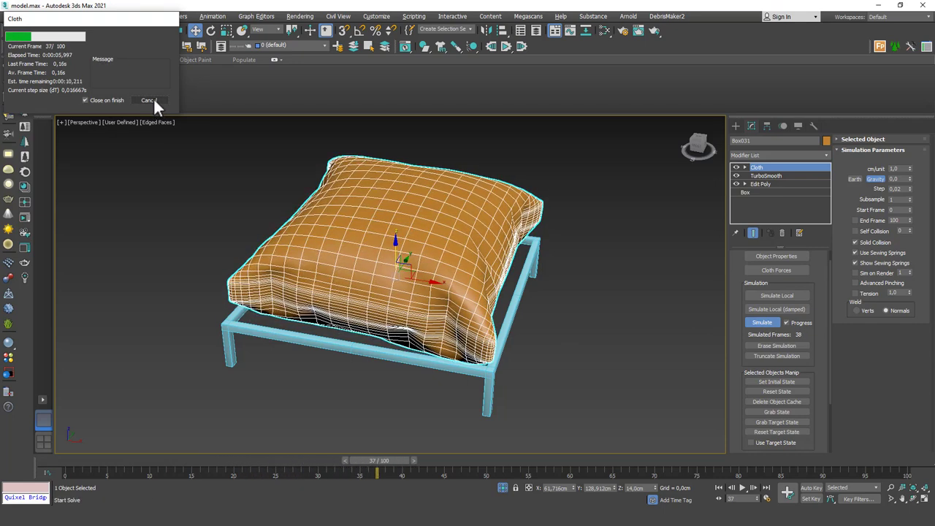
mouse_move(195, 187)
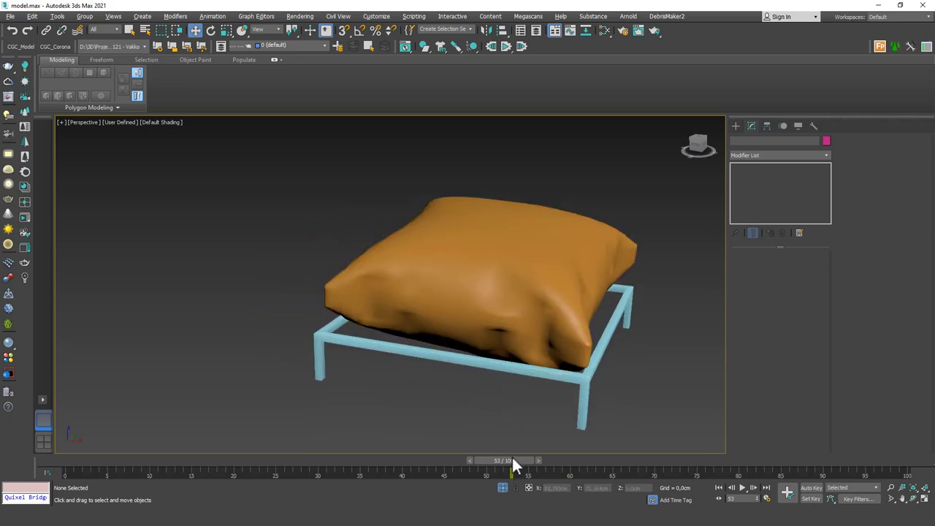
drag(509, 470, 335, 471)
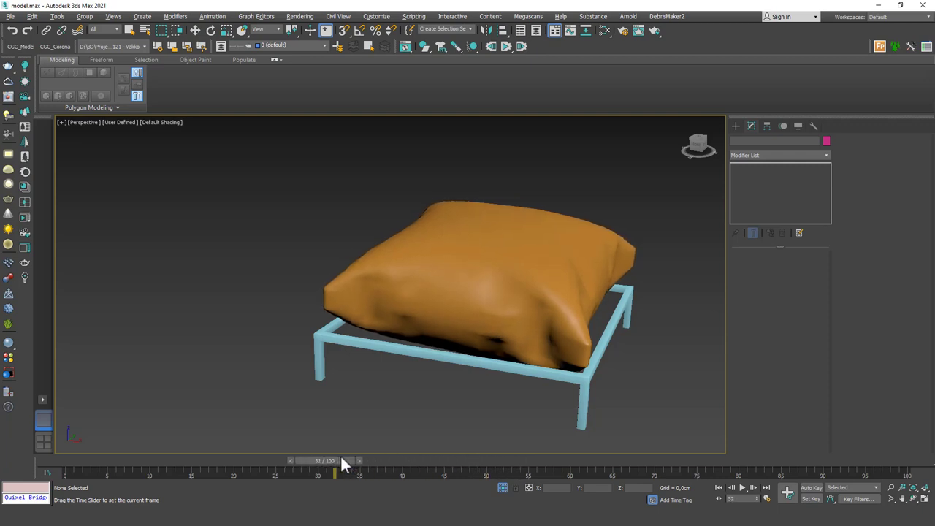
drag(335, 474, 520, 473)
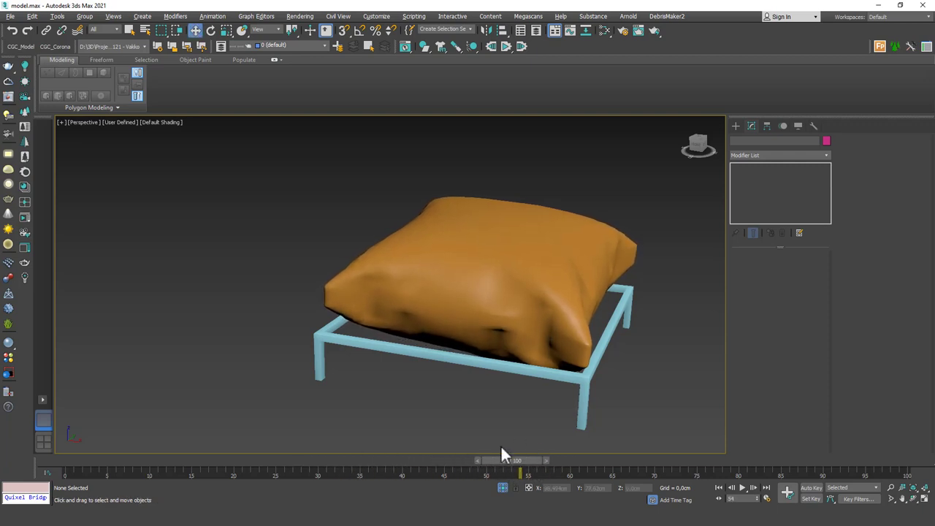
drag(518, 462, 350, 462)
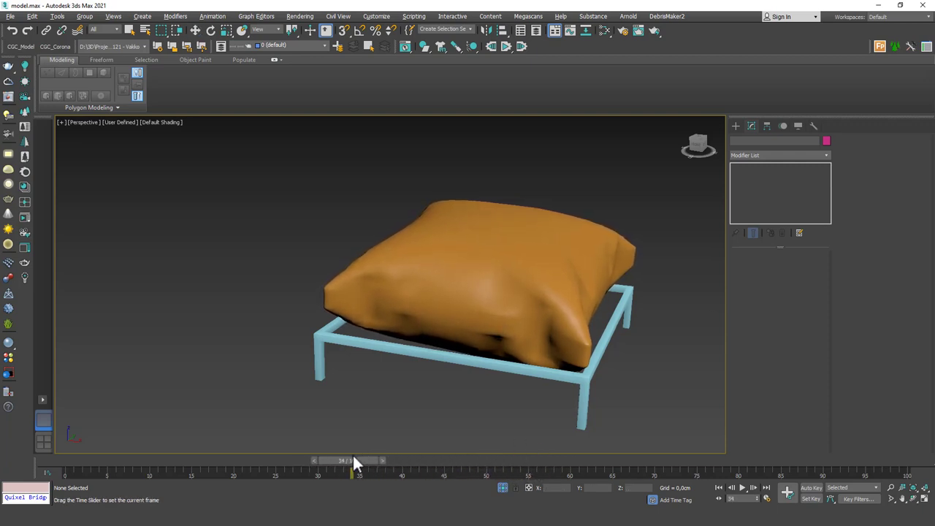
drag(351, 460, 164, 461)
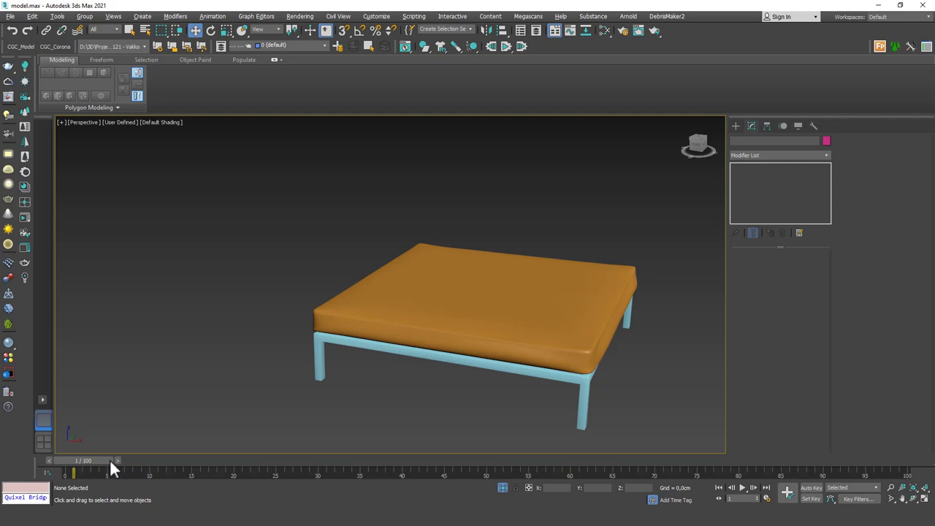
click(126, 460)
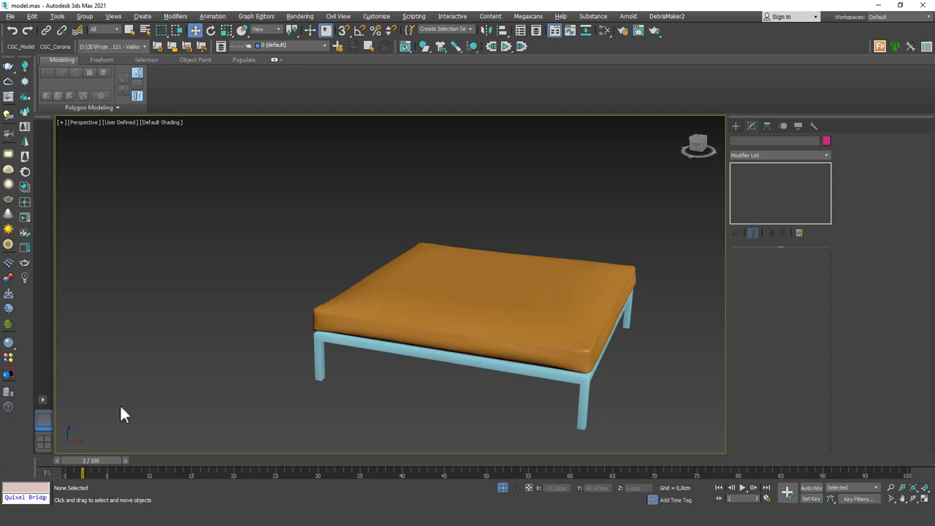
click(131, 461)
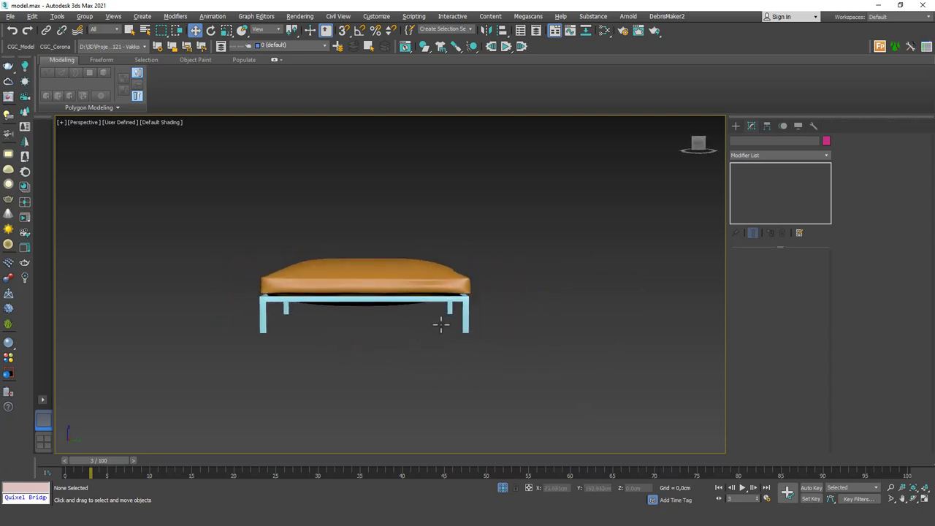
click(380, 270)
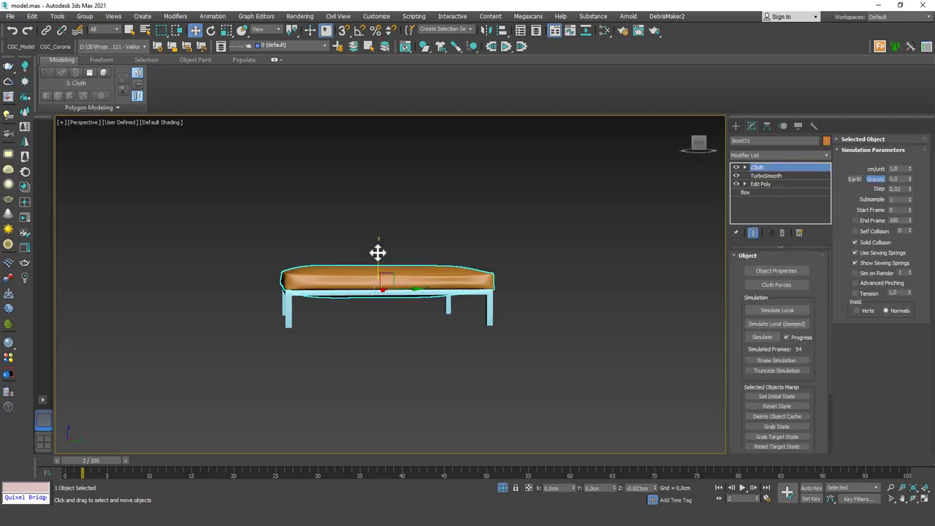
click(327, 320)
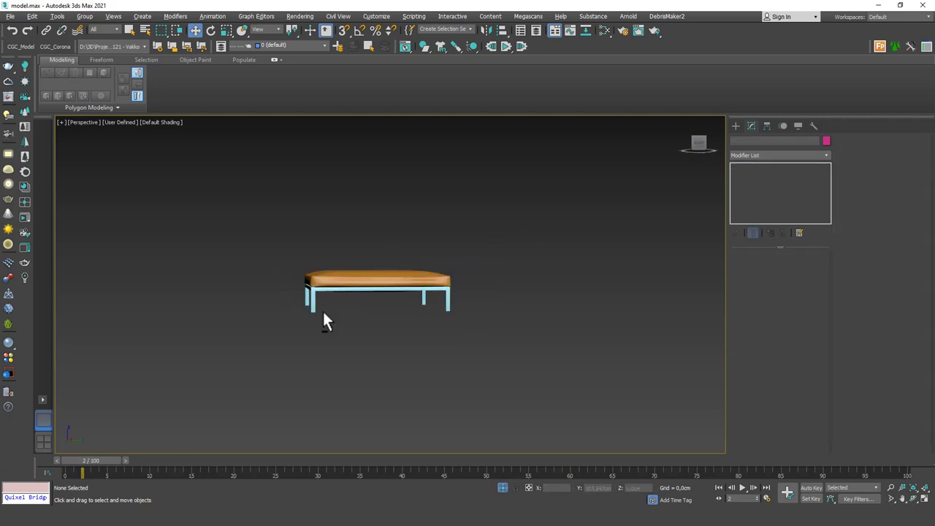
drag(324, 321, 479, 336)
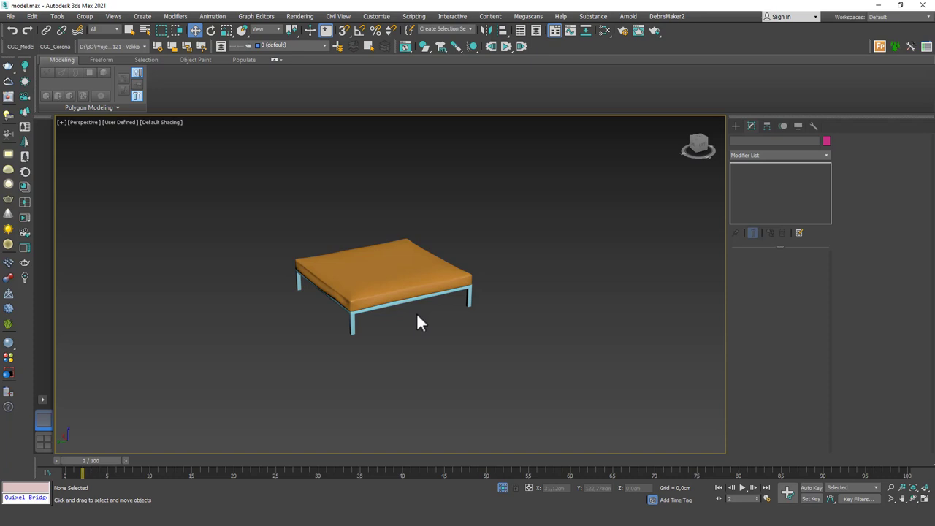
click(380, 277)
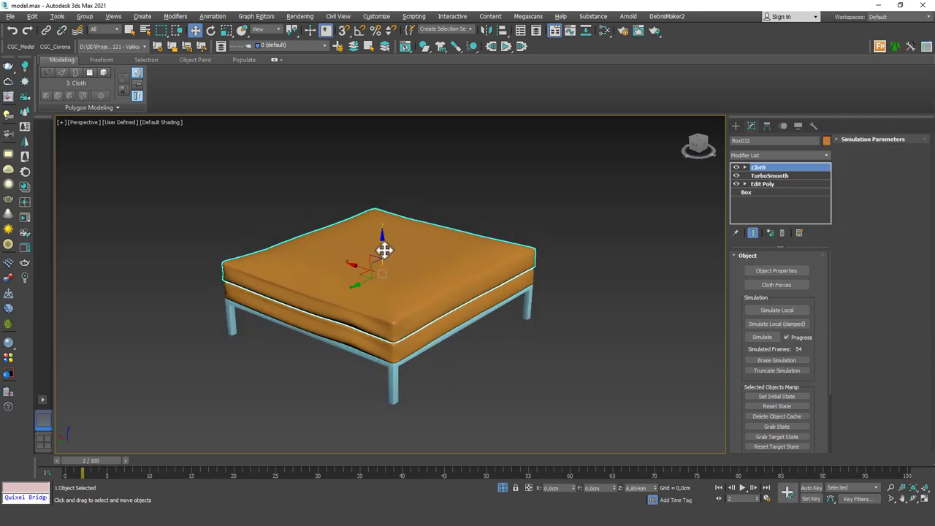
Select the cushion and inspect its Convert To options in the quad menu without converting
click(475, 286)
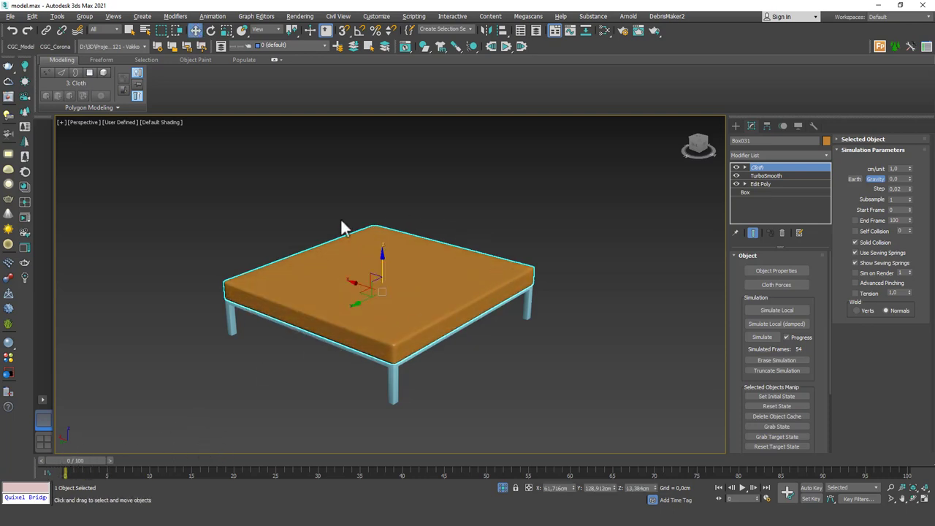
mouse_move(117, 475)
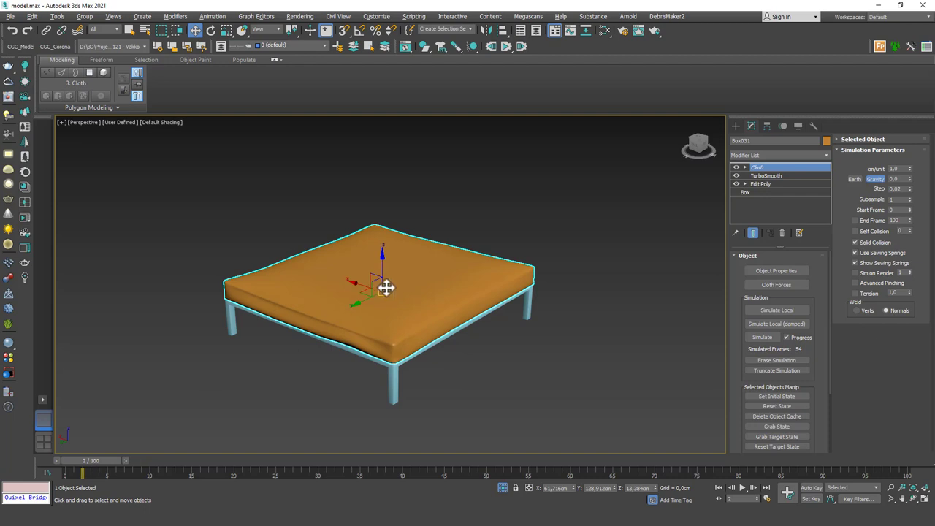
mouse_move(441, 256)
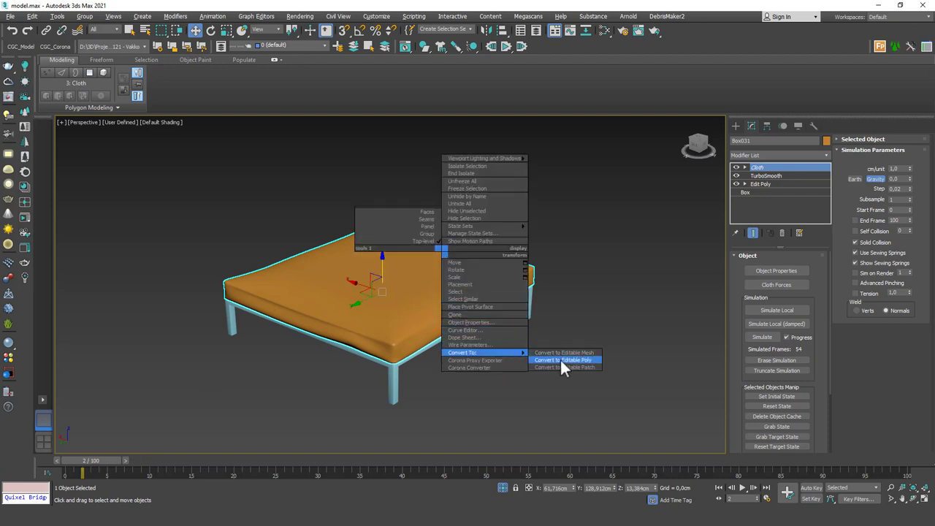
click(562, 359)
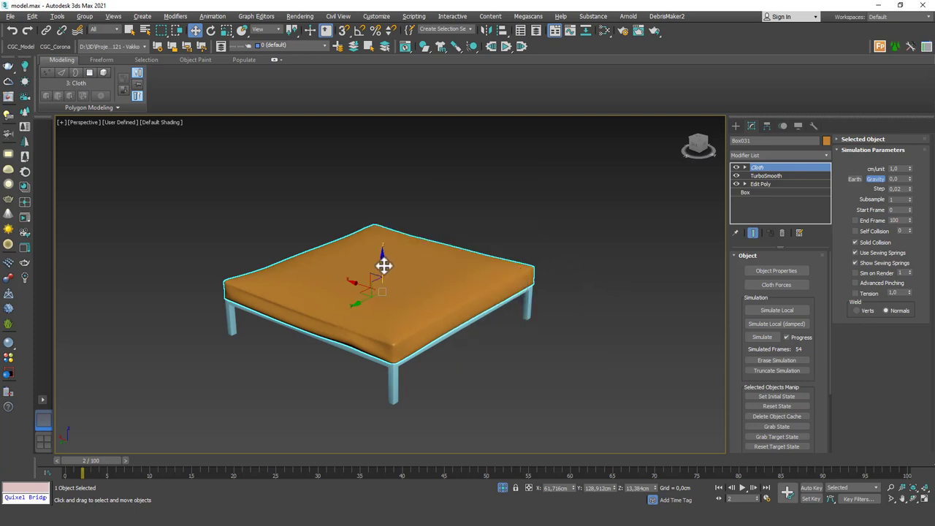
mouse_move(386, 269)
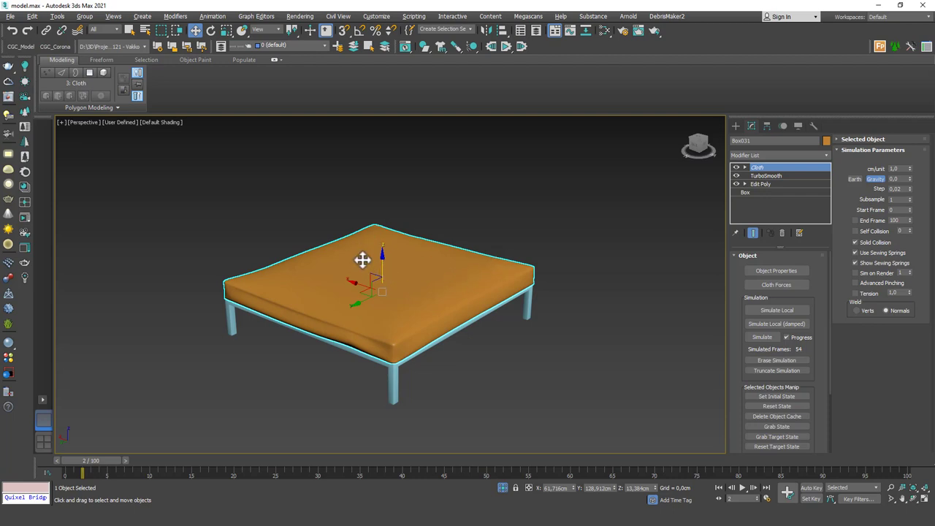
mouse_move(368, 269)
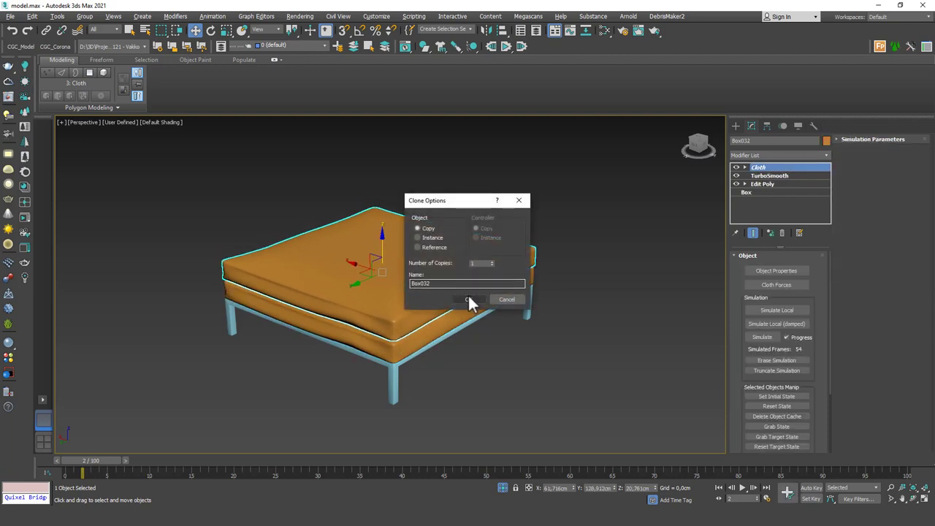
Shift-clone the cushion as a Copy stacked on the original
click(468, 299)
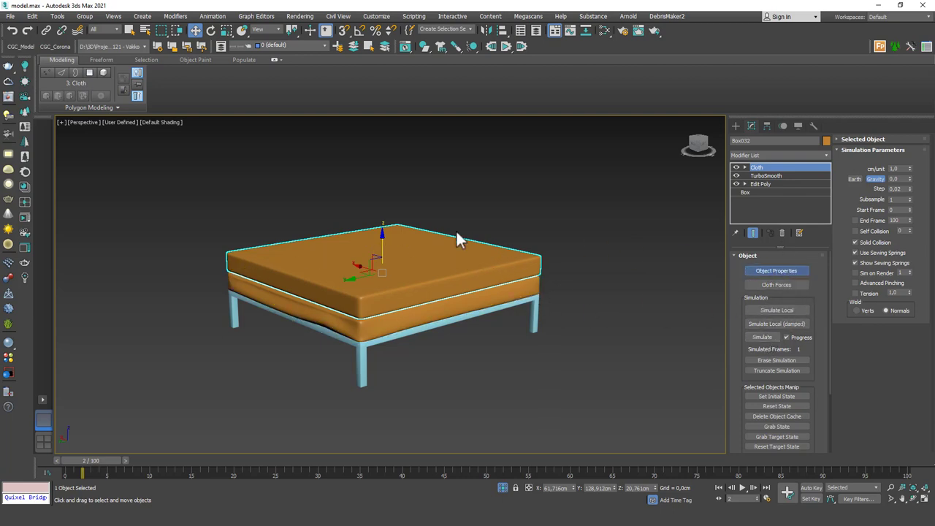
Add the second cushion in Object Properties and set it to Cloth with pressure
click(777, 270)
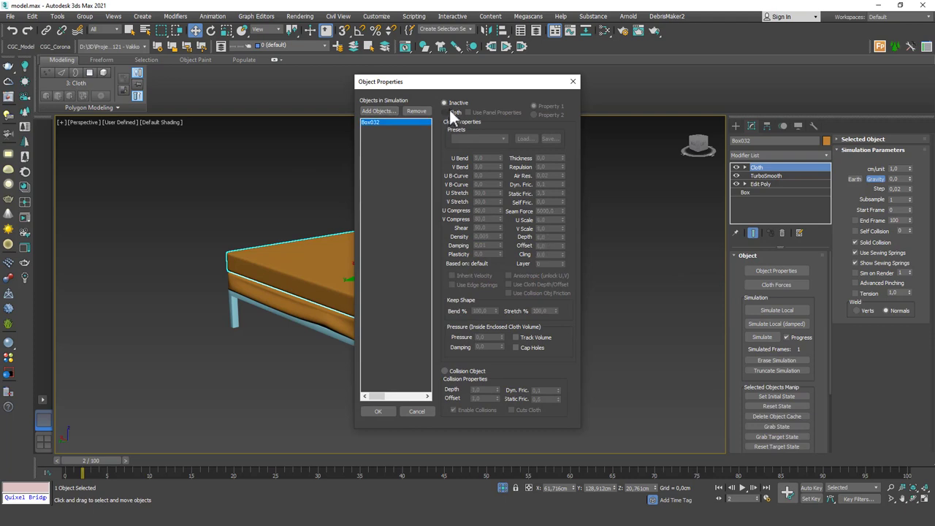
click(379, 111)
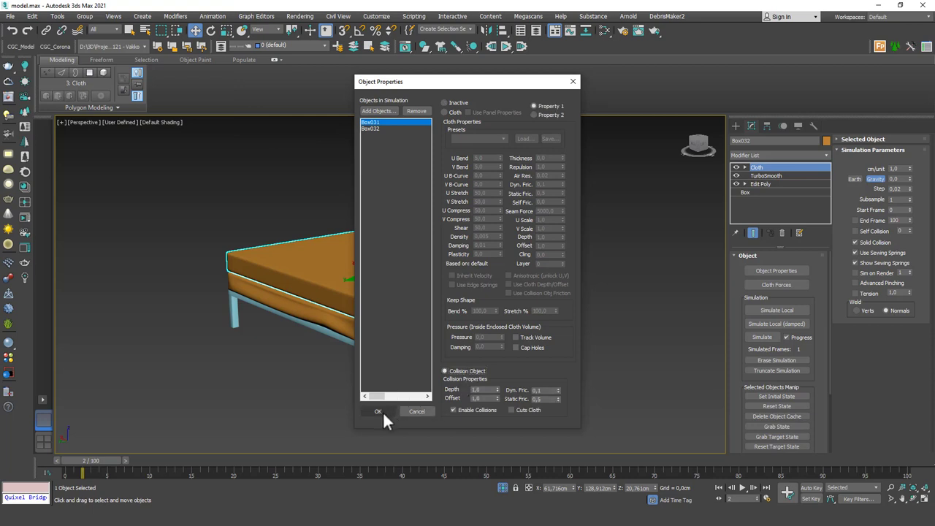
click(371, 129)
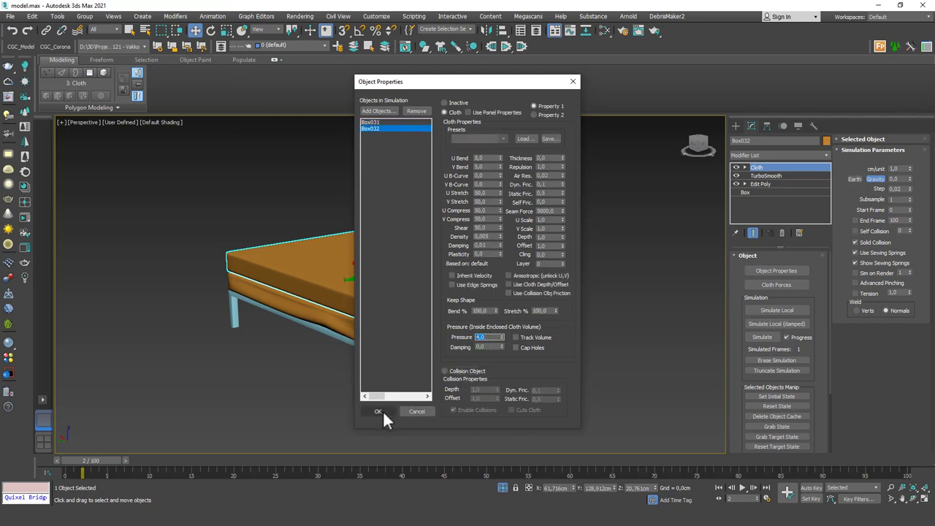
click(377, 411)
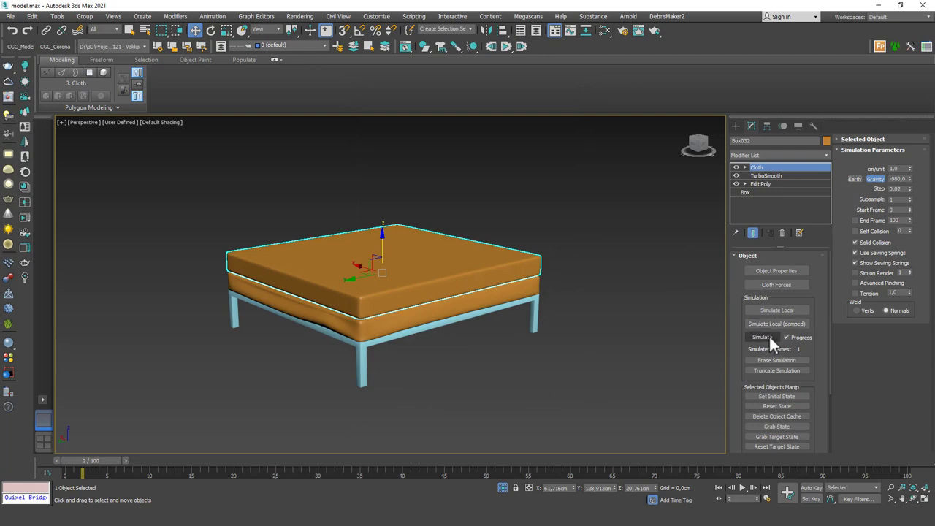
Run the two-cushion cloth simulation to about frame 75
click(763, 336)
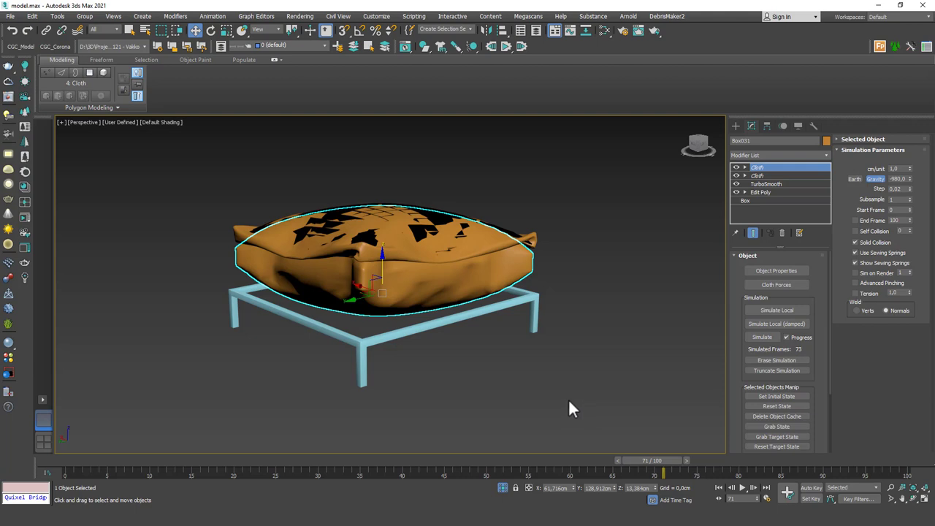
mouse_move(555, 360)
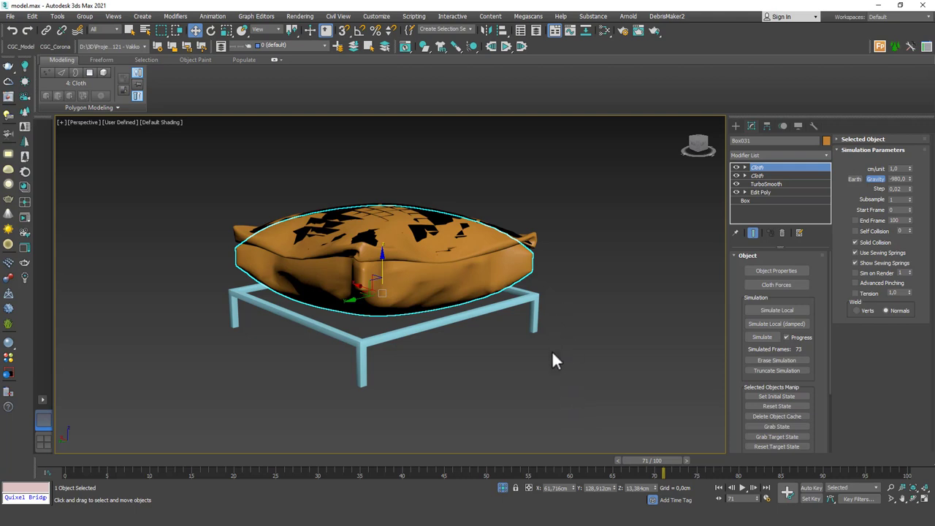
mouse_move(538, 362)
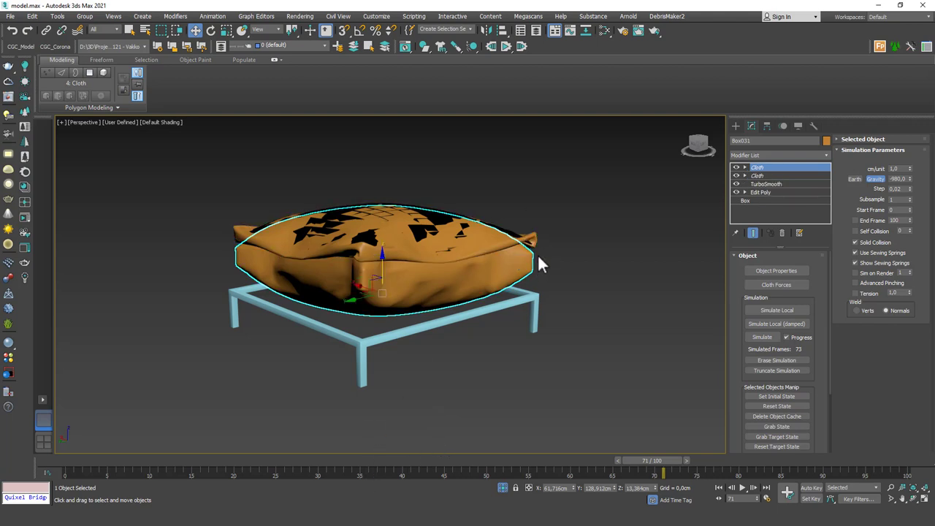
mouse_move(539, 265)
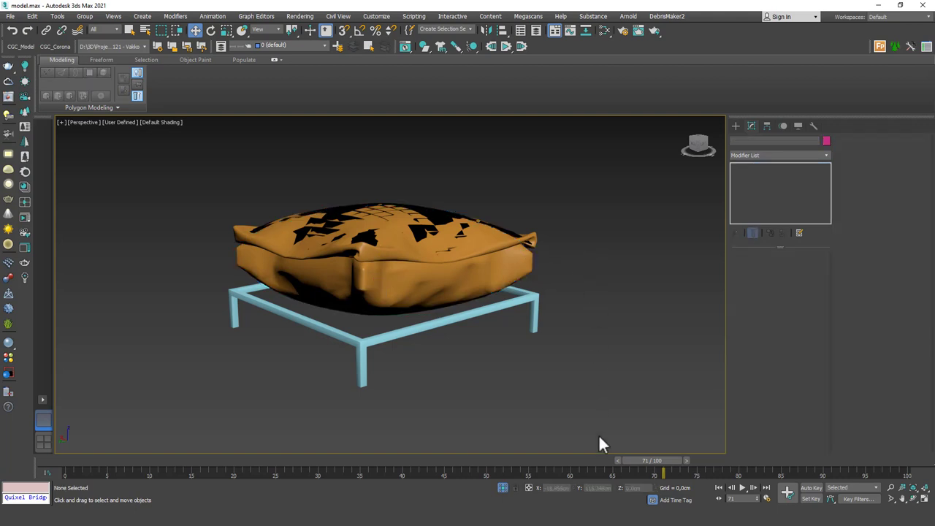
Erase the ballooned simulation, select the top cushion and show its Cloth simulation settings
drag(663, 473, 65, 473)
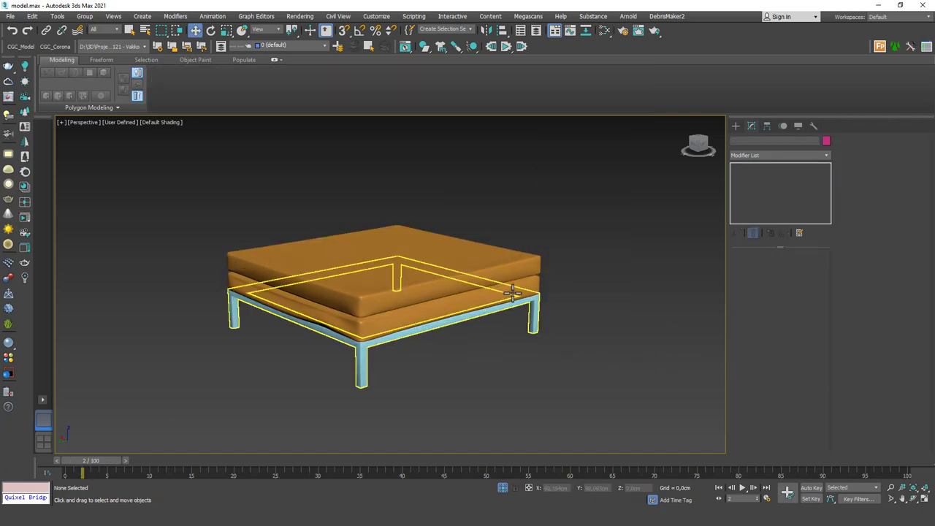
drag(82, 474, 134, 473)
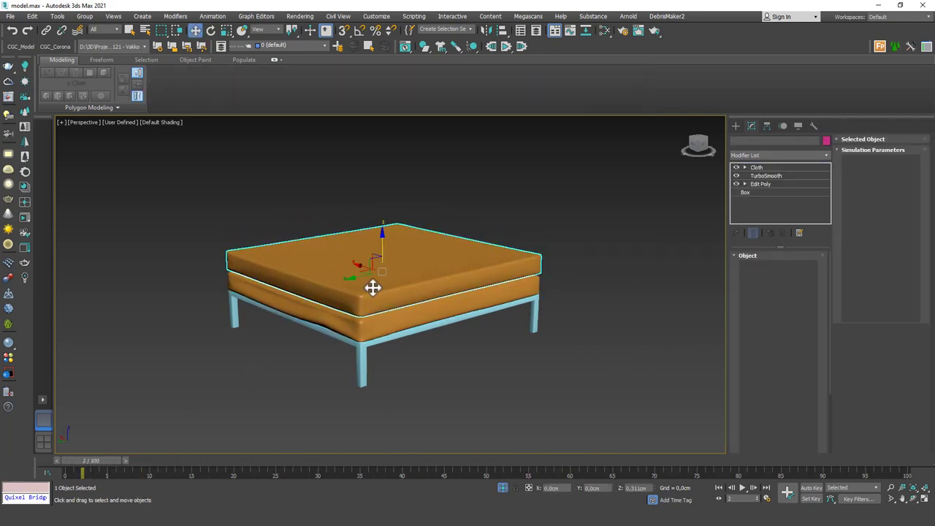
click(756, 166)
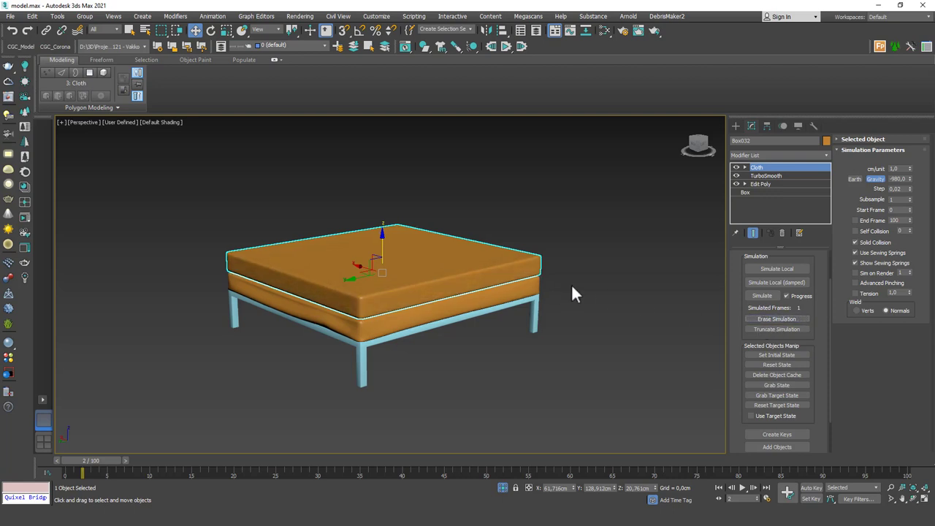
Add Box001 and Box002 in Object Properties, assign them Cloth, and confirm
click(763, 296)
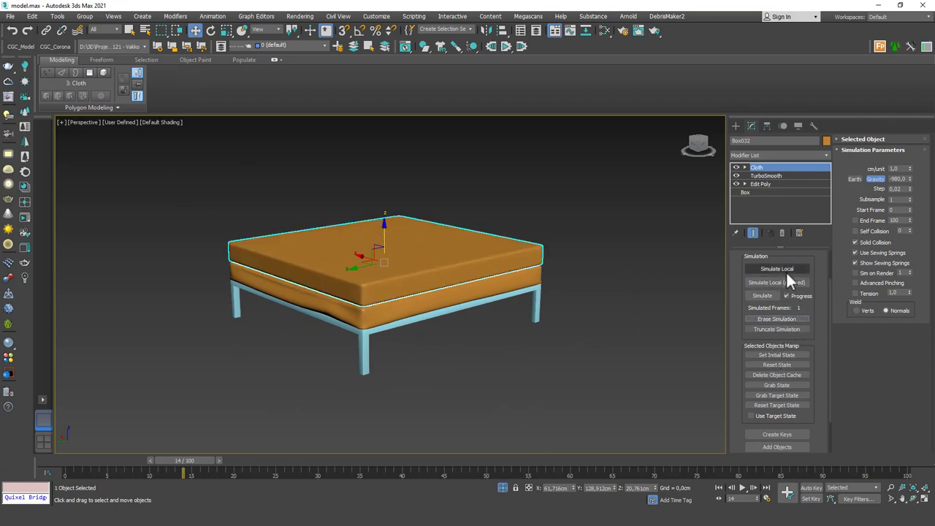
click(763, 295)
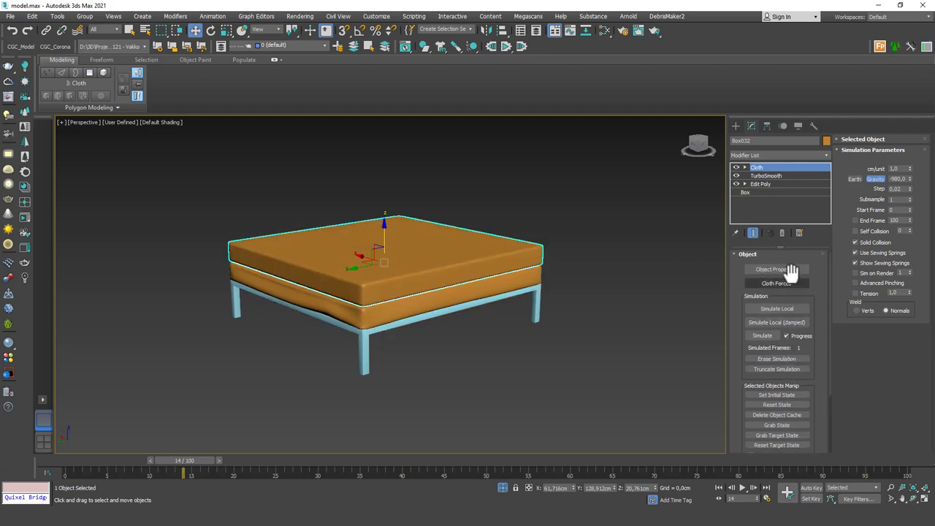
click(775, 269)
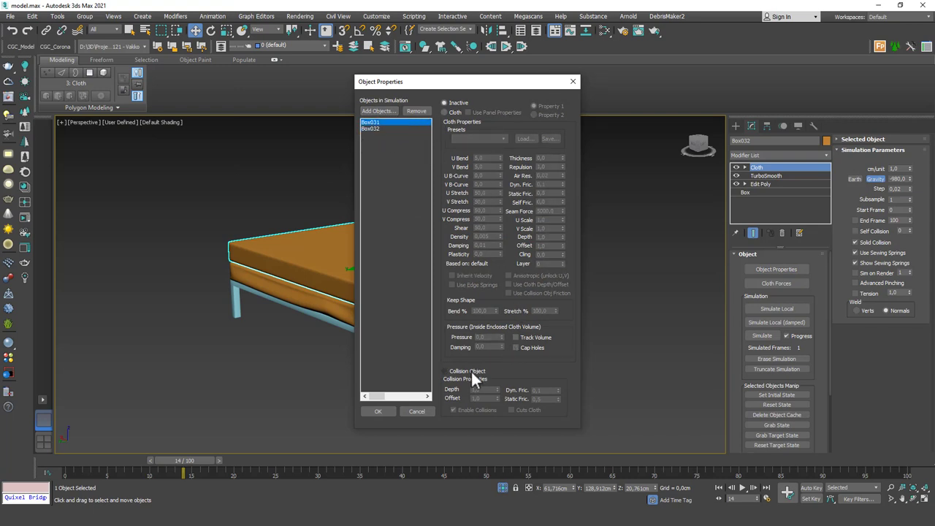
click(377, 410)
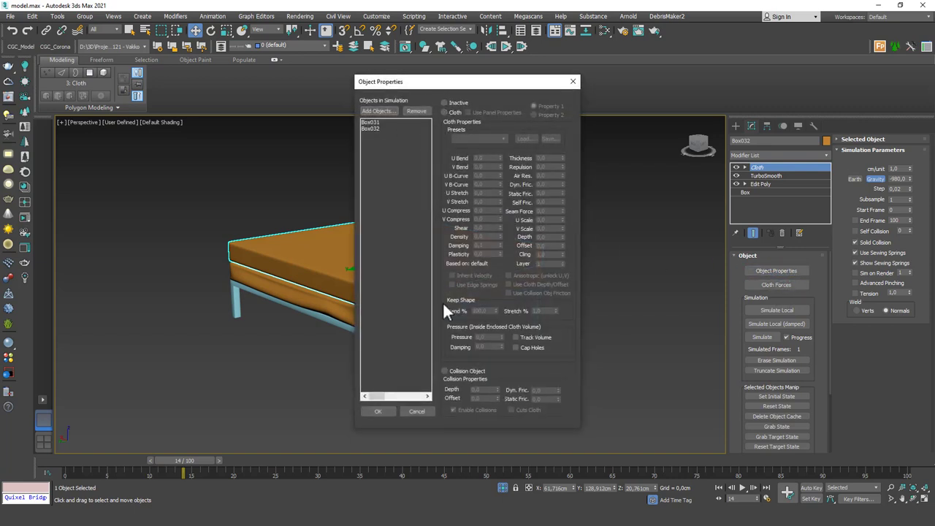
click(371, 121)
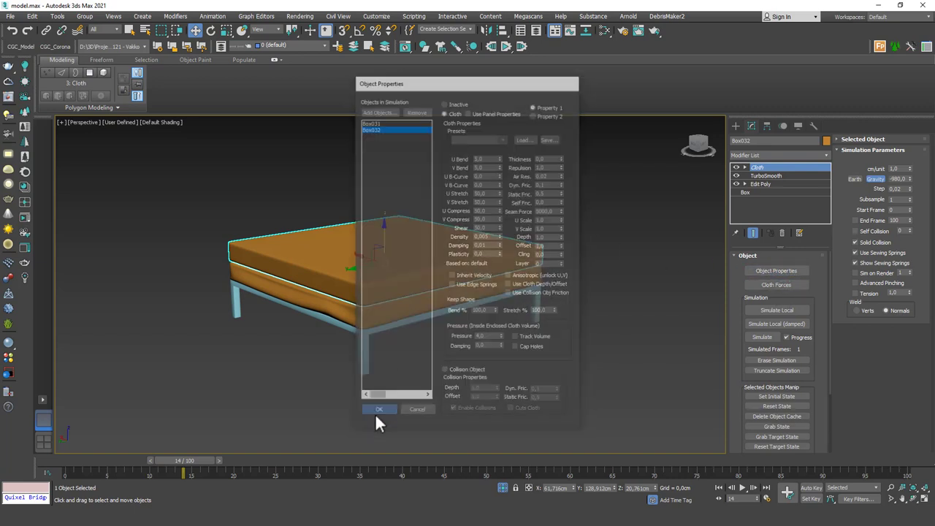
click(380, 407)
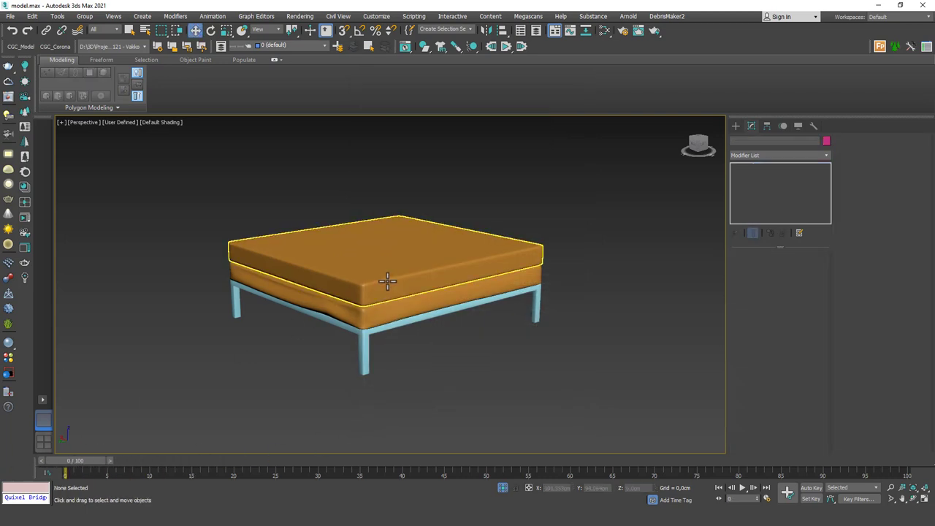
Confirm the top cushion's cloth object properties and simulate it draping over the lower cushion
click(763, 336)
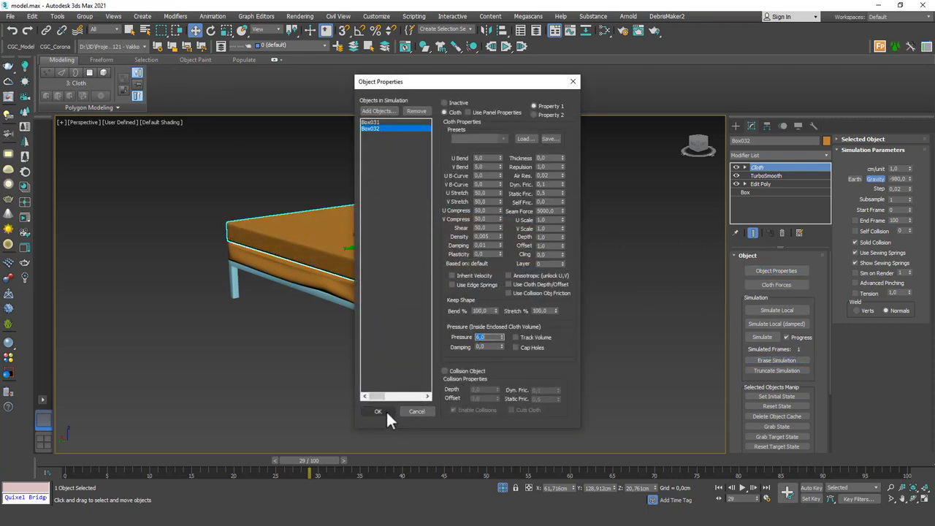
click(377, 411)
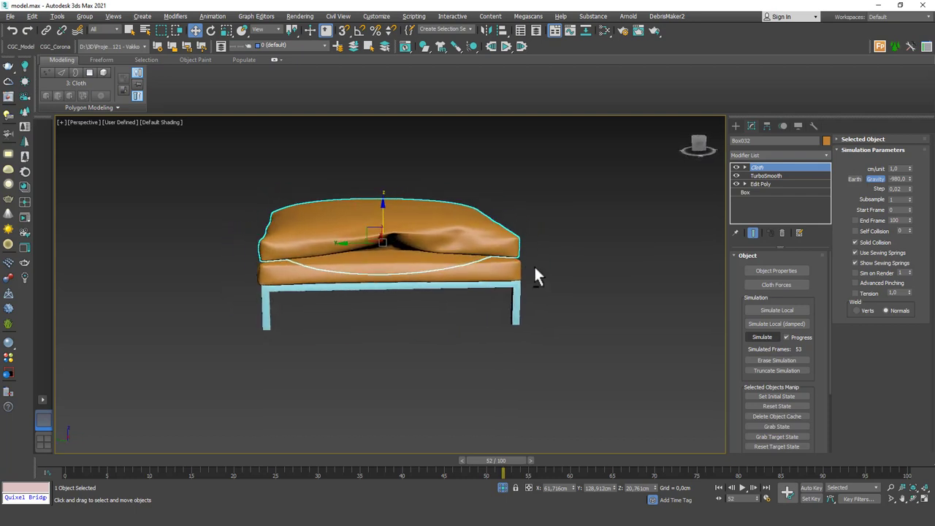
mouse_move(780, 289)
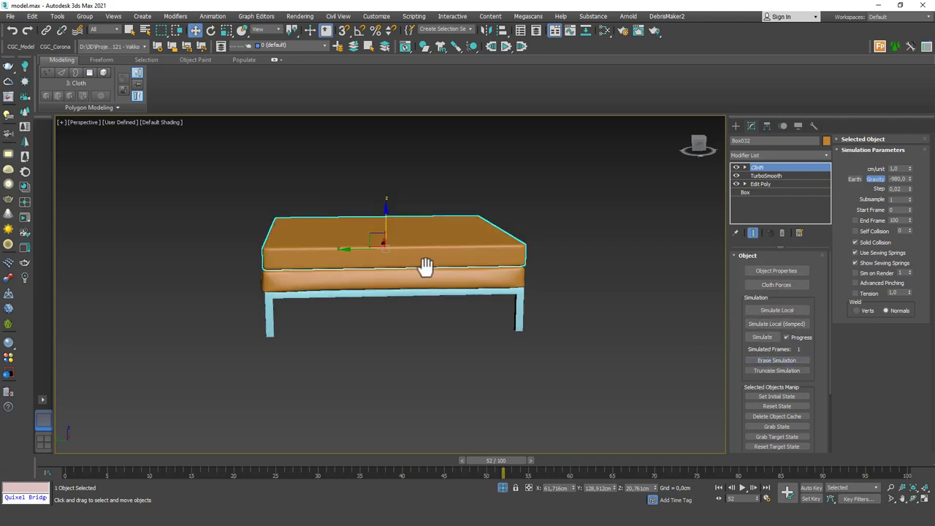
Erase the cloth simulation so the top cushion is a flat box again, reviewing its Object Properties
click(762, 336)
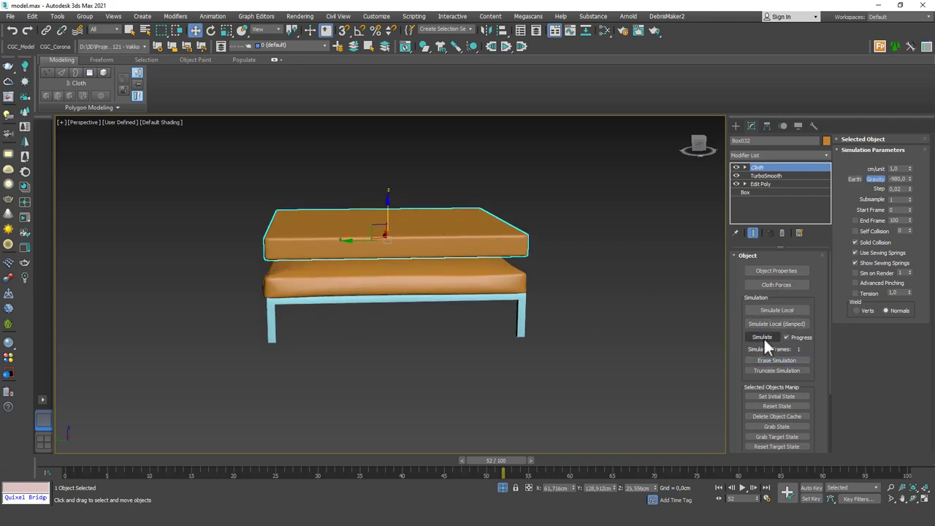
click(763, 336)
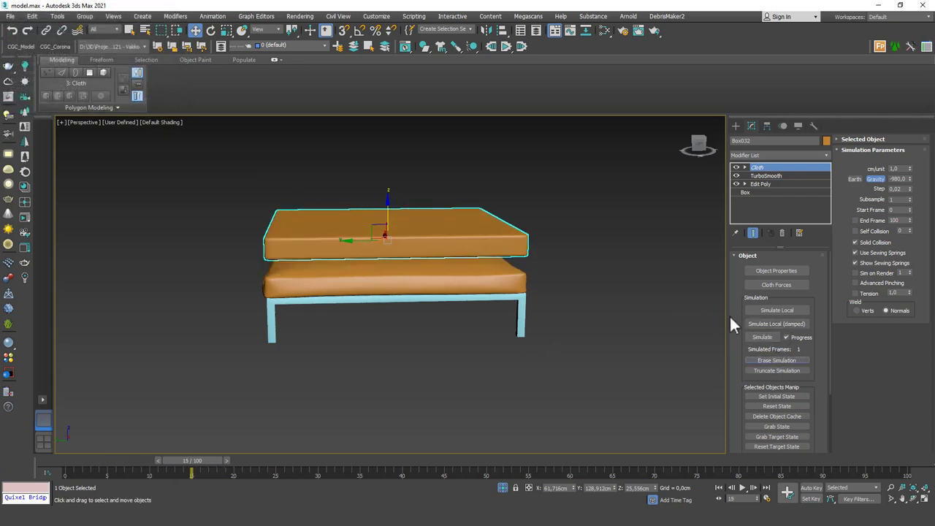
click(777, 271)
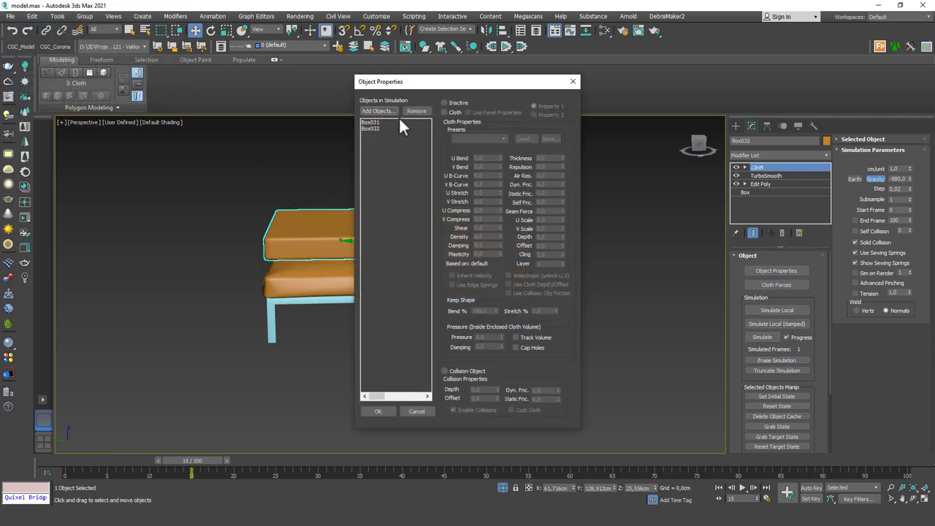
click(377, 410)
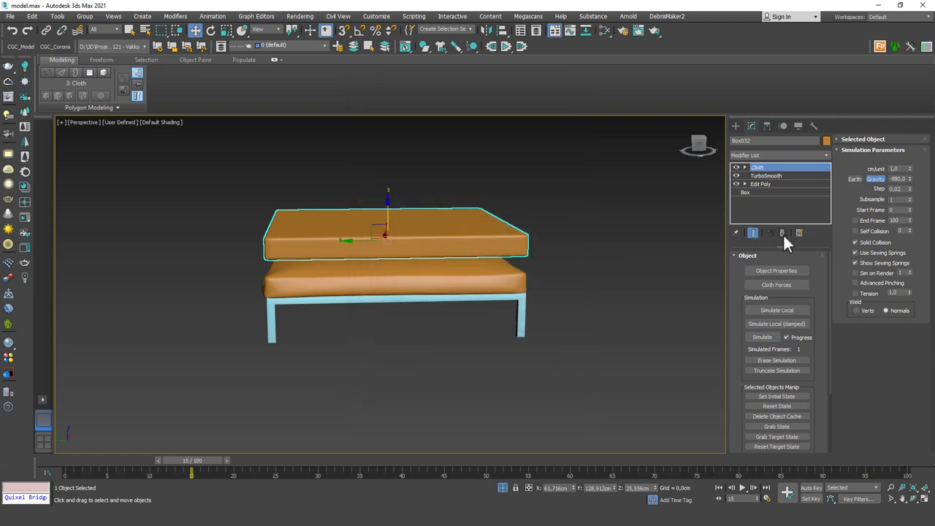
click(780, 154)
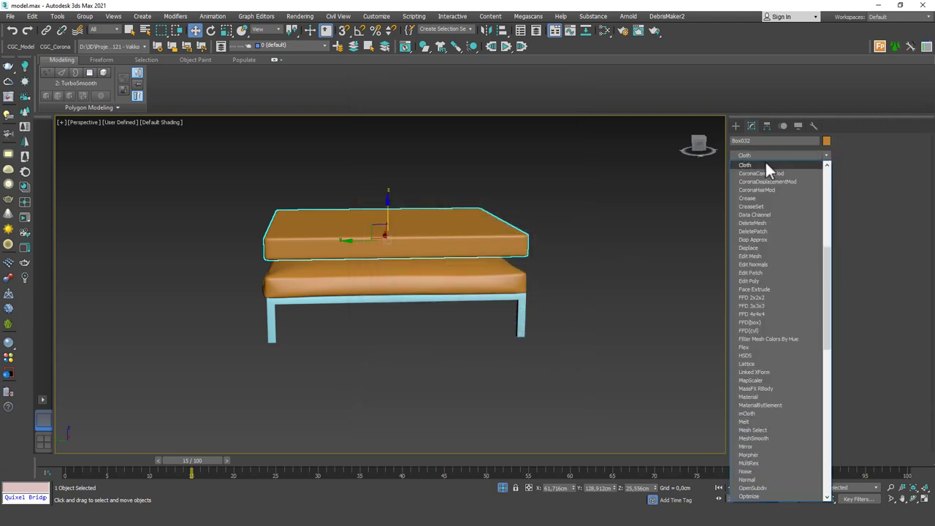
Add Box002 to the simulation, set Box001 as Collision Object and Box002 as Cloth
click(745, 163)
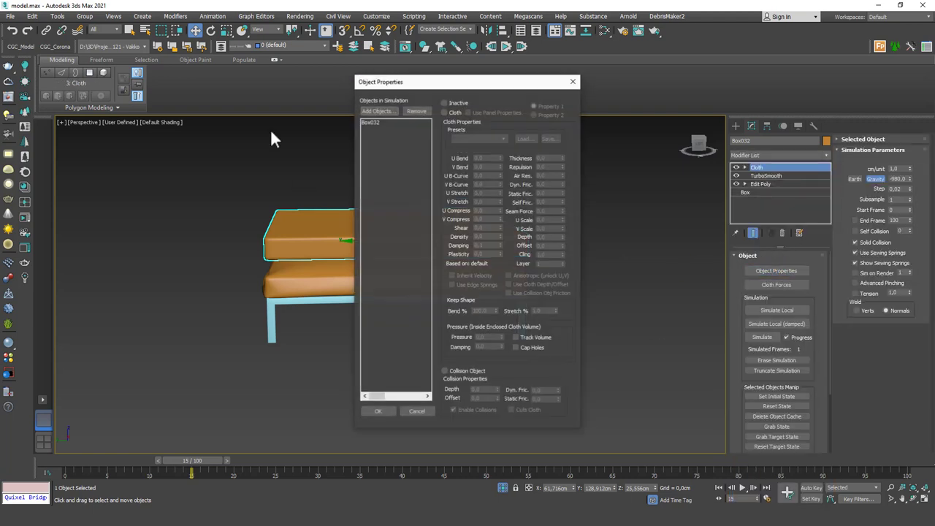
click(377, 111)
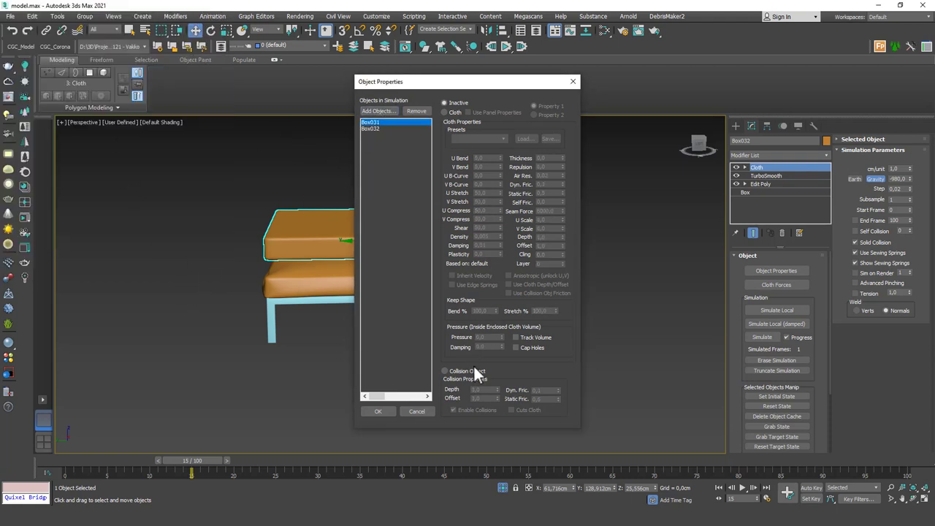
click(371, 129)
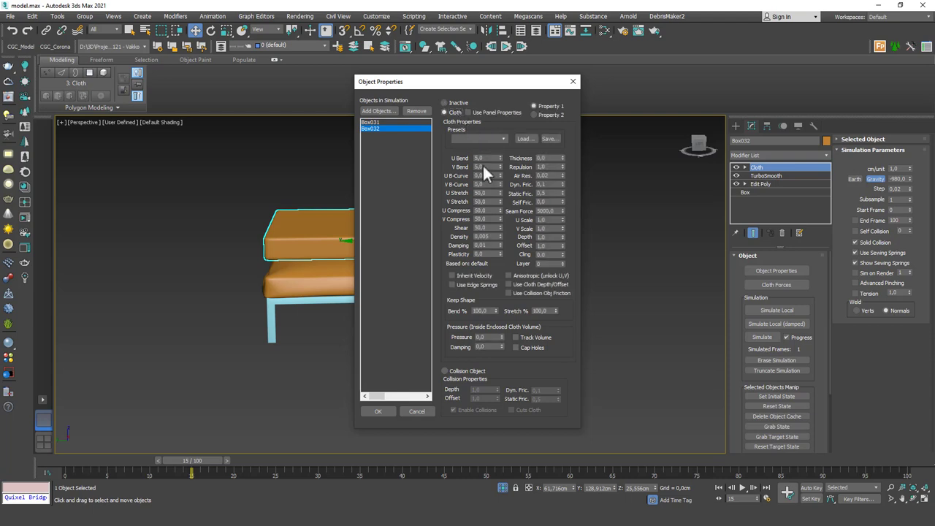
click(485, 336)
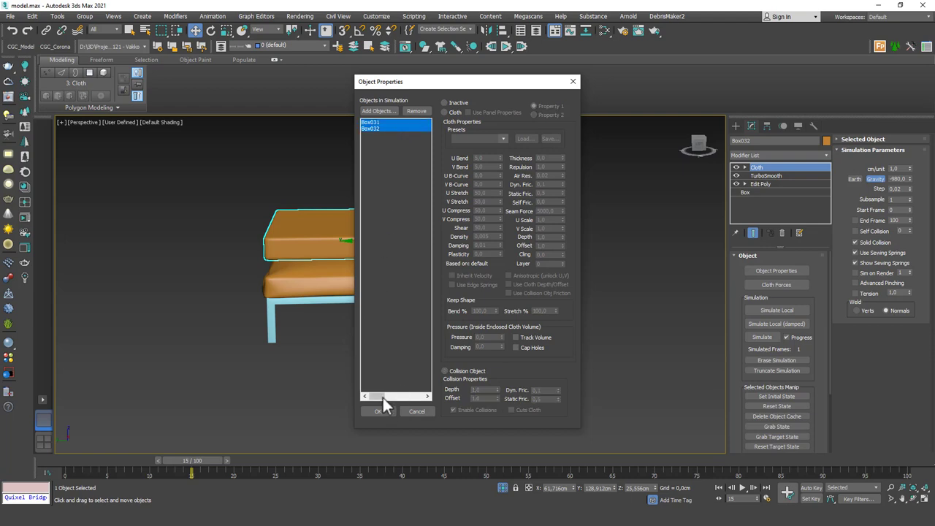
click(377, 410)
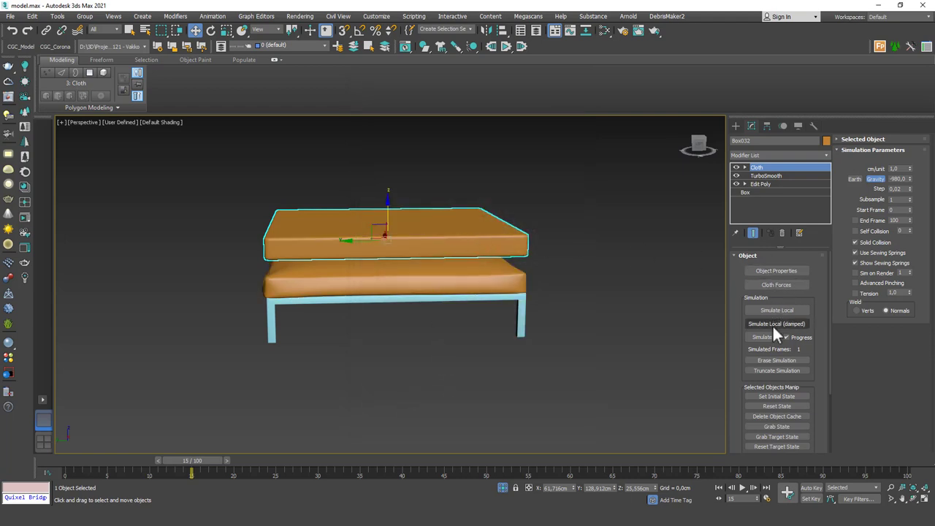
Review both cushions' cloth and collision assignments in Object Properties and confirm them
click(776, 270)
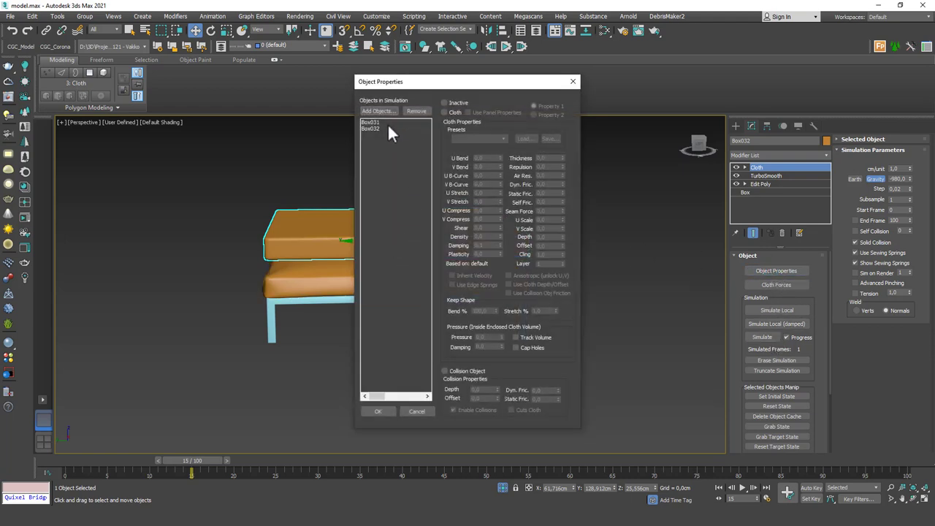
click(371, 129)
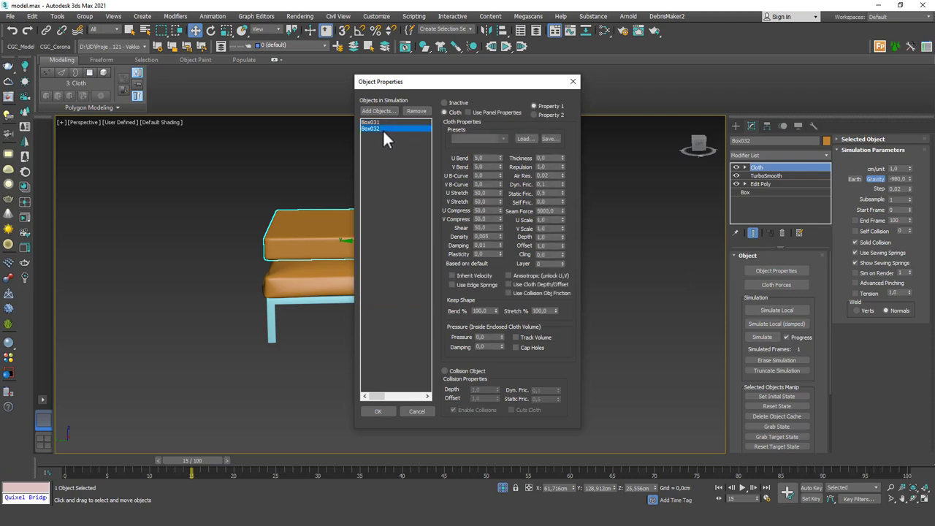
click(371, 123)
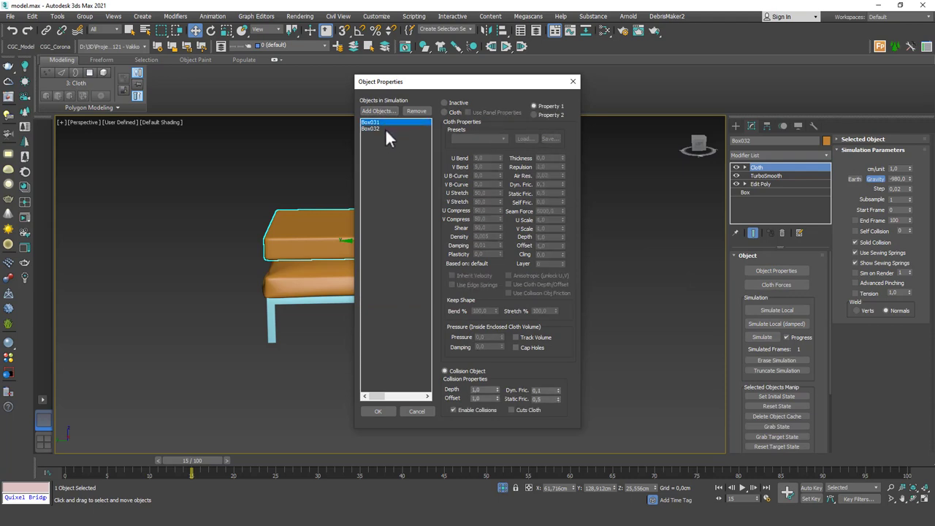
click(371, 129)
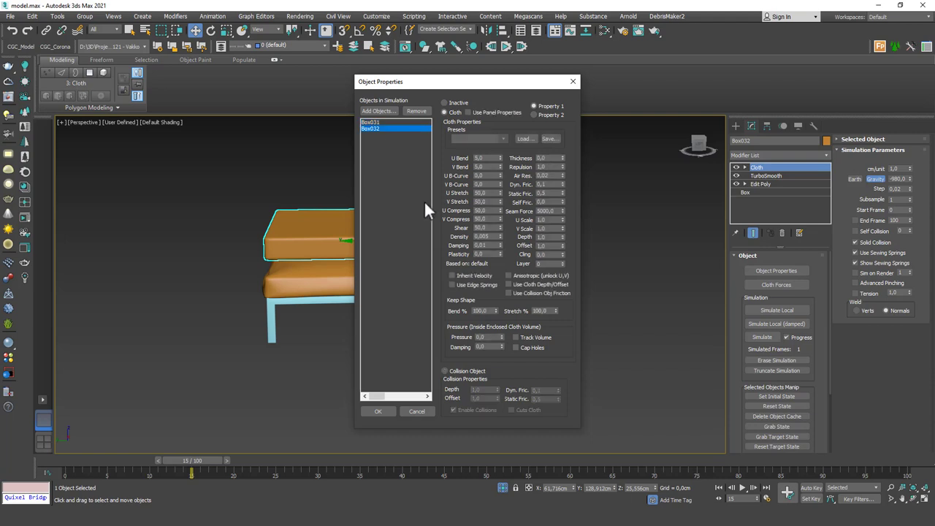
click(485, 336)
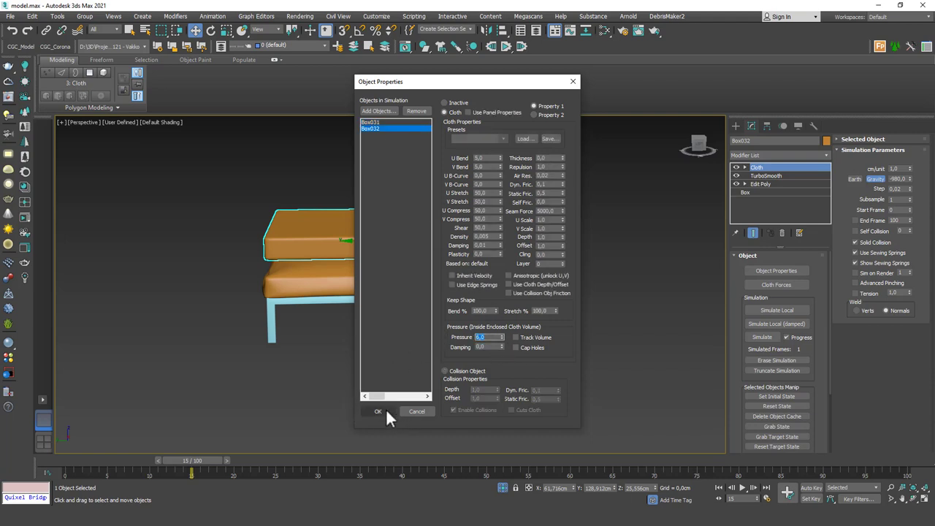
click(377, 410)
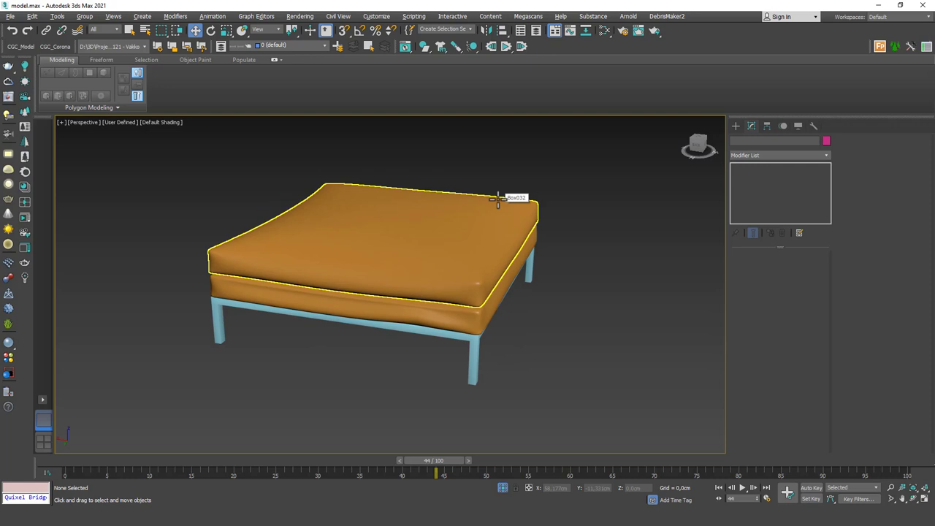
mouse_move(489, 241)
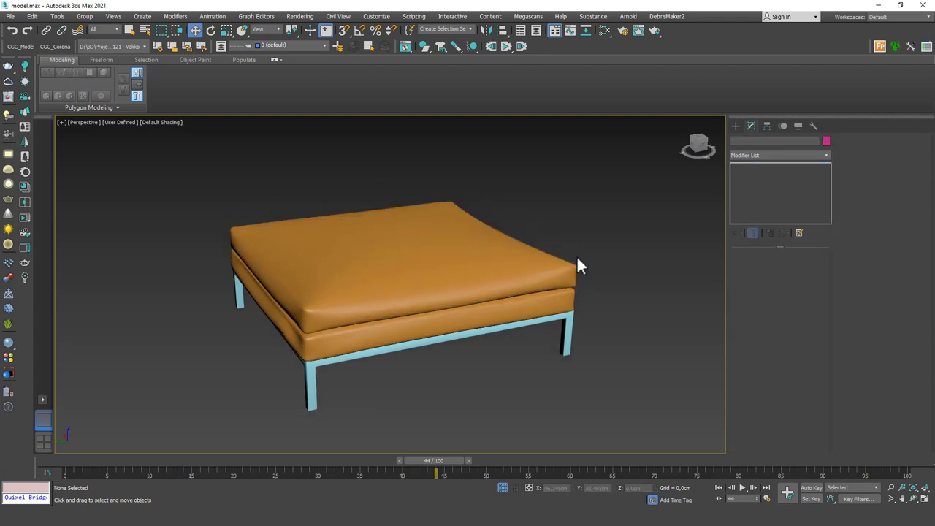
mouse_move(566, 236)
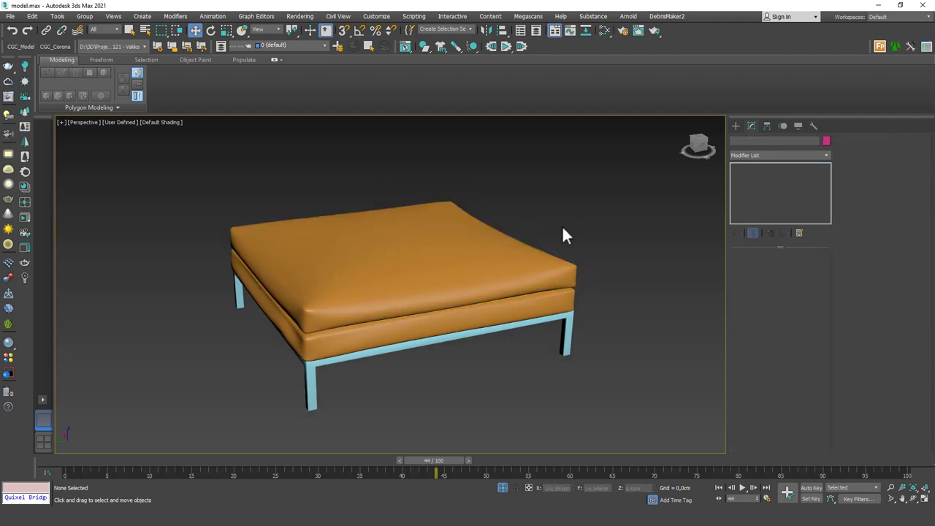
mouse_move(583, 179)
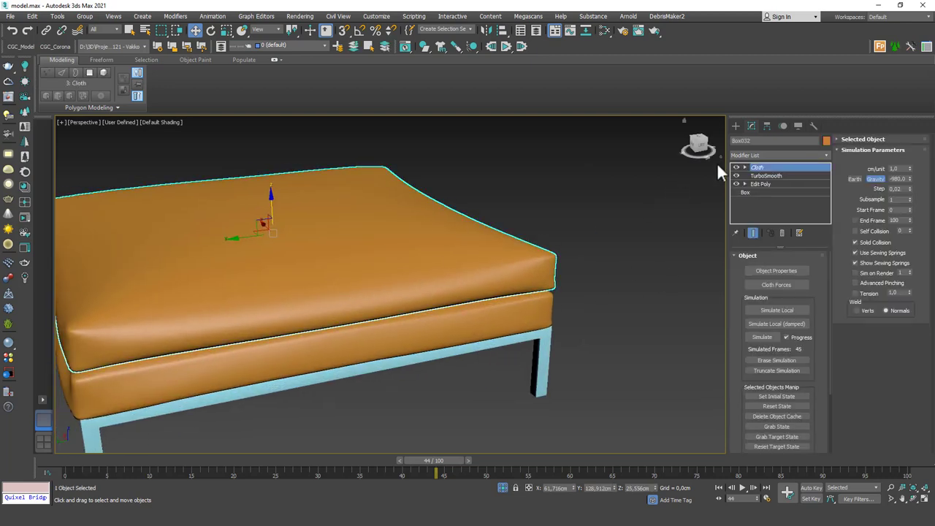
Drag faces of the top cushion at the Cloth Faces level to tug a wrinkle into a corner
click(745, 166)
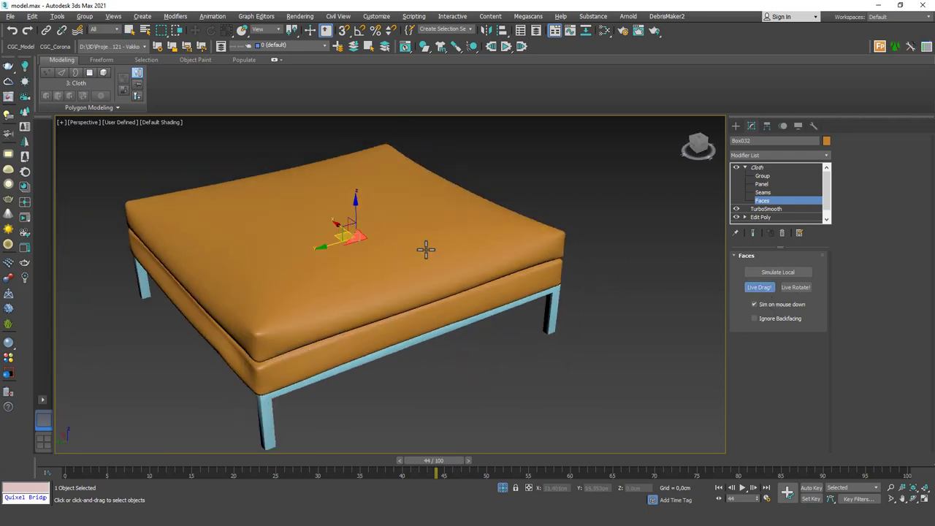
drag(427, 249, 358, 201)
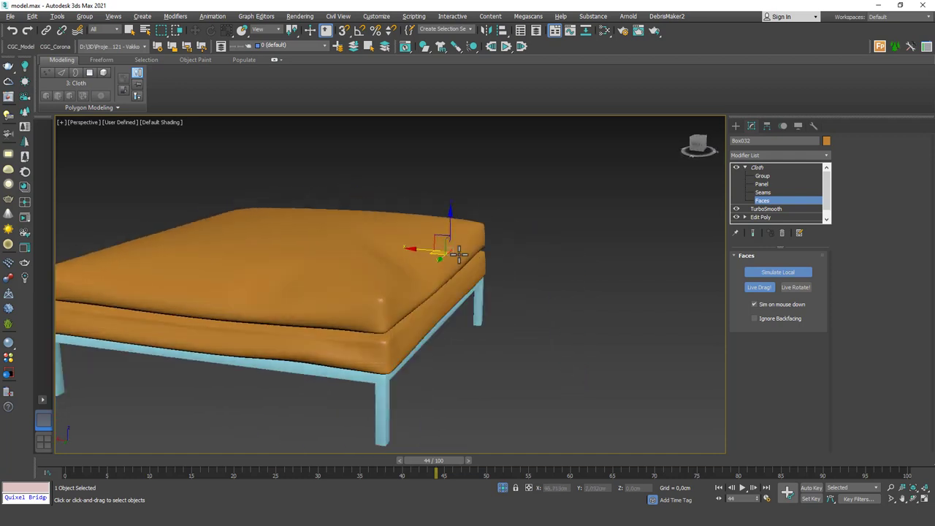
drag(453, 252, 445, 234)
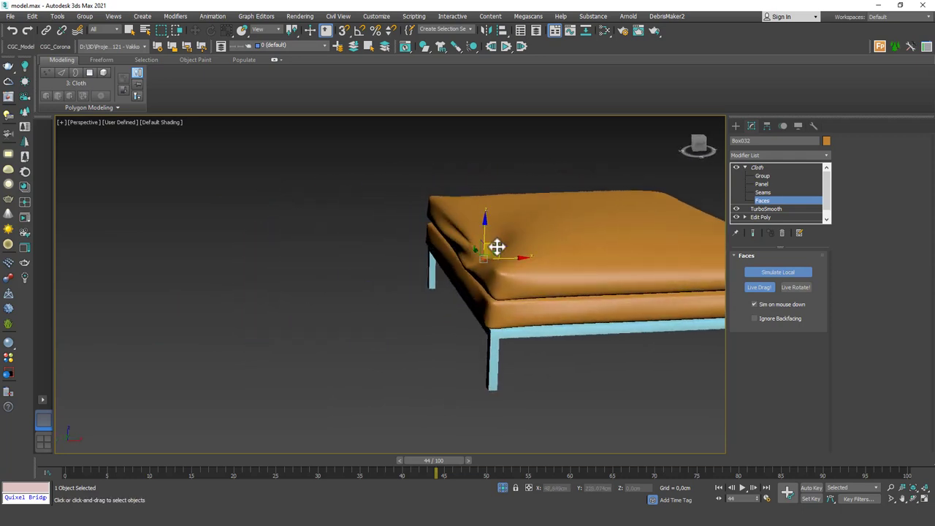
click(777, 272)
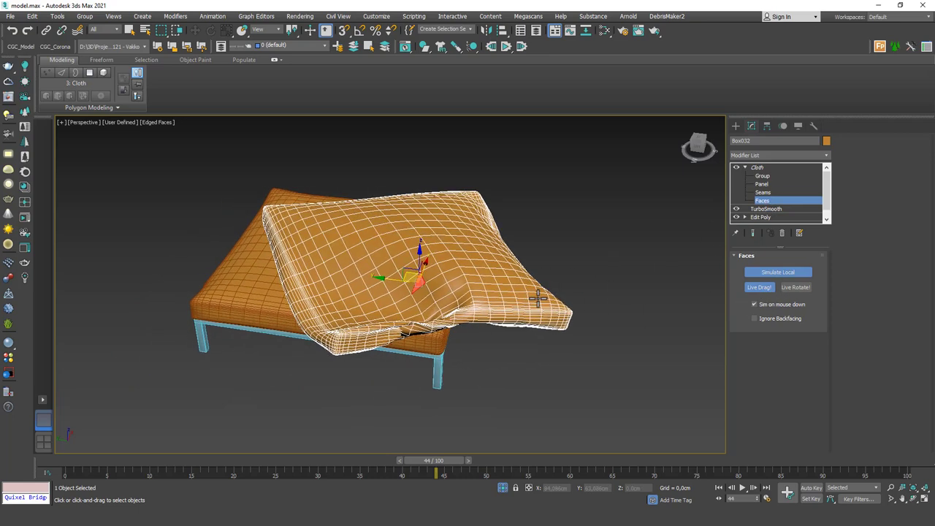
Return to the Cloth object level and run Simulate Local to settle the cushion on the base
click(514, 347)
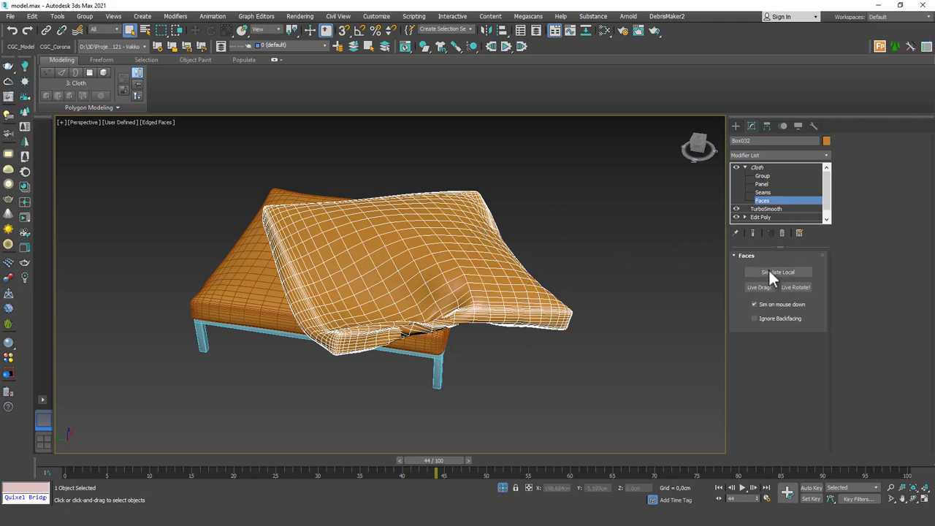
mouse_move(777, 171)
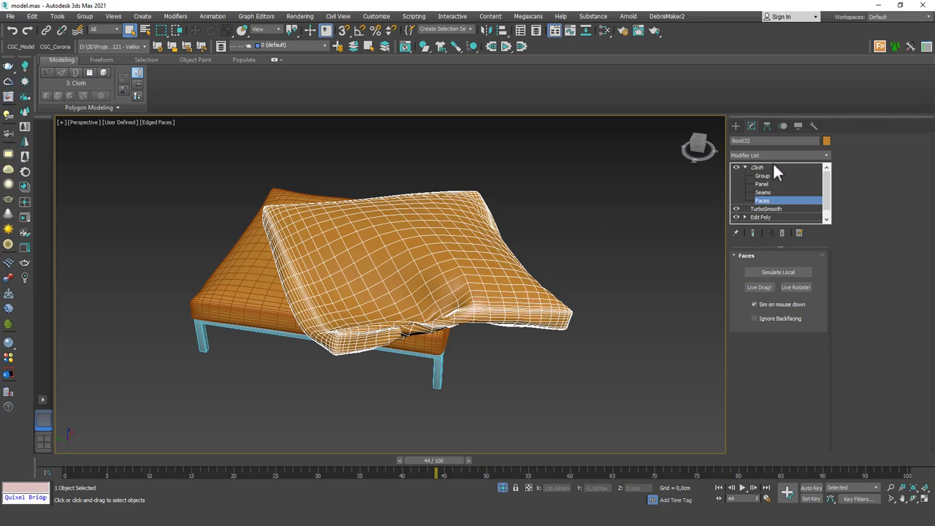
click(758, 167)
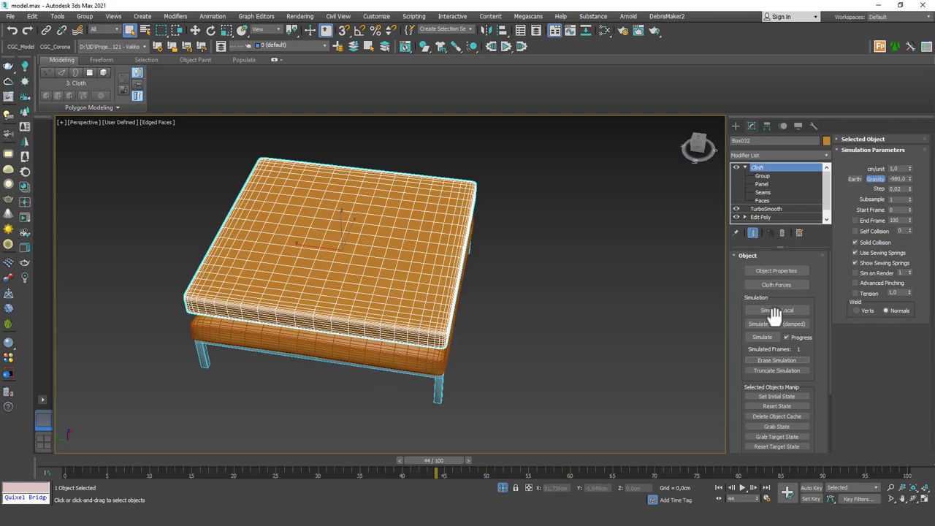
click(763, 336)
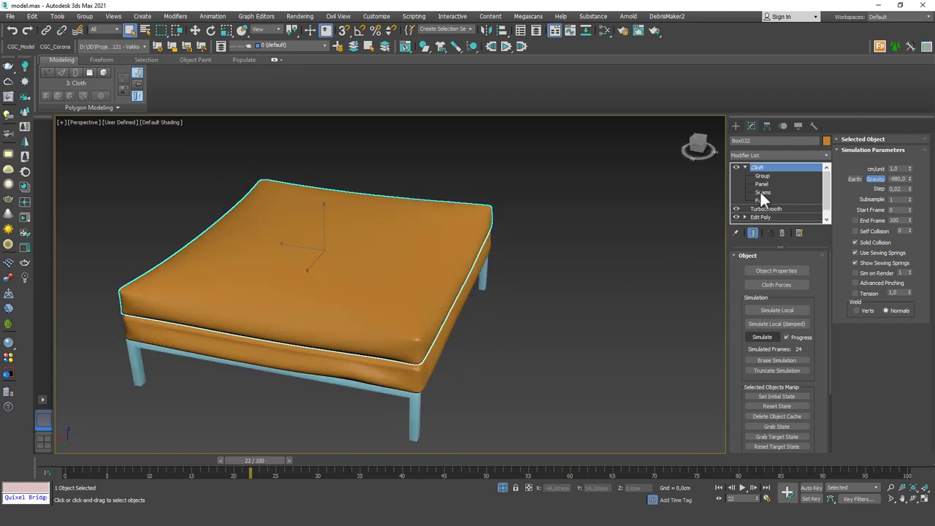
With Live Drag enabled at the Faces level, pull the cushion surface and edge to raise puffy bulges
click(762, 200)
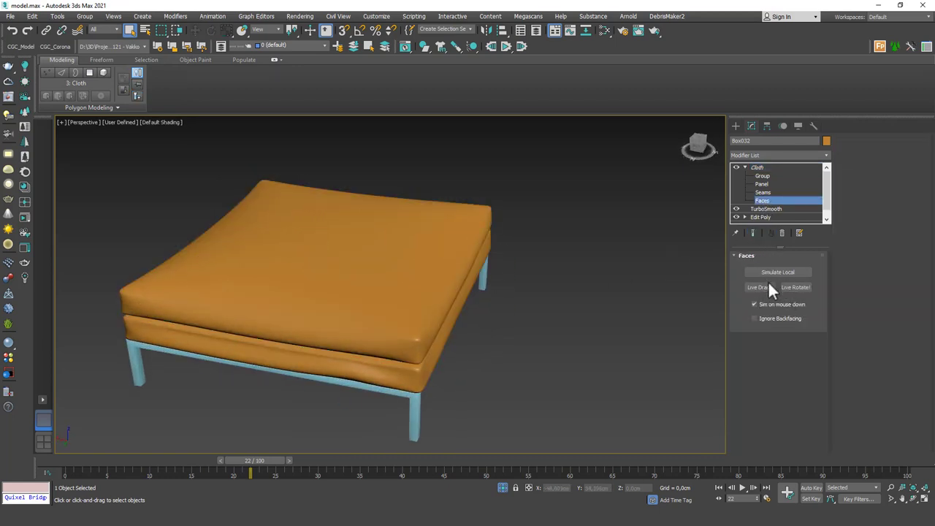
click(758, 287)
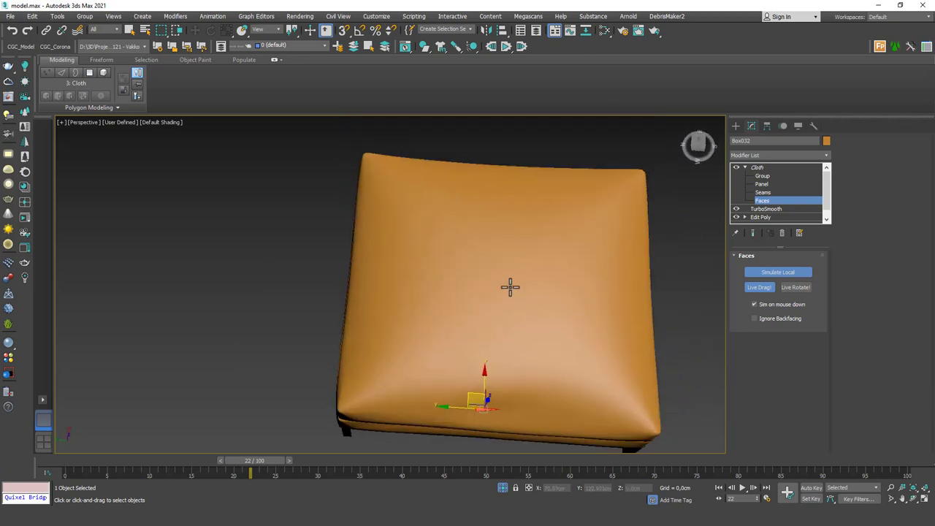
drag(511, 293, 512, 249)
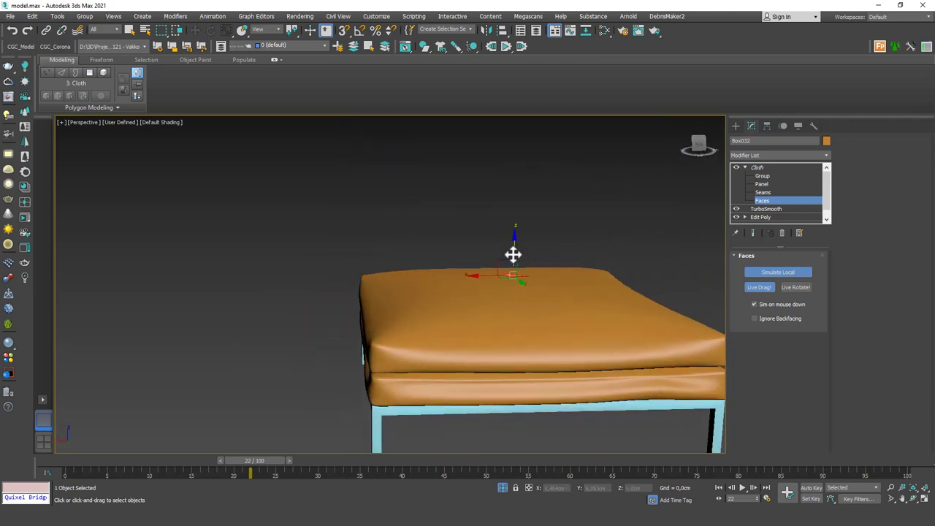
drag(512, 292, 449, 295)
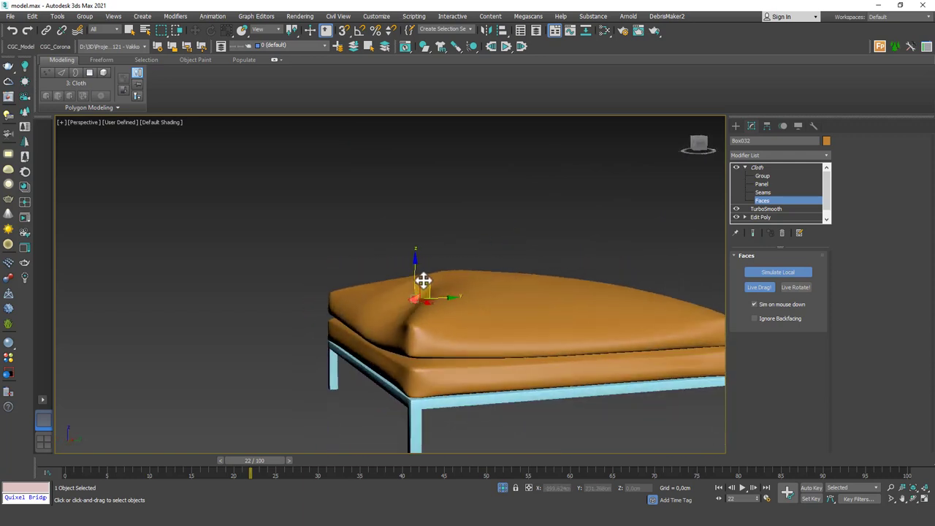
drag(424, 281, 496, 380)
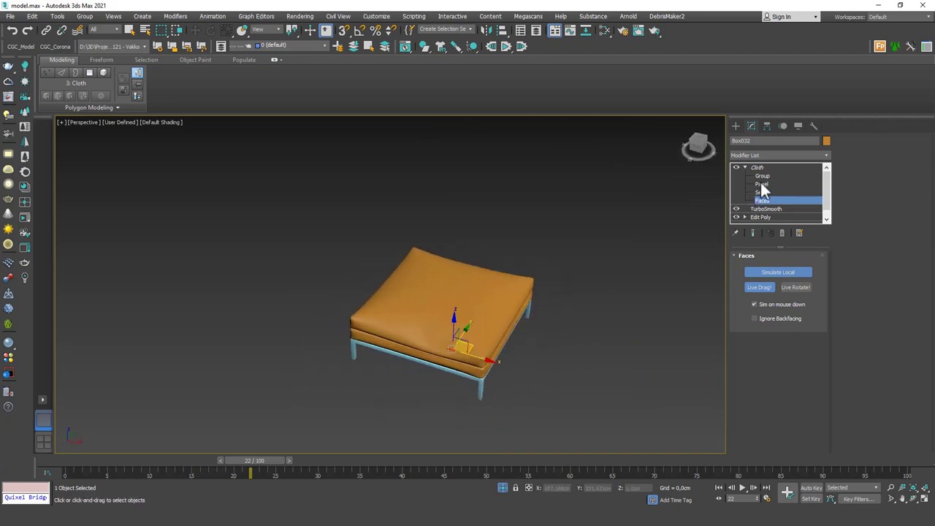
click(781, 155)
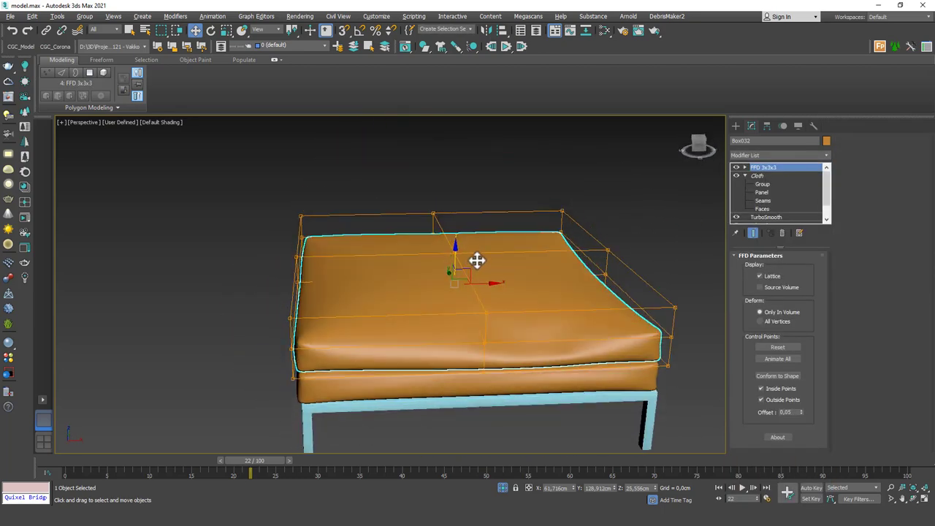
Move the FFD 3x3x3 centre top control points up then lower them into a gentle dome
drag(476, 260, 453, 253)
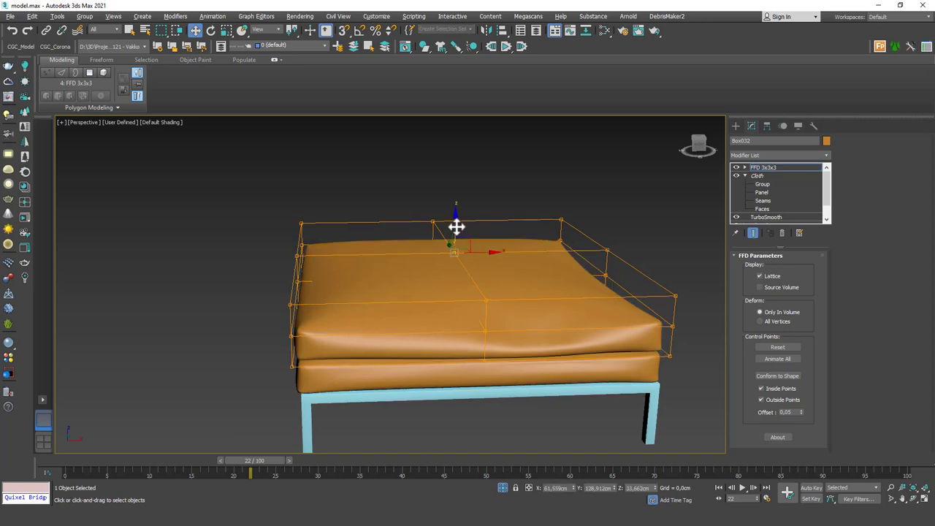
drag(455, 226, 456, 154)
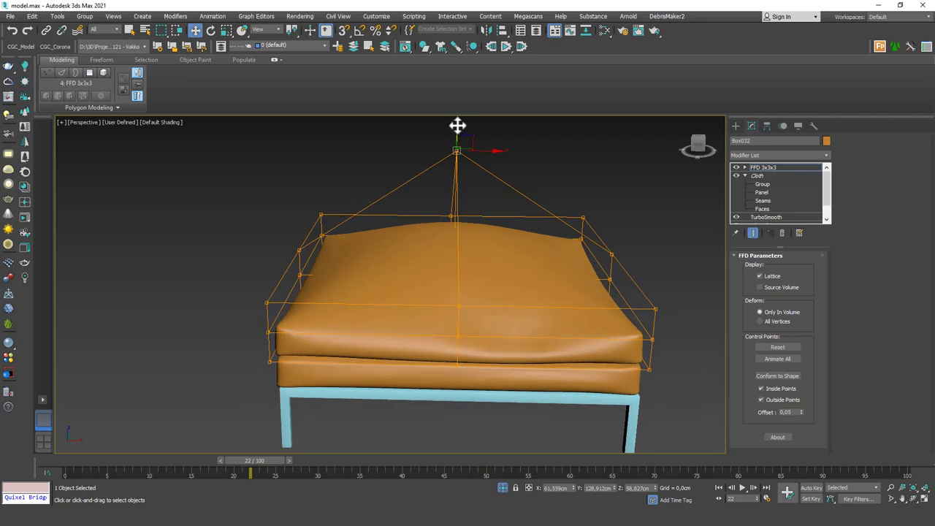
drag(456, 149, 453, 251)
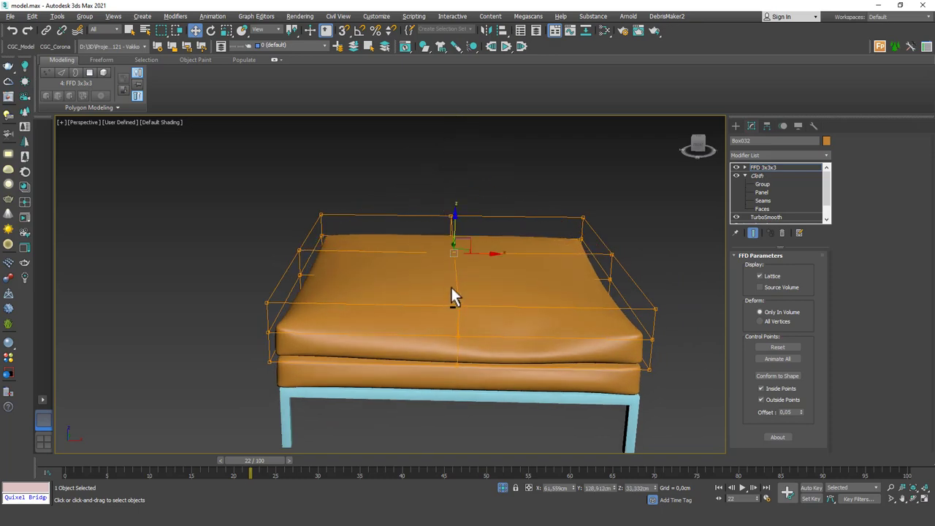
drag(453, 292, 658, 307)
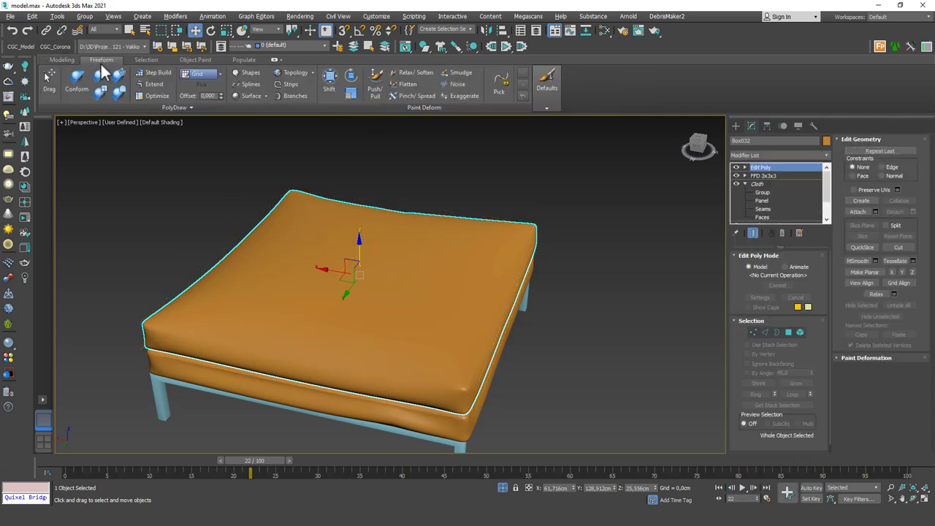
Paint soft bumps and dents across the cushion with the Freeform Push/Pull and Relax brushes
click(330, 76)
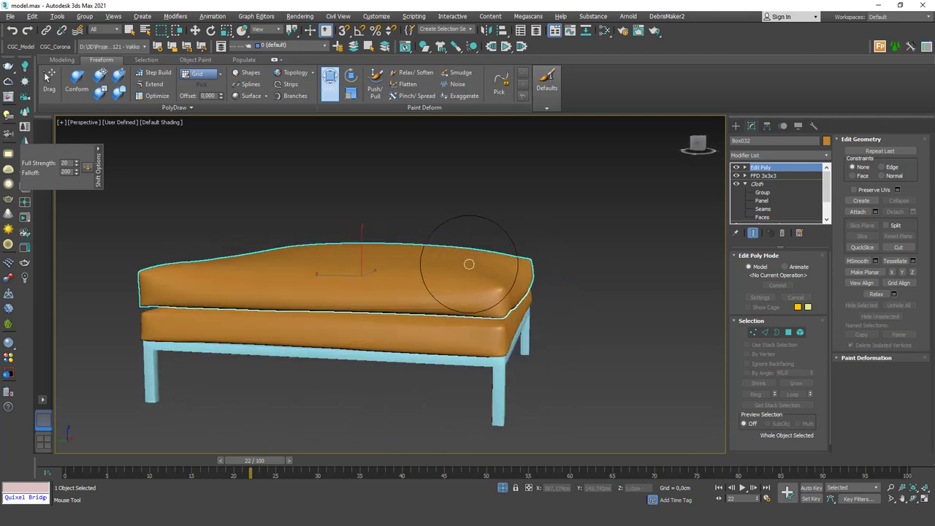
drag(469, 262, 511, 289)
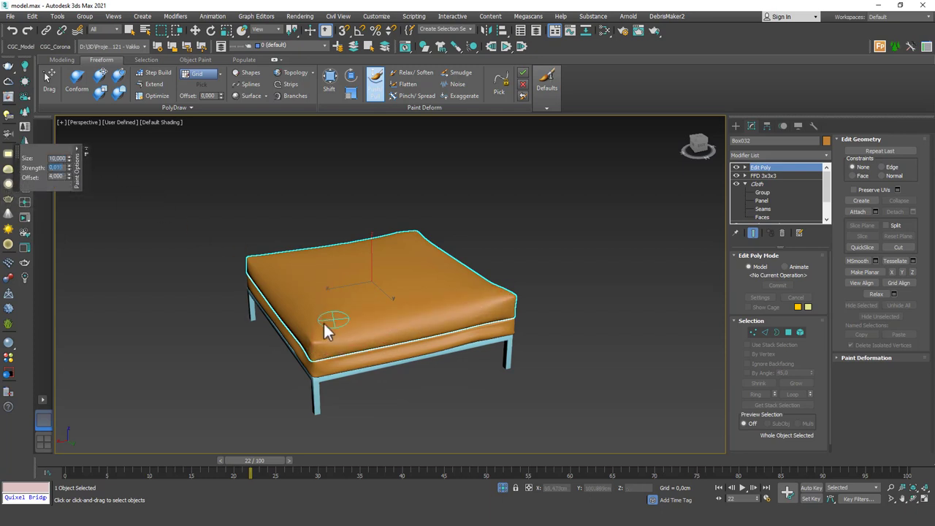
mouse_move(529, 252)
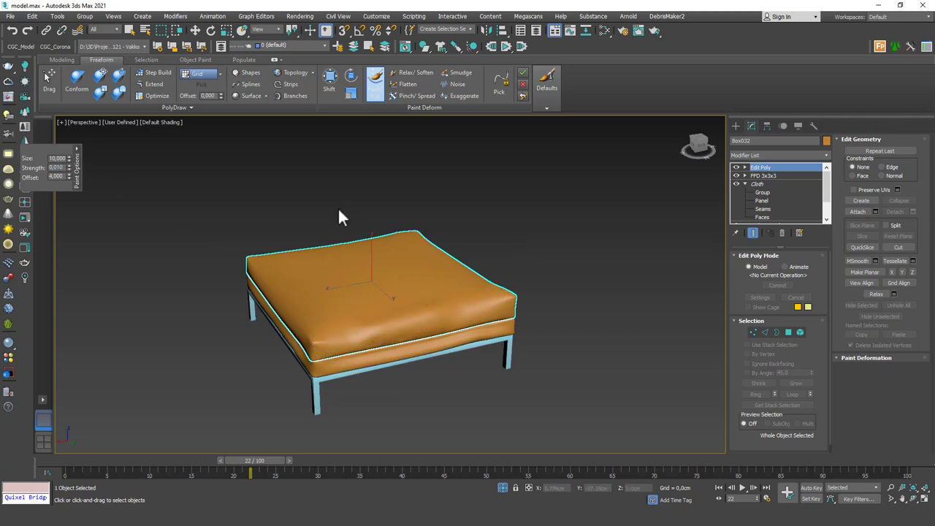
drag(343, 218, 412, 266)
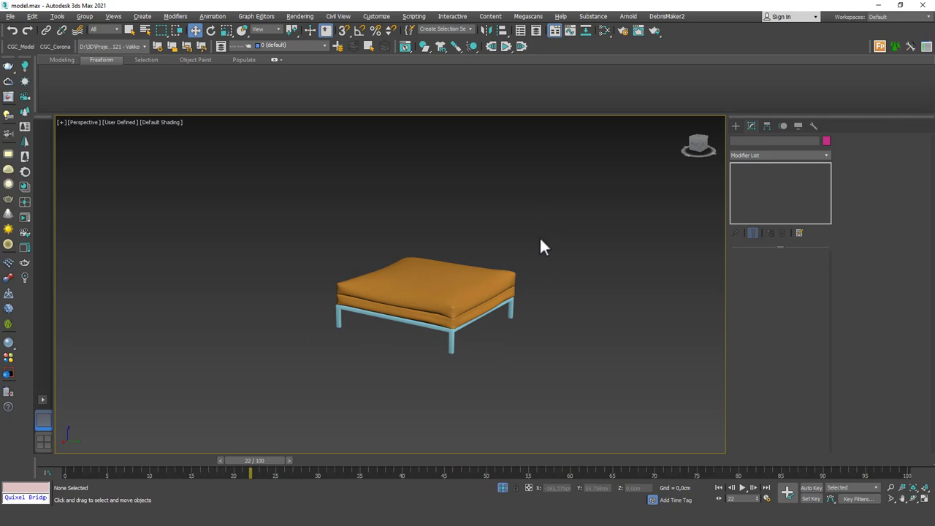
Pick one colour in Object Color for all three selected ottoman parts
click(827, 141)
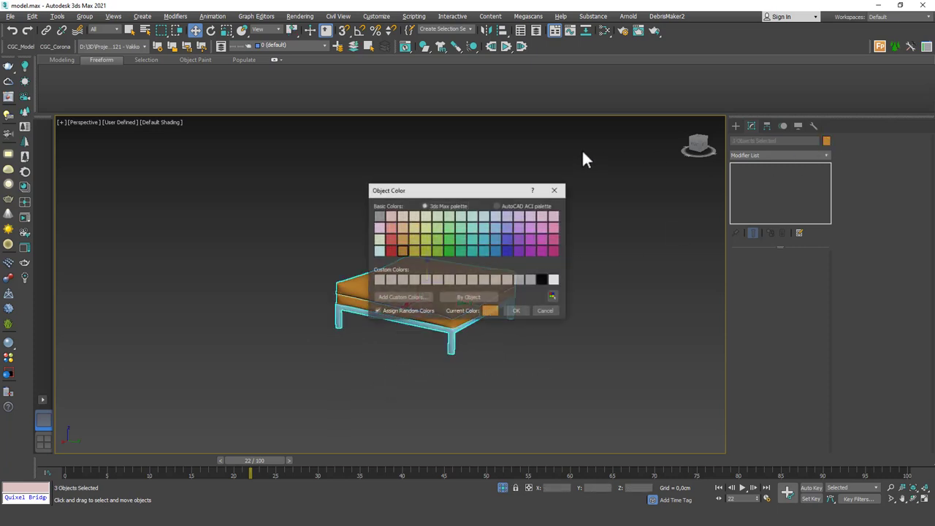
click(516, 310)
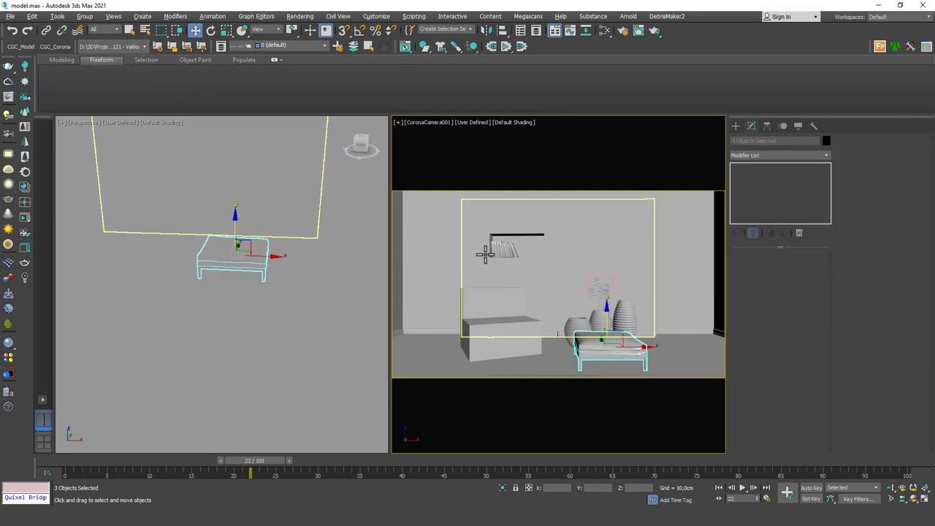
Group the ottoman parts as Group001 and rotate the group to sit at an angle beside the vases
click(85, 16)
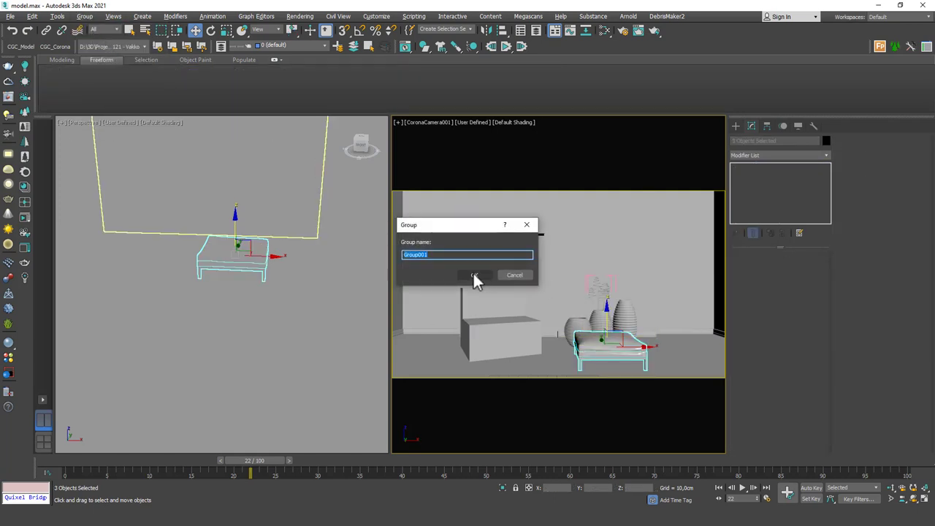
click(476, 275)
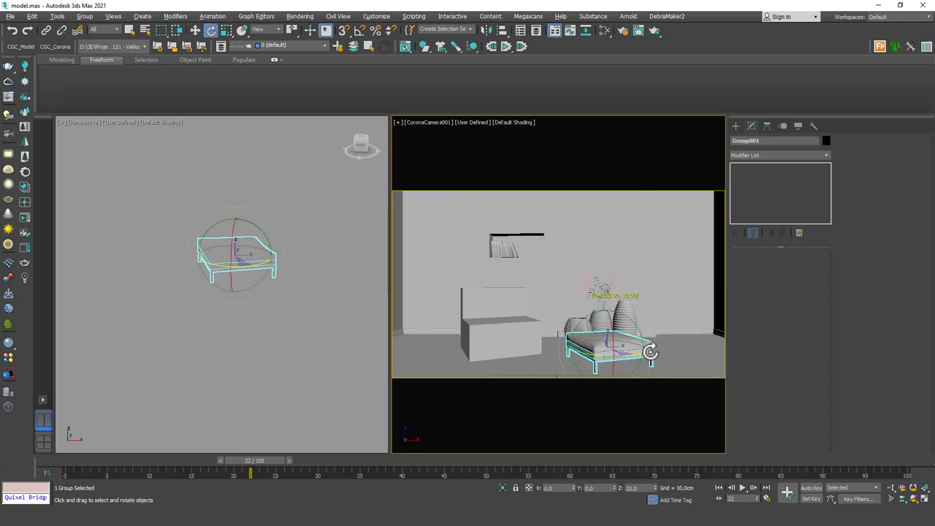
drag(650, 351, 664, 351)
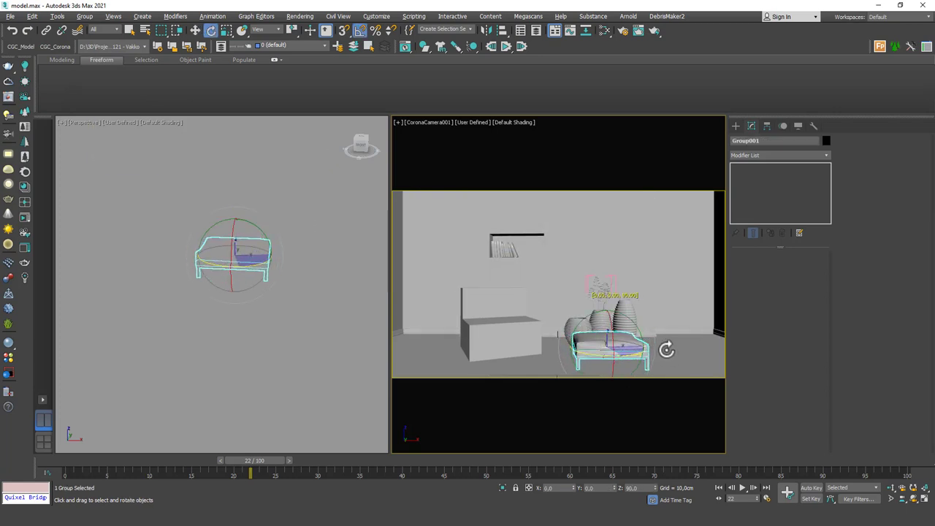
drag(666, 349, 712, 333)
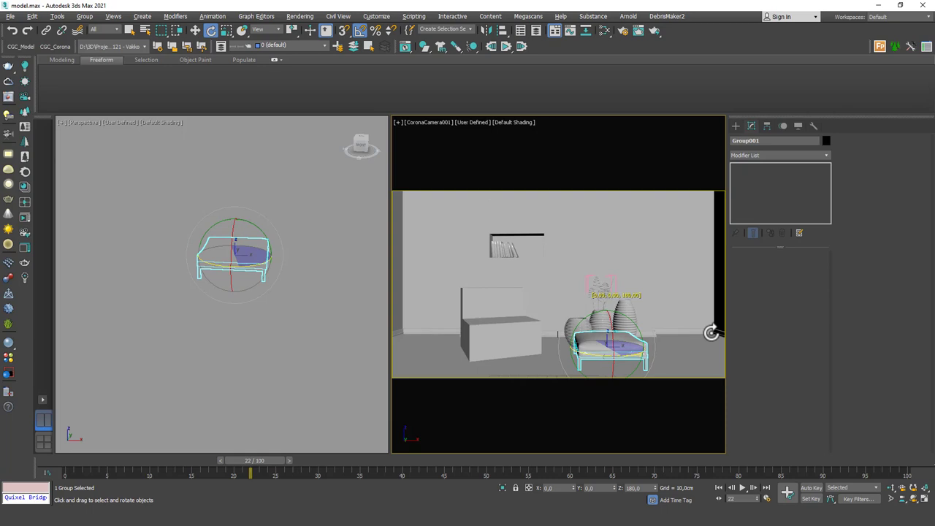
drag(713, 333, 631, 365)
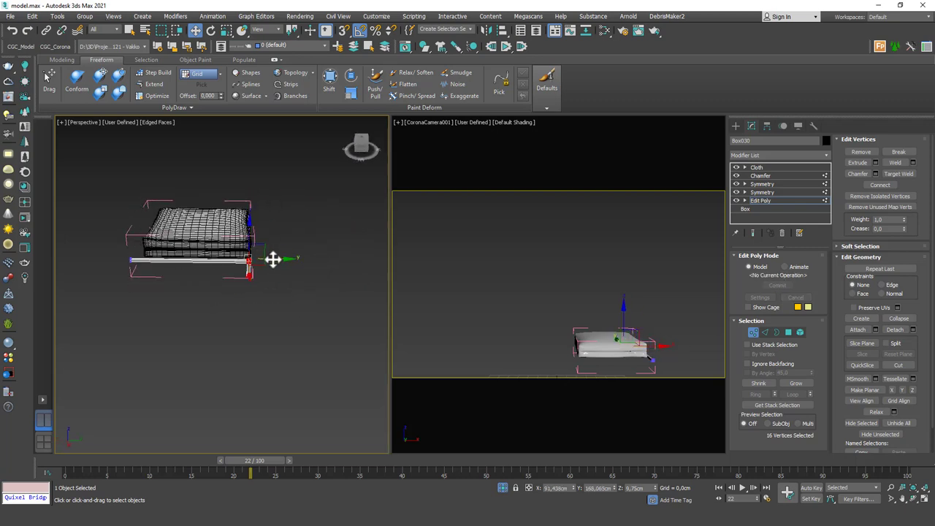
Nudge the cushion's selected vertices sideways inside the opened group, then close the ottoman group
drag(272, 258, 277, 260)
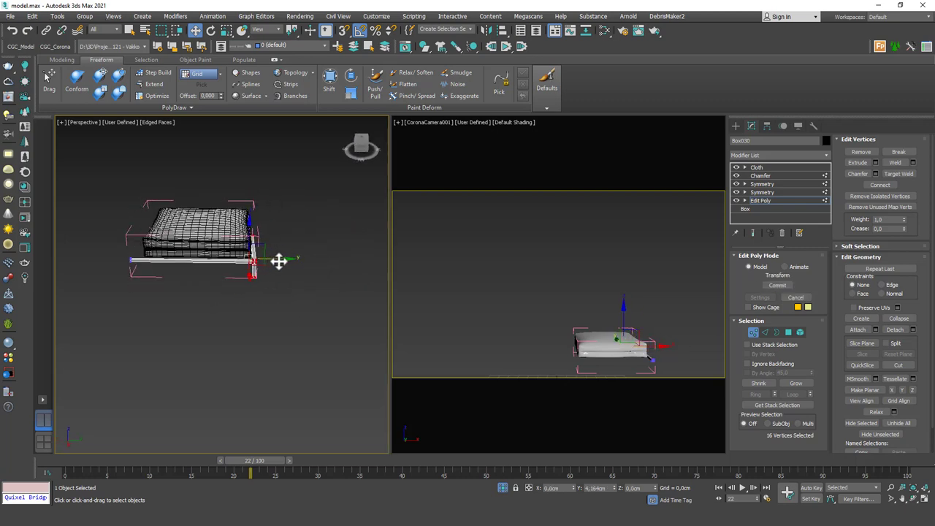
click(757, 167)
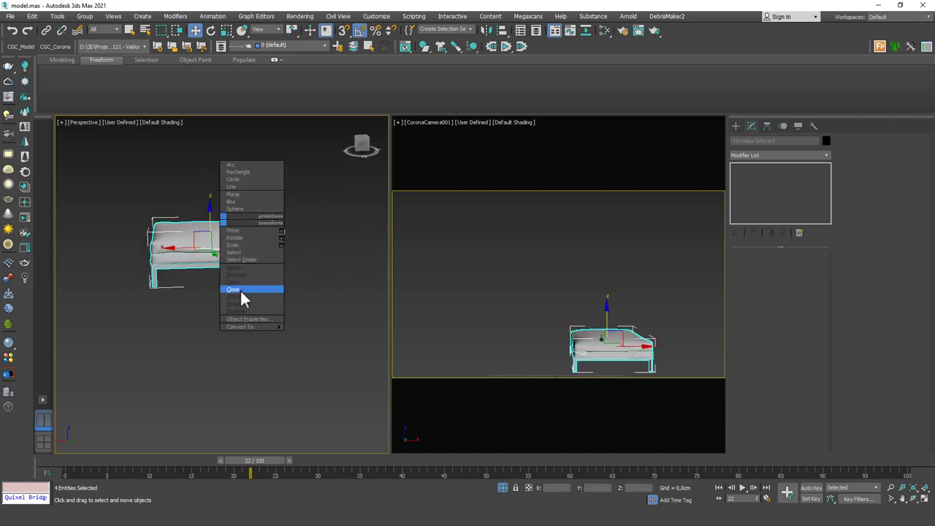
click(233, 289)
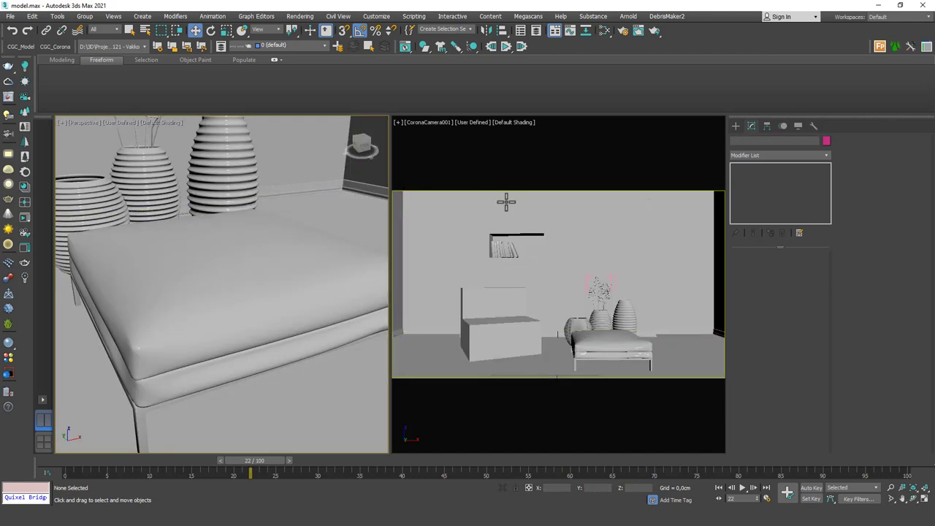